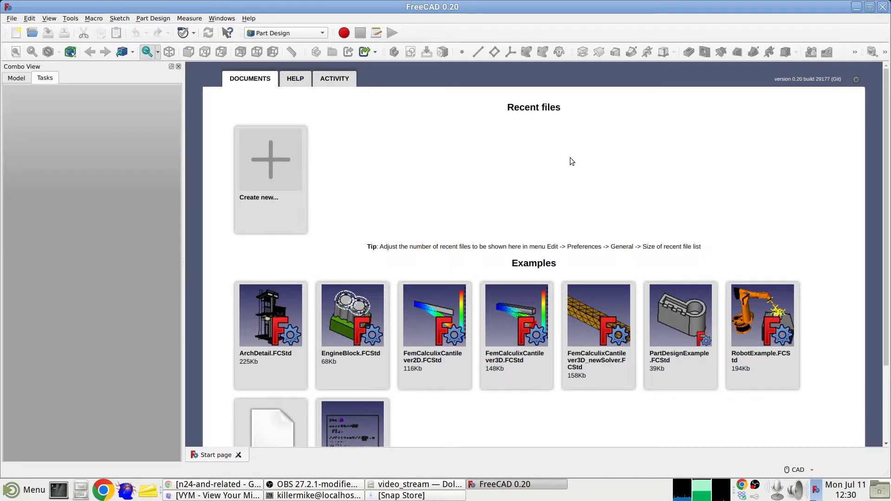
{"action": "mouse_move", "coordinate": [366, 178]}
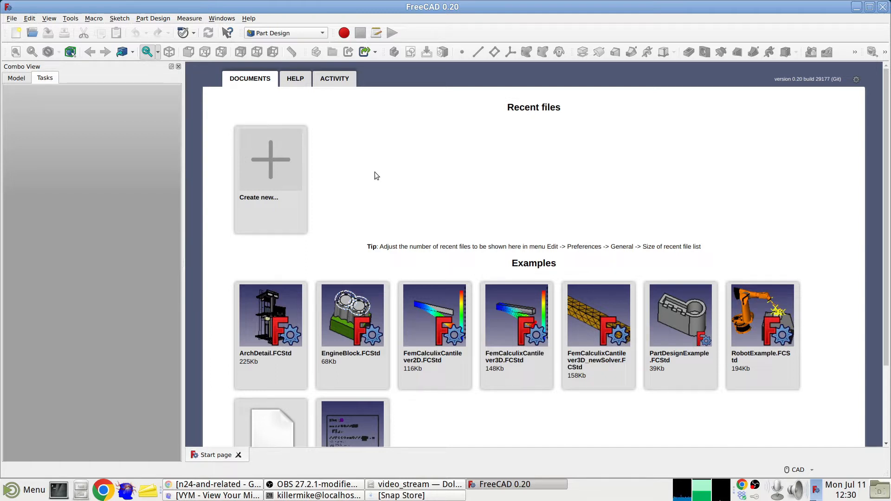
{"action": "mouse_move", "coordinate": [370, 169]}
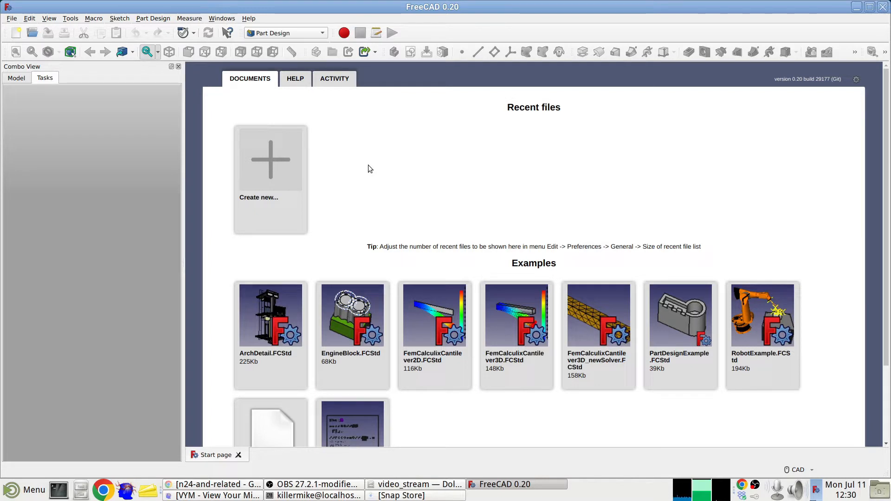
{"action": "mouse_move", "coordinate": [375, 170]}
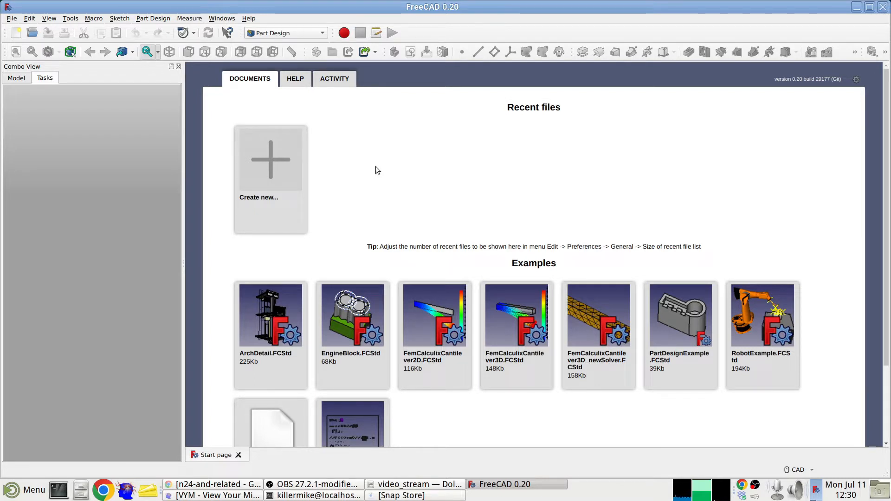
{"action": "mouse_move", "coordinate": [369, 175]}
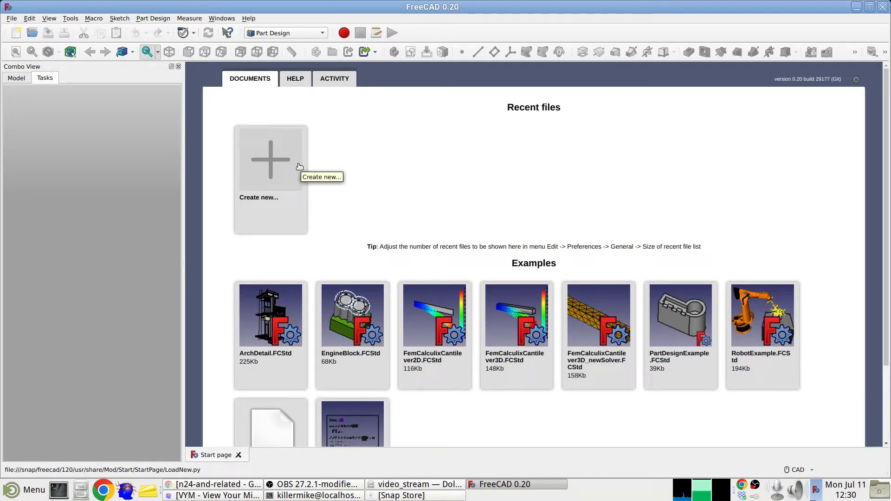
Create a new empty FreeCAD document and add a body to it
{"action": "left_click", "coordinate": [270, 159]}
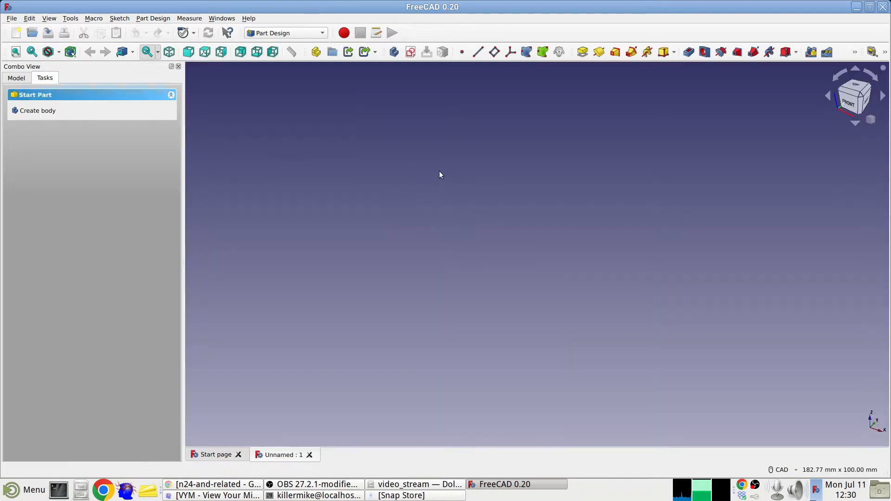
{"action": "mouse_move", "coordinate": [424, 175]}
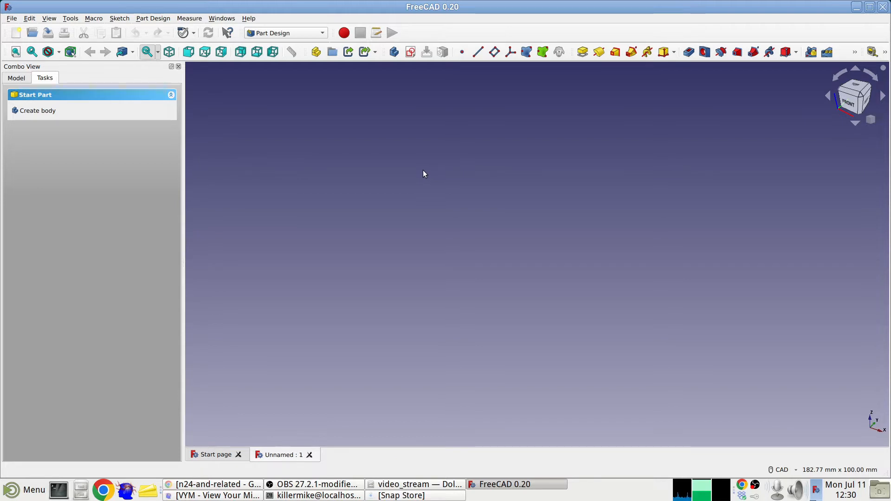
{"action": "mouse_move", "coordinate": [37, 111]}
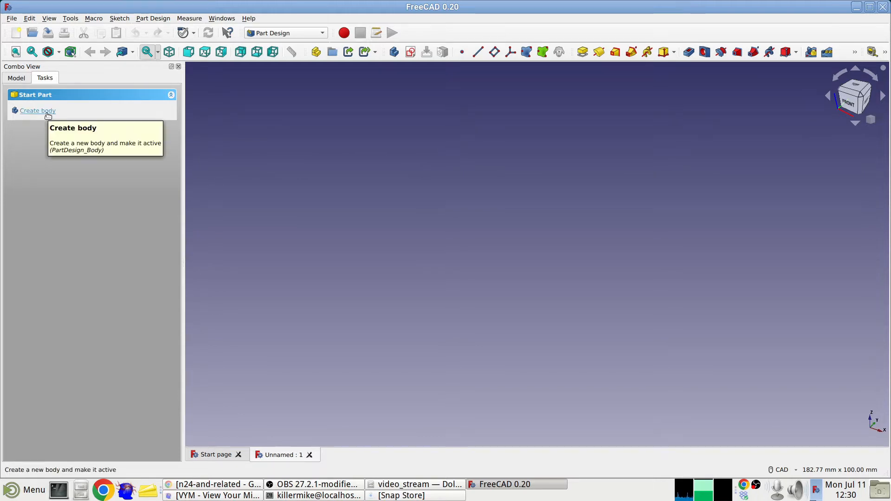
{"action": "left_click", "coordinate": [38, 111]}
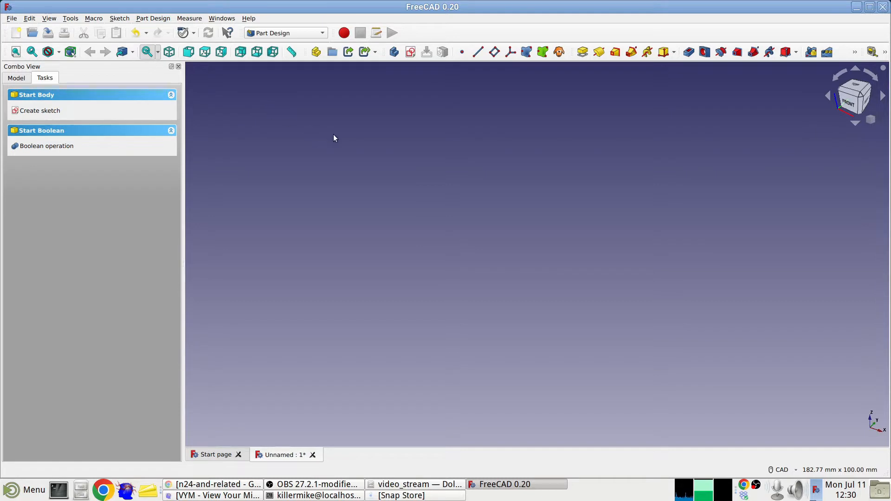
{"action": "mouse_move", "coordinate": [352, 146]}
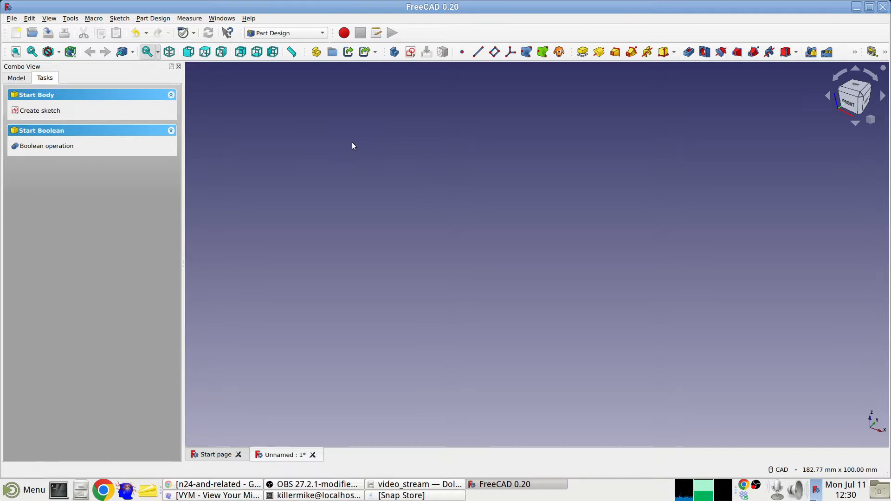
{"action": "mouse_move", "coordinate": [40, 110]}
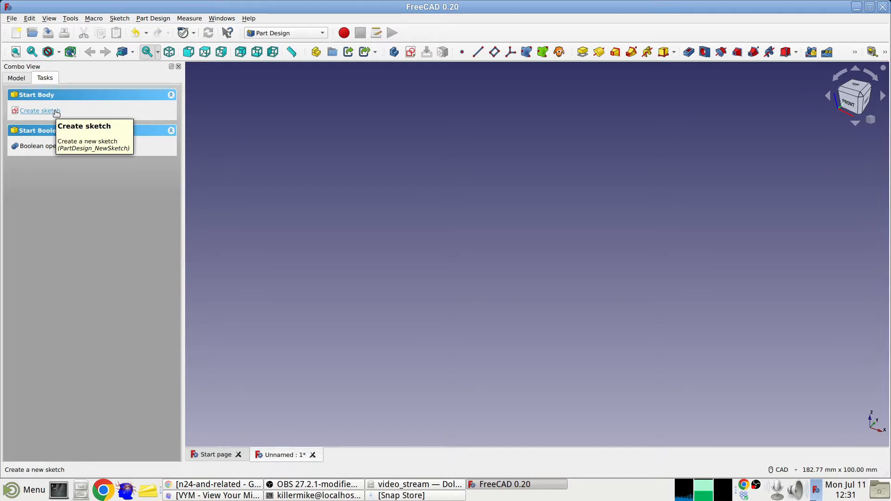
Create a new sketch attached to the body's XY_Plane
{"action": "left_click", "coordinate": [40, 111]}
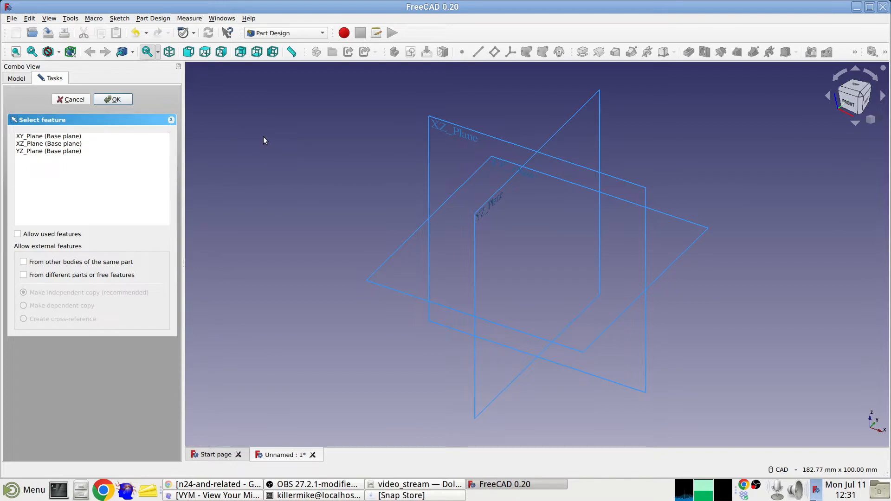
{"action": "mouse_move", "coordinate": [435, 218]}
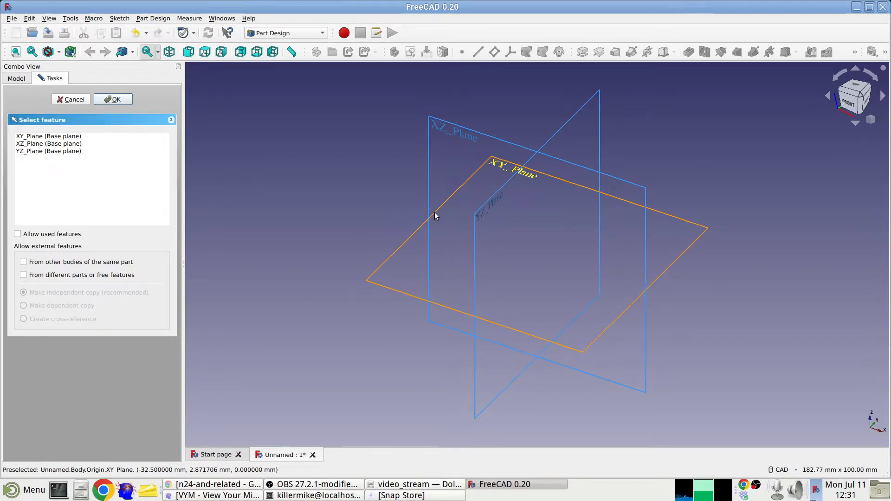
{"action": "left_click", "coordinate": [113, 99]}
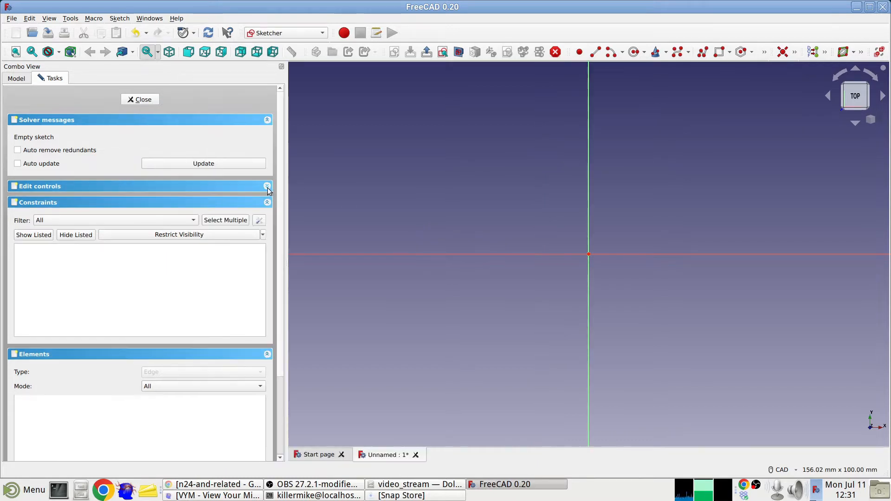
Enable Show grid under Edit controls and arrange the Sketcher toolbars
{"action": "left_click", "coordinate": [267, 186]}
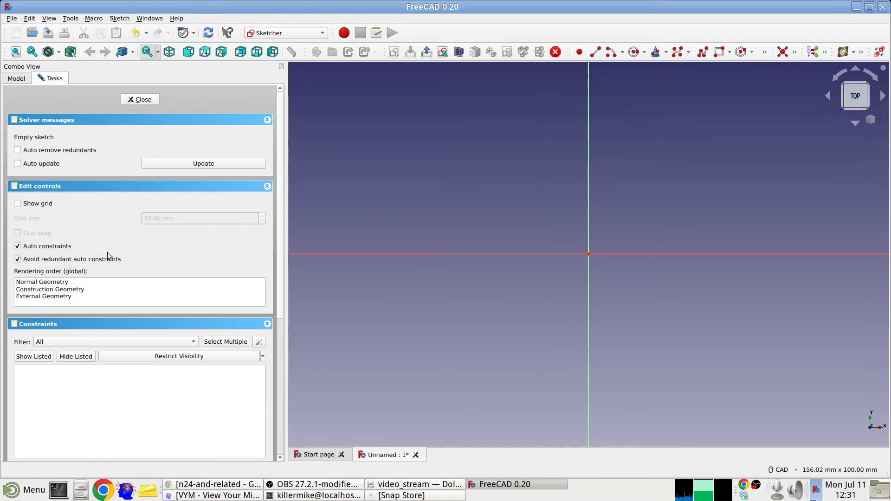
{"action": "left_click", "coordinate": [18, 204]}
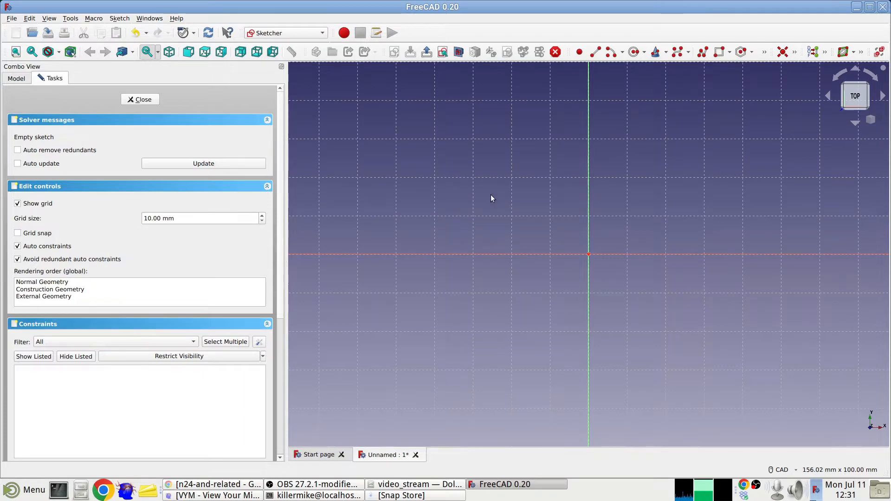
{"action": "mouse_move", "coordinate": [557, 159]}
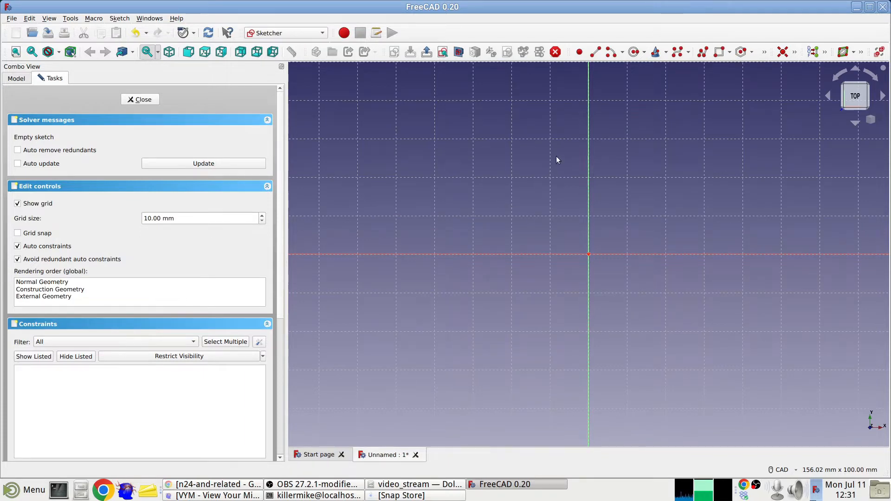
{"action": "mouse_move", "coordinate": [777, 38]}
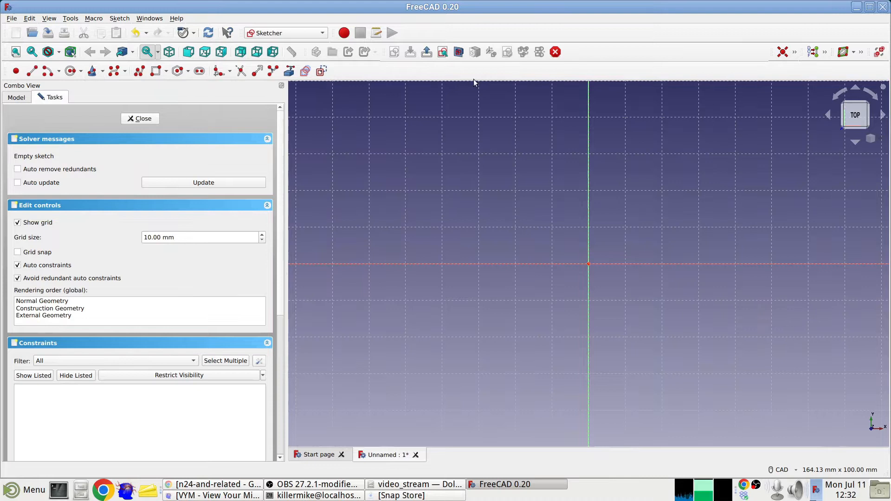
{"action": "left_click", "coordinate": [820, 52]}
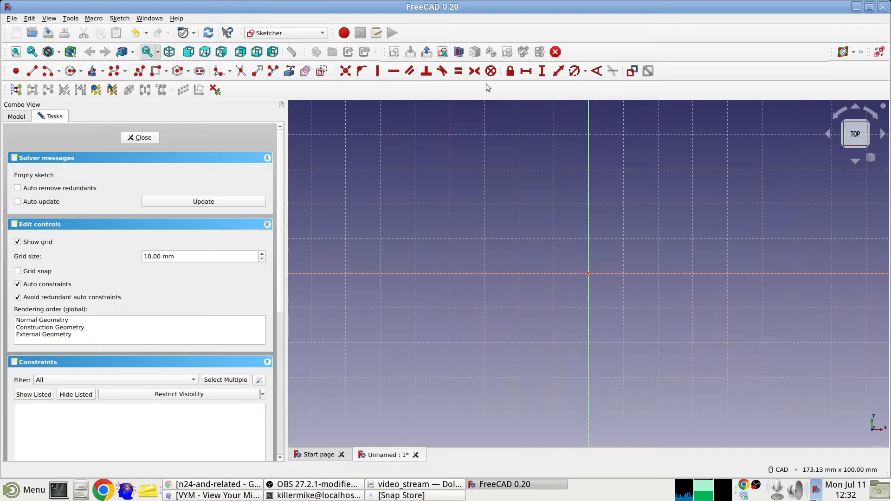
{"action": "mouse_move", "coordinate": [482, 88]}
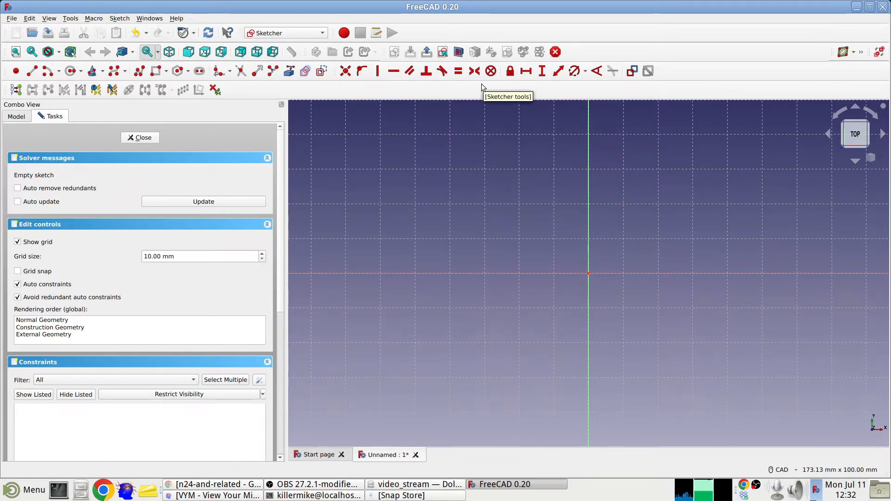
{"action": "mouse_move", "coordinate": [478, 114]}
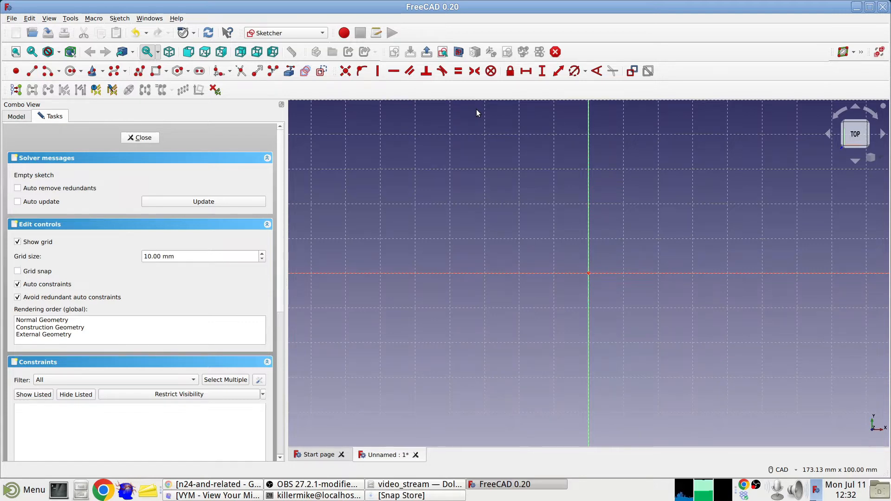
{"action": "mouse_move", "coordinate": [155, 71]}
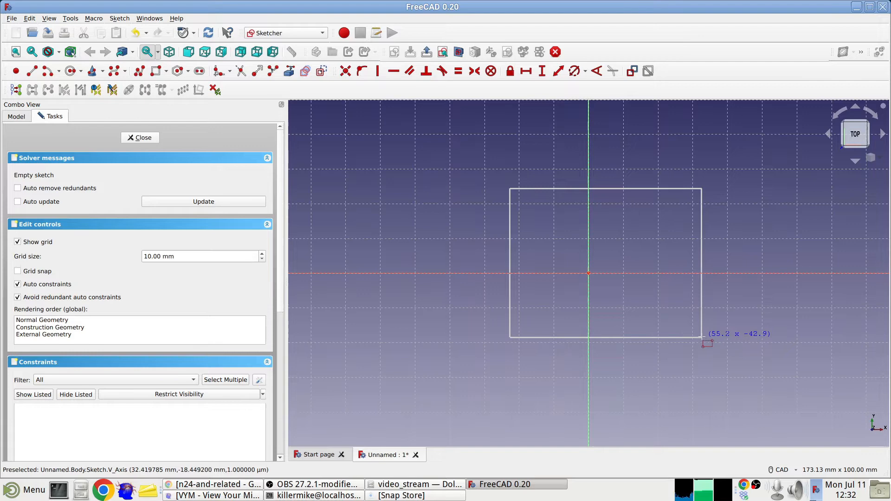
Place the rectangle's opposite corner so the box outline surrounds the origin
{"action": "left_click", "coordinate": [702, 336]}
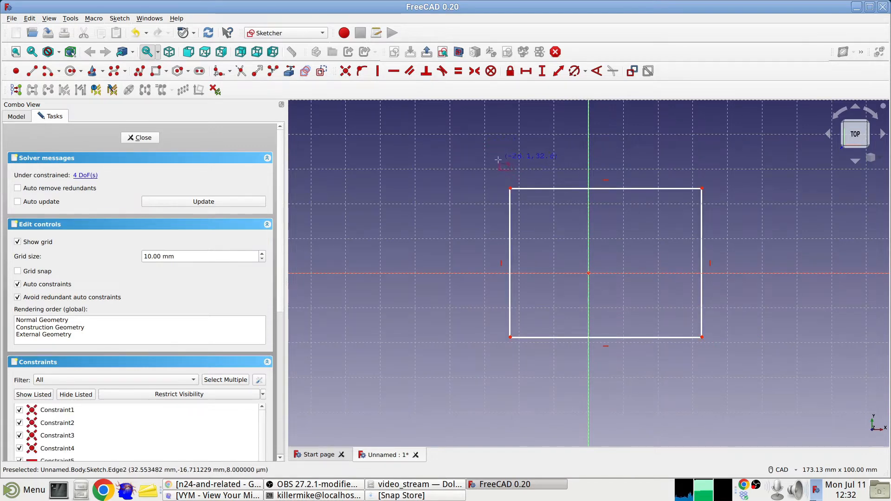
{"action": "mouse_move", "coordinate": [540, 156]}
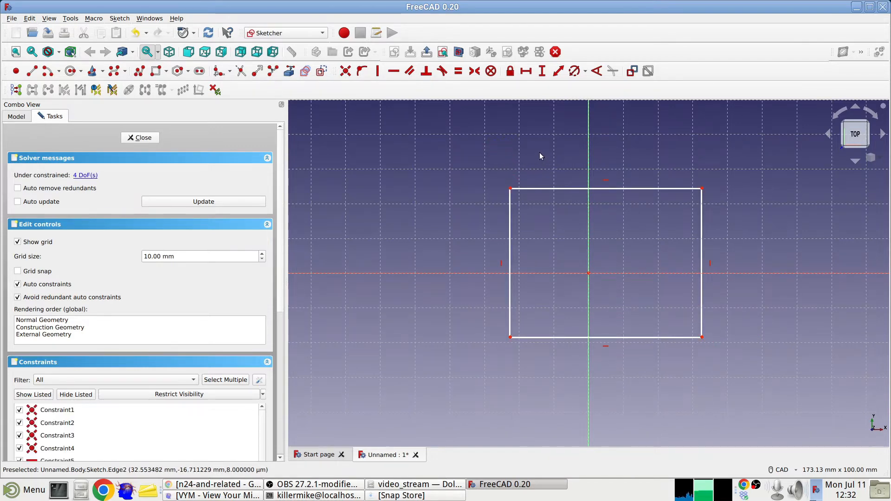
{"action": "mouse_move", "coordinate": [397, 207]}
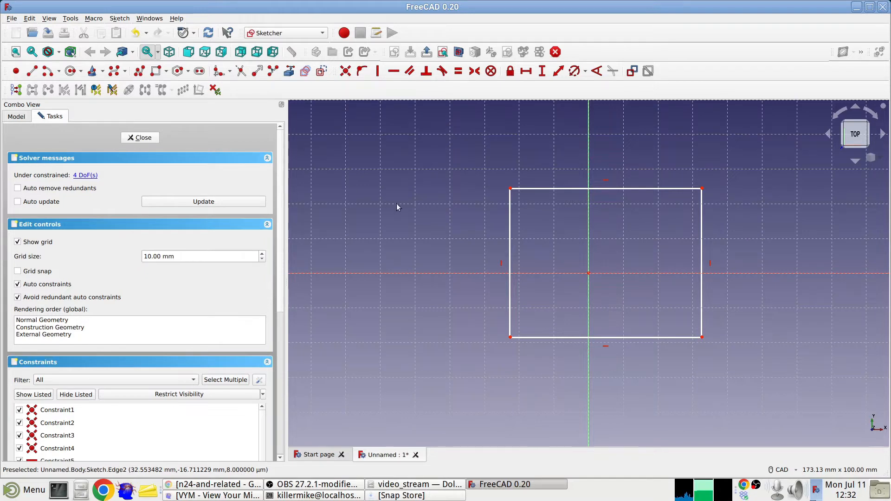
{"action": "mouse_move", "coordinate": [572, 196]}
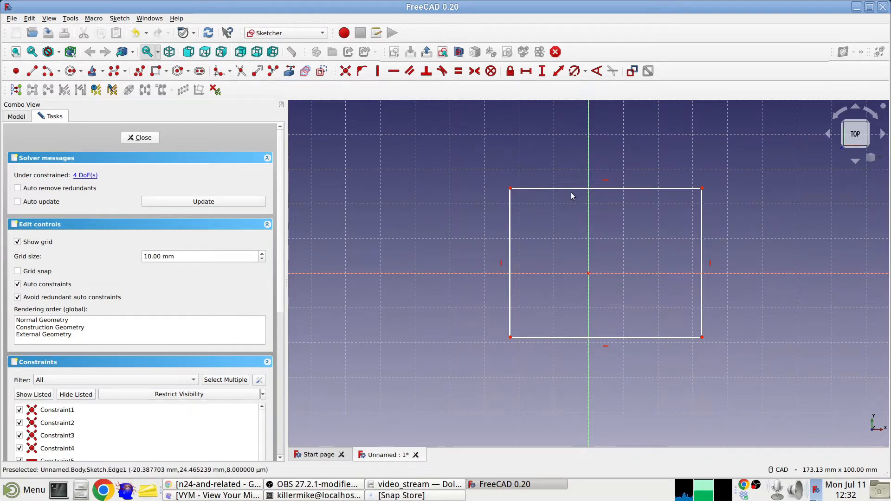
{"action": "mouse_move", "coordinate": [526, 203]}
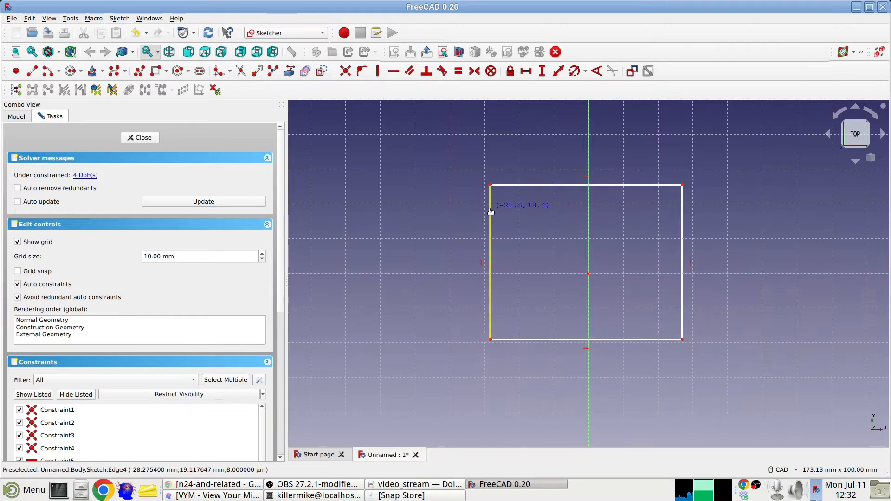
{"action": "mouse_move", "coordinate": [735, 126]}
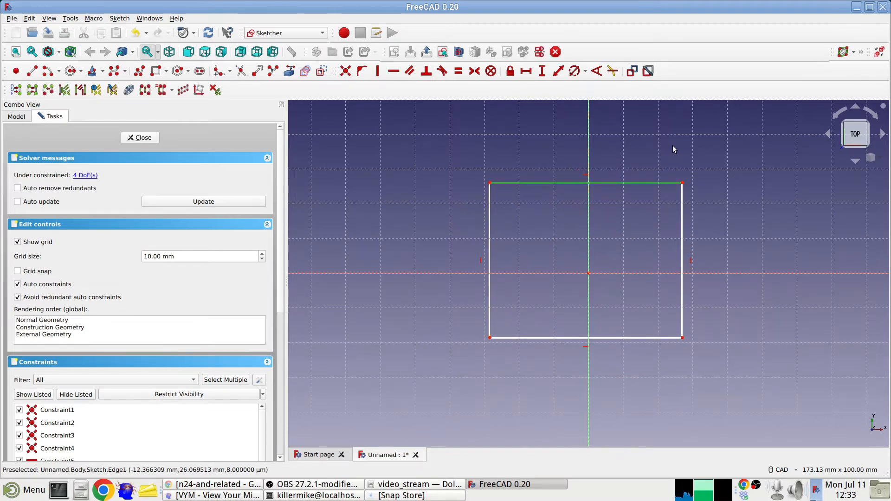
{"action": "mouse_move", "coordinate": [526, 70]}
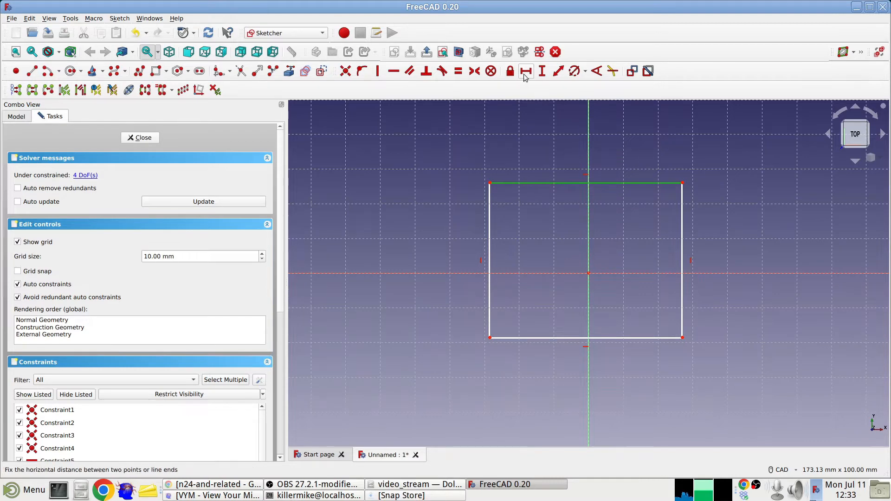
Constrain the rectangle's top edge to 60 mm and left edge to 45 mm
{"action": "left_click", "coordinate": [526, 71]}
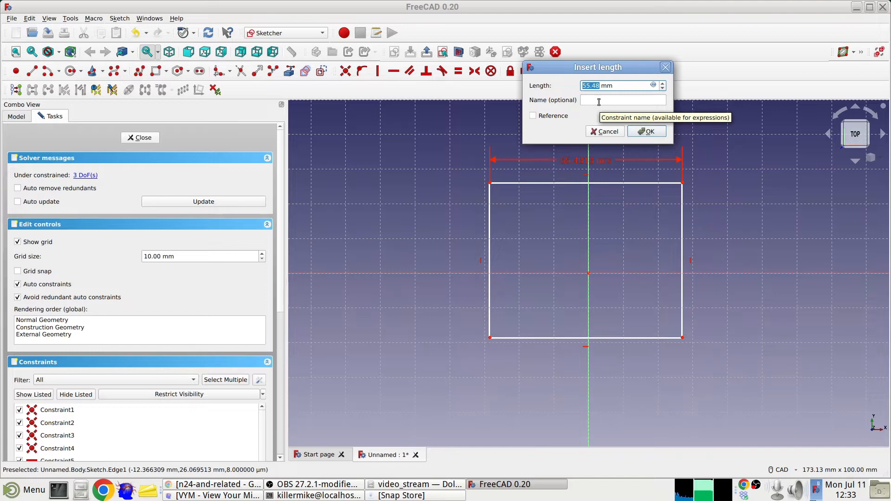
{"action": "type", "text": "60 mm"}
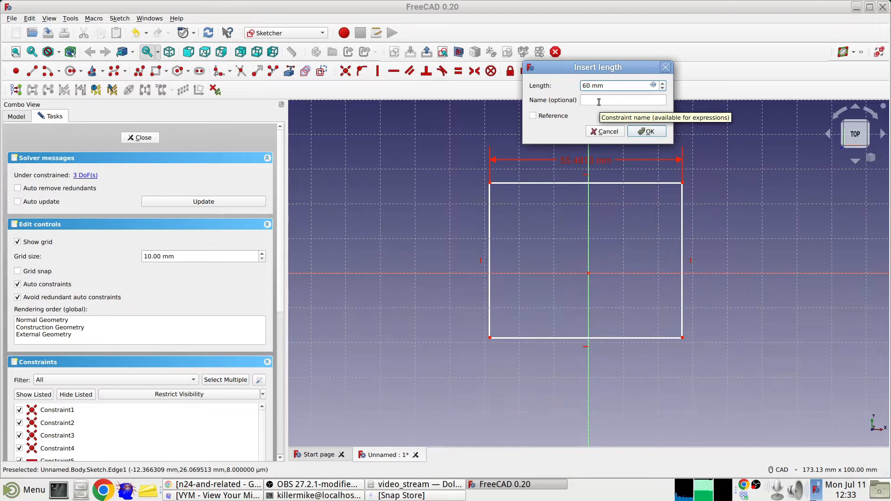
{"action": "left_click", "coordinate": [646, 132]}
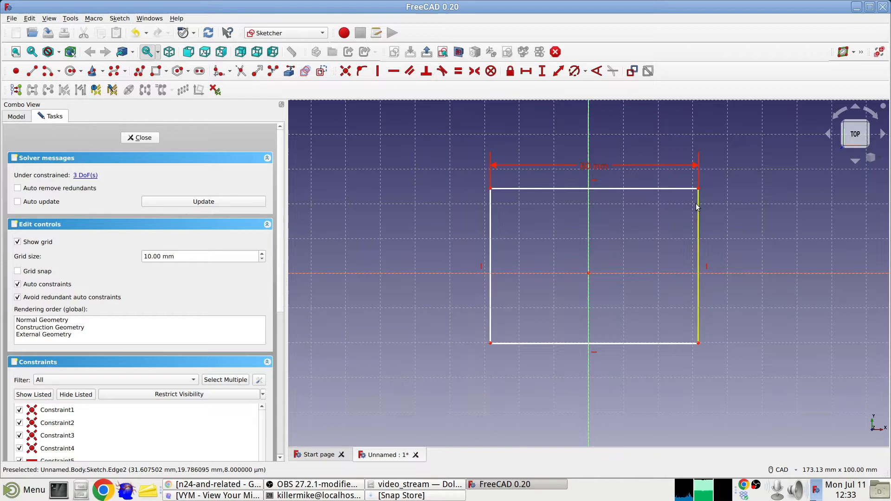
{"action": "left_click", "coordinate": [595, 165]}
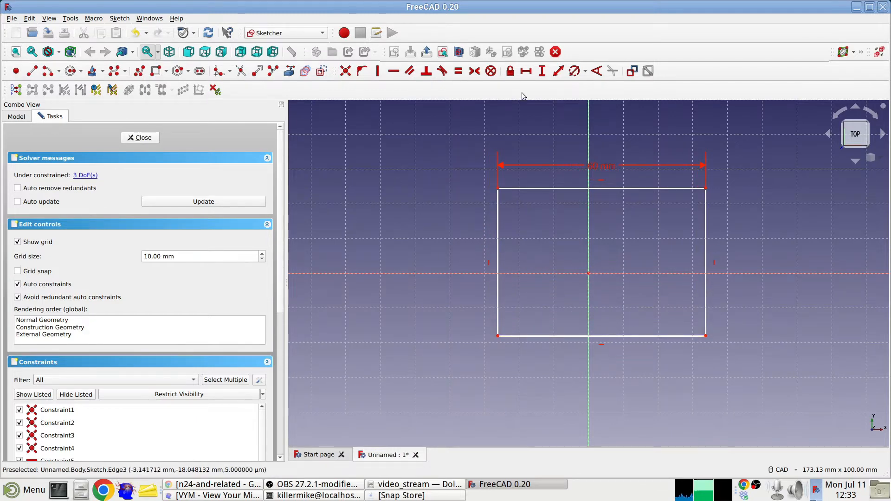
{"action": "mouse_move", "coordinate": [541, 70]}
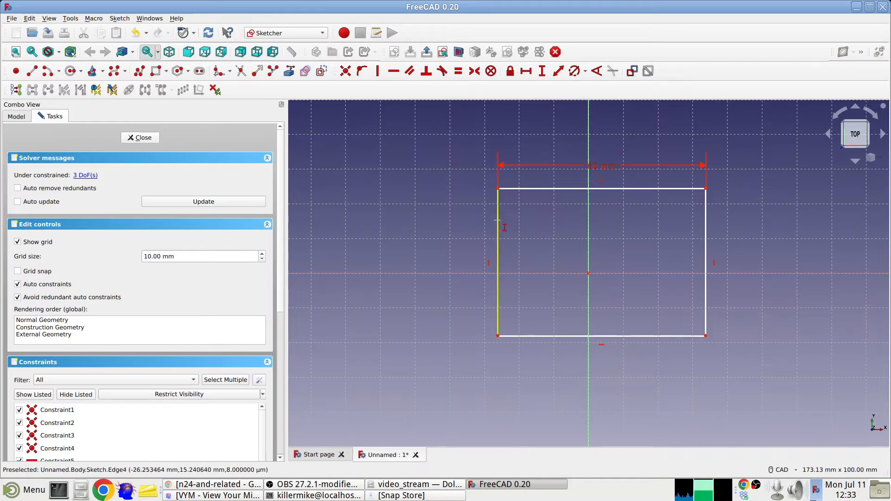
{"action": "left_click", "coordinate": [541, 71]}
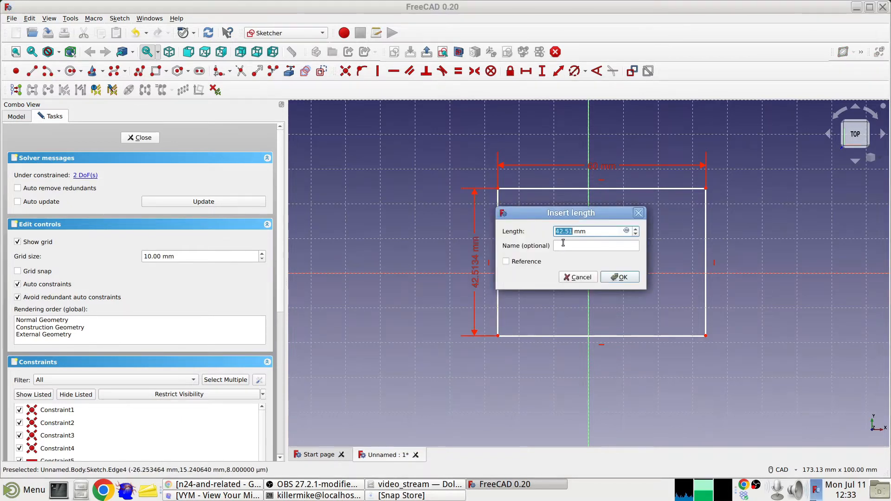
{"action": "mouse_move", "coordinate": [565, 245]}
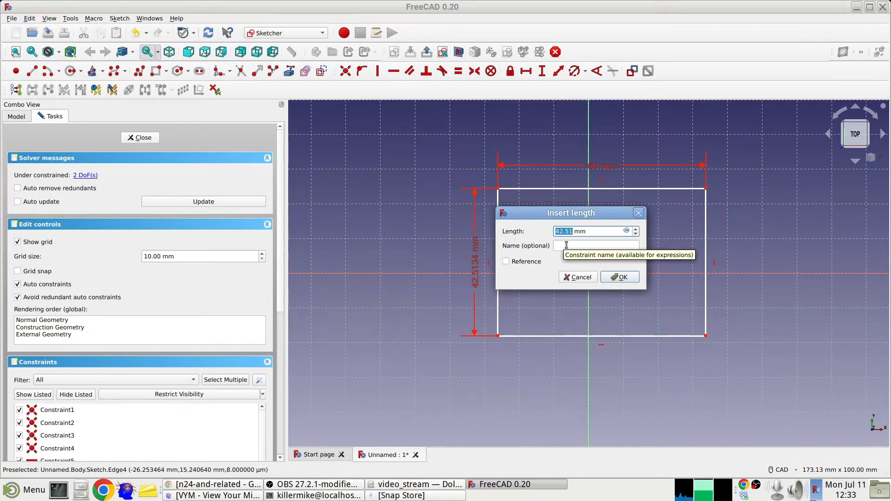
{"action": "type", "text": "45"}
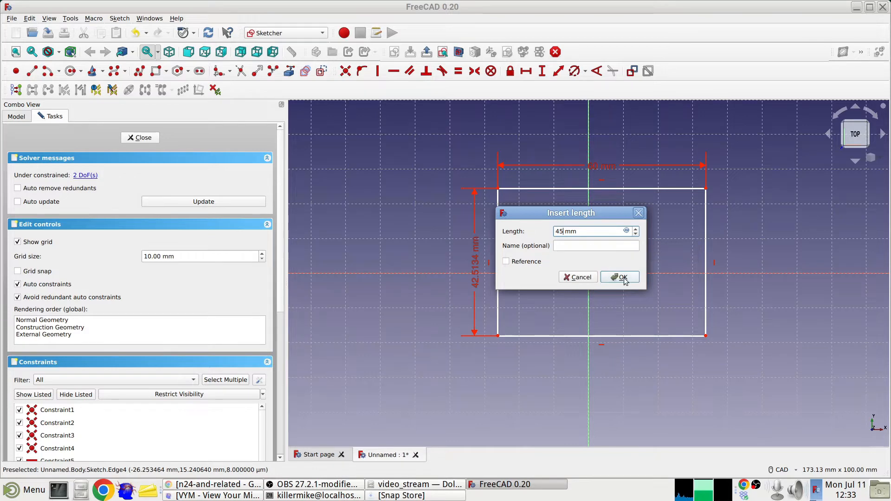
{"action": "left_click", "coordinate": [620, 278]}
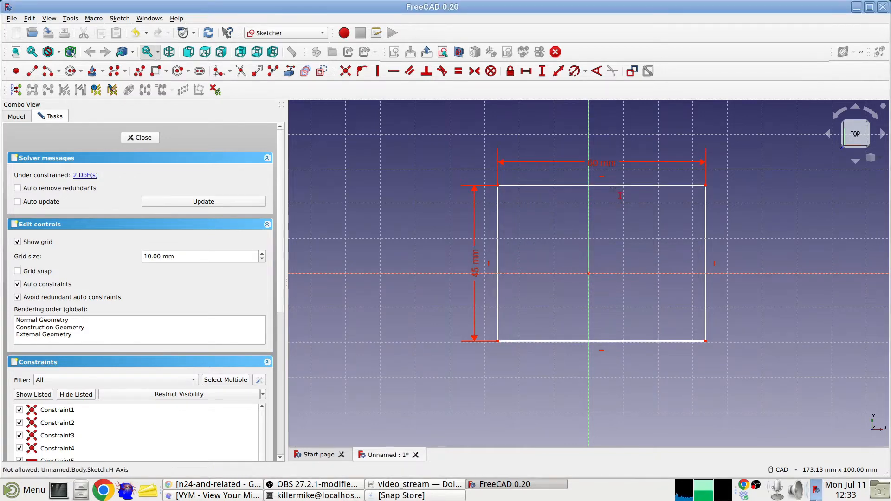
{"action": "mouse_move", "coordinate": [613, 188]}
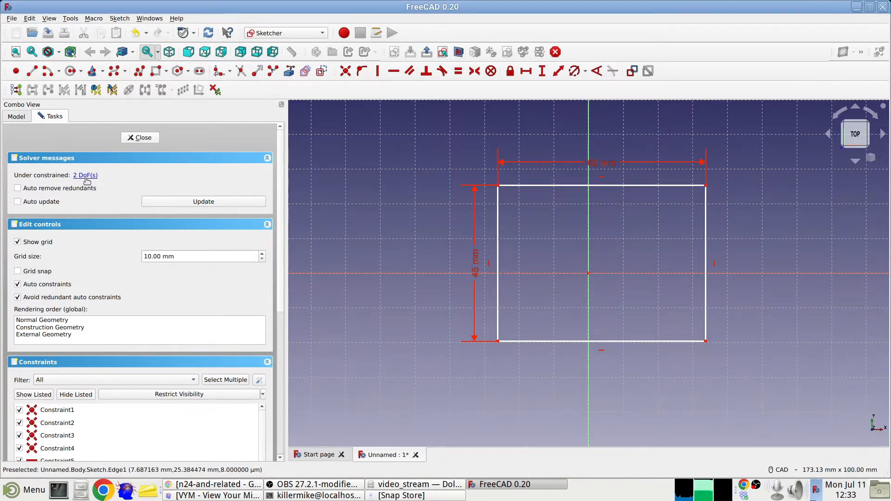
{"action": "mouse_move", "coordinate": [86, 175]}
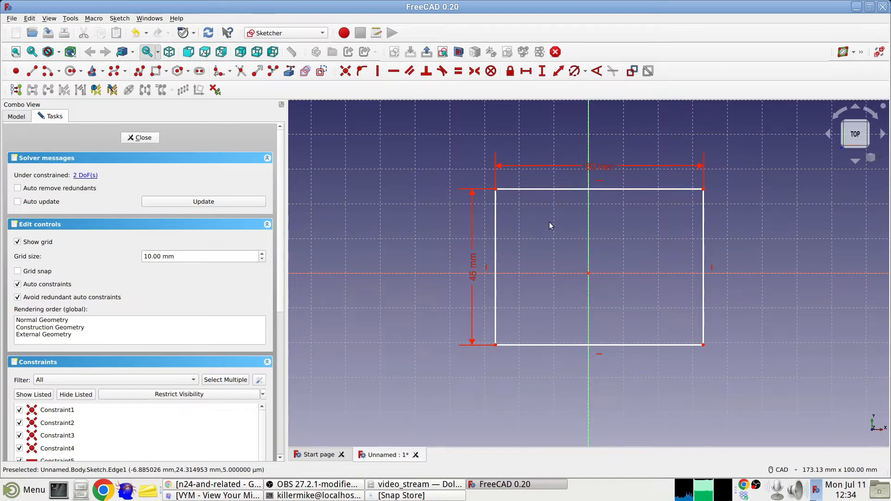
{"action": "mouse_move", "coordinate": [496, 190]}
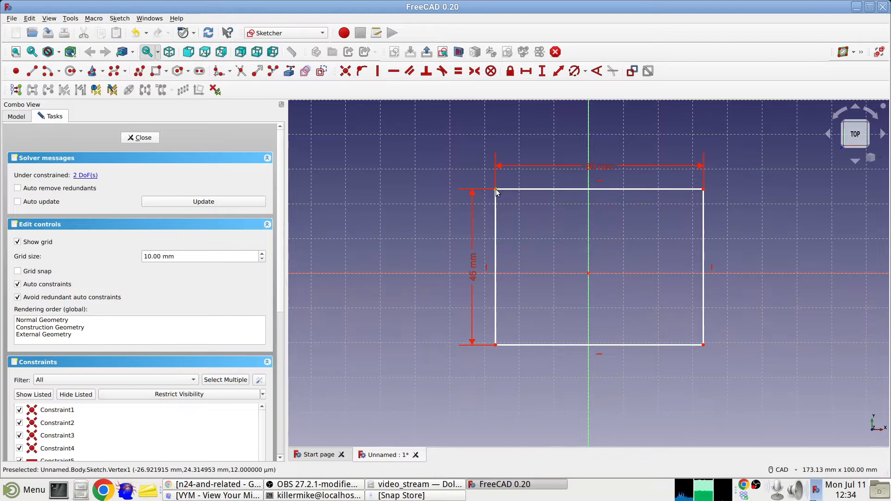
{"action": "mouse_move", "coordinate": [517, 233]}
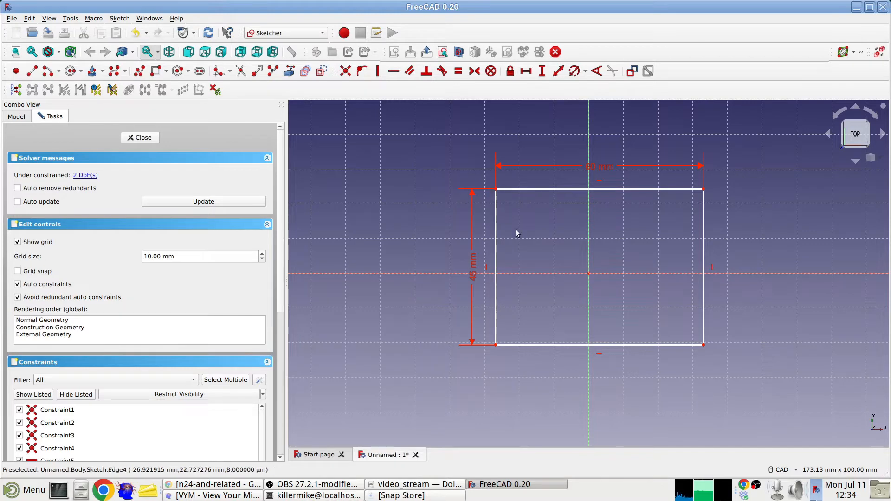
{"action": "mouse_move", "coordinate": [671, 325]}
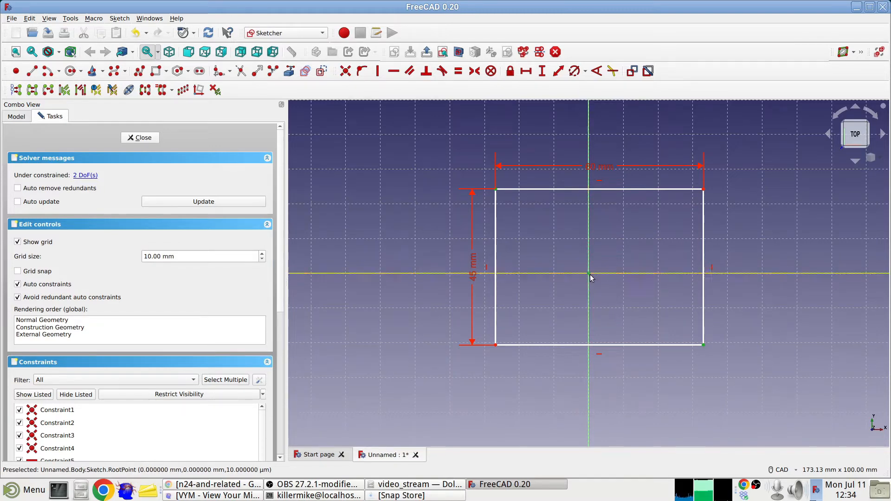
{"action": "mouse_move", "coordinate": [570, 273]}
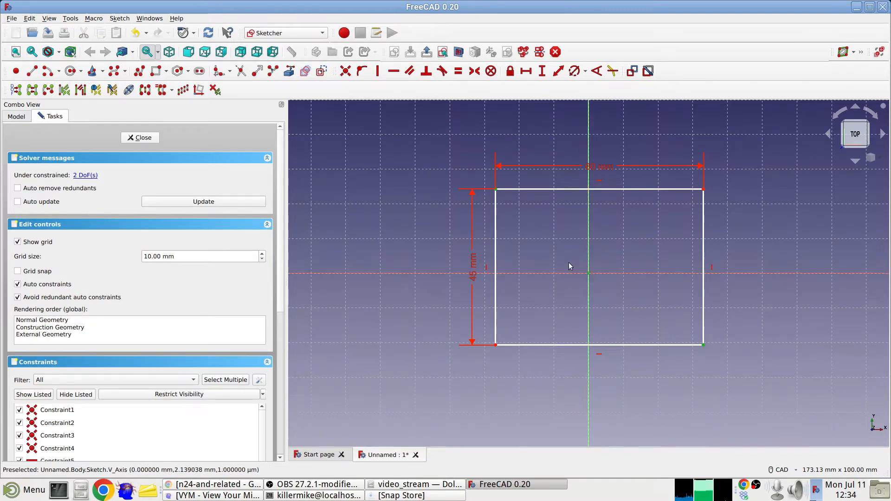
{"action": "mouse_move", "coordinate": [522, 212]}
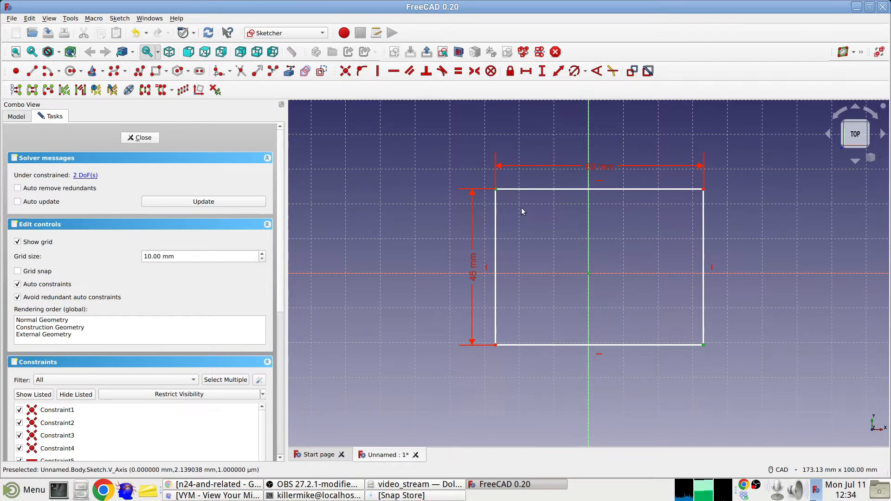
{"action": "mouse_move", "coordinate": [474, 70]}
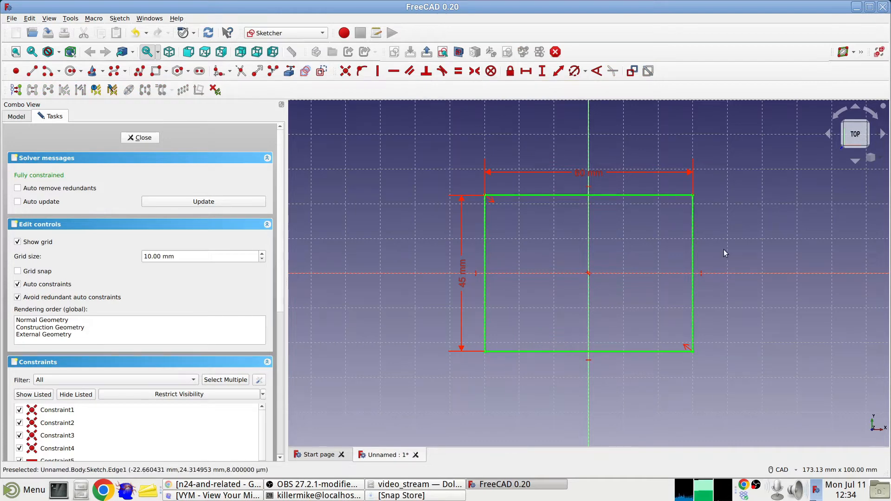
{"action": "mouse_move", "coordinate": [532, 208]}
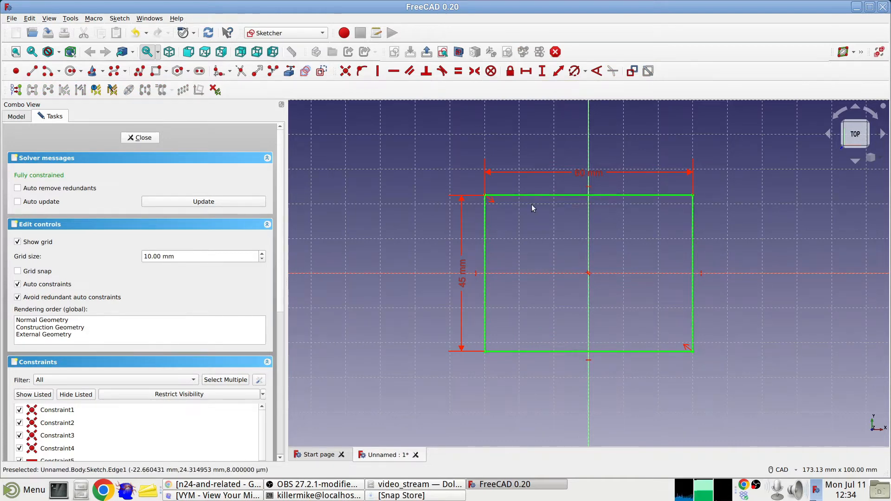
Zoom in and back out on the 60 × 45 mm rectangle sketch
{"action": "scroll", "scroll_direction": "up", "scroll_amount": 3}
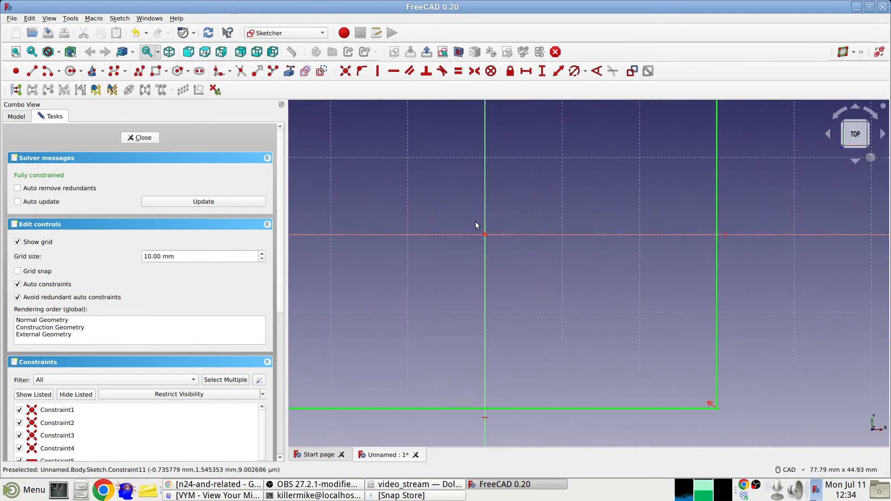
{"action": "scroll", "scroll_direction": "down", "scroll_amount": 3}
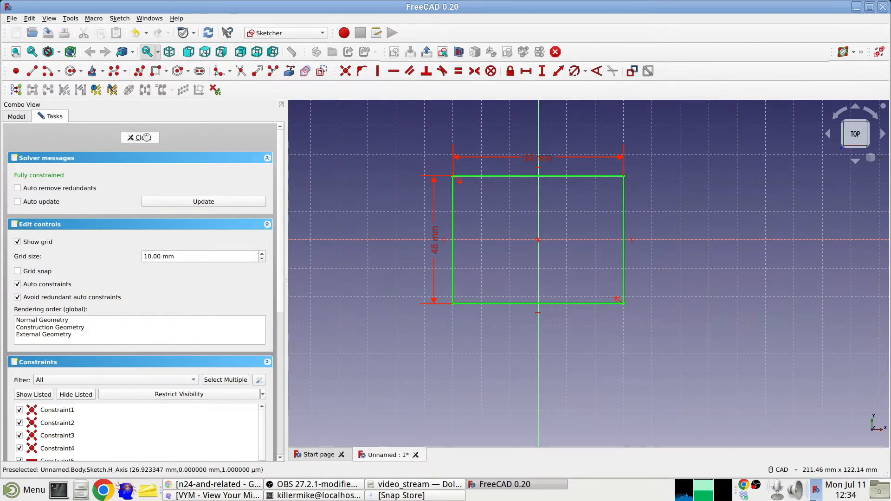
Close the rectangle sketch and return to Part Design
{"action": "left_click", "coordinate": [140, 138]}
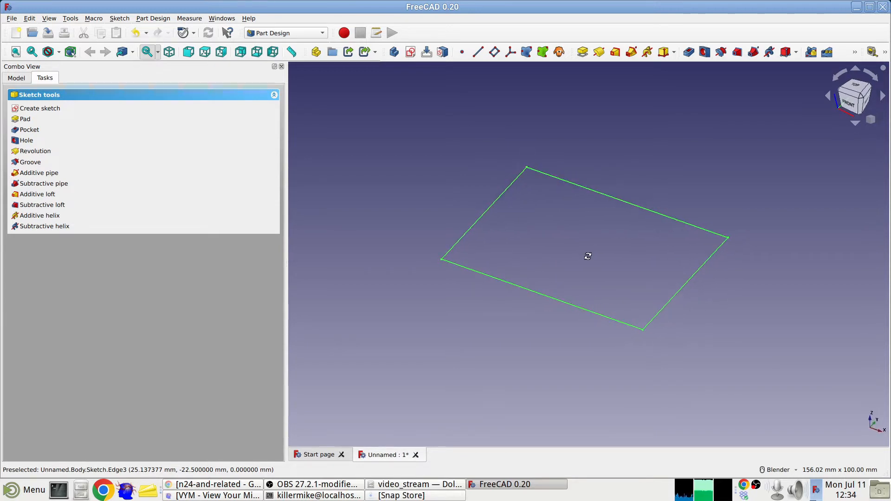
{"action": "mouse_move", "coordinate": [578, 253]}
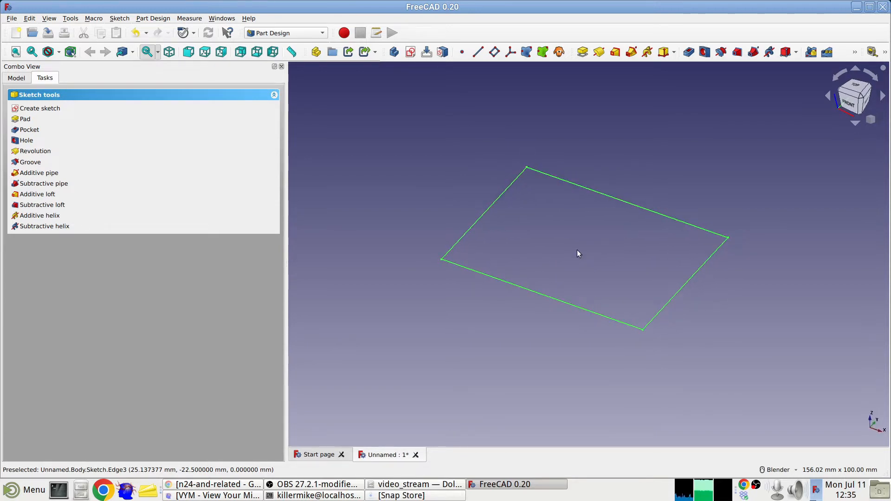
{"action": "mouse_move", "coordinate": [582, 52]}
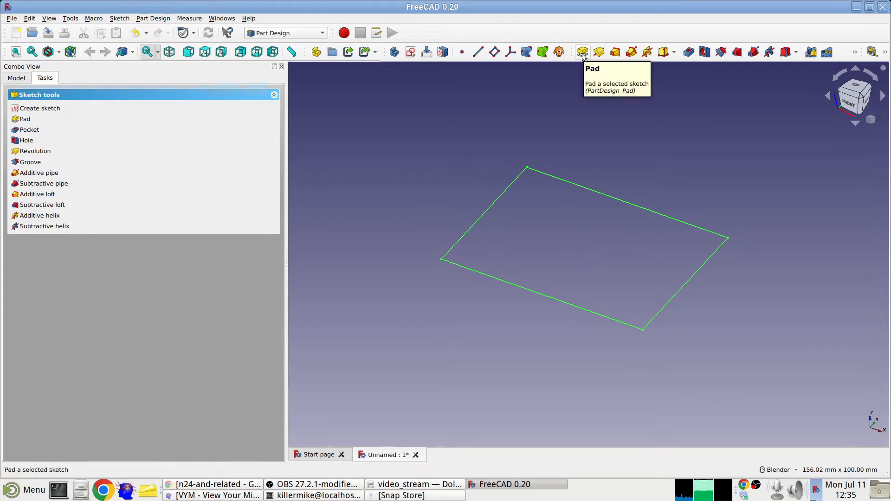
Pad the rectangle sketch into a 25 mm tall solid
{"action": "left_click", "coordinate": [583, 52]}
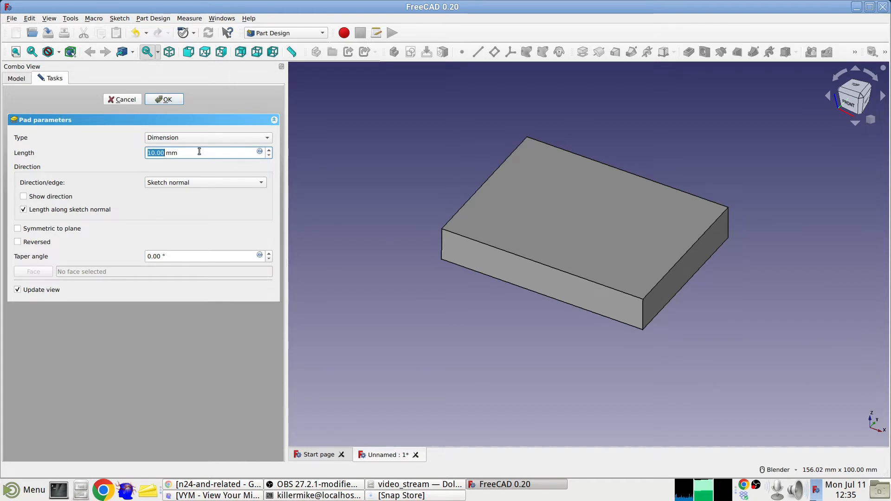
{"action": "type", "text": "25 mm"}
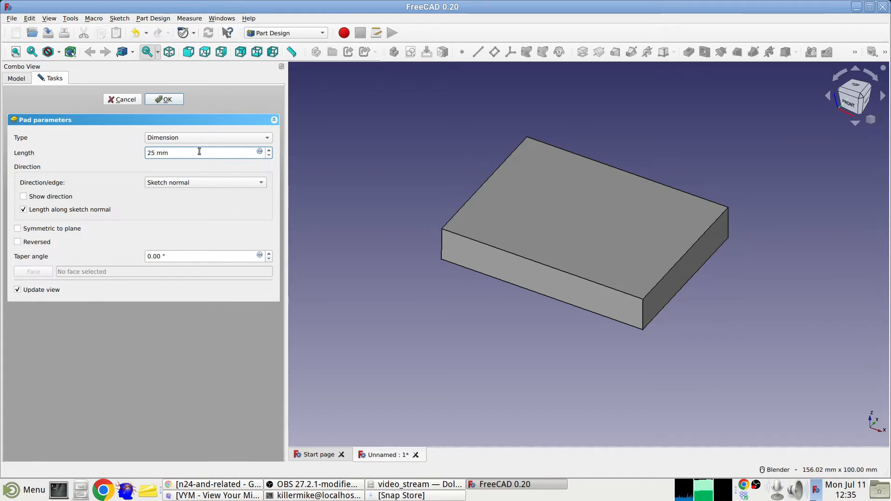
{"action": "left_click", "coordinate": [164, 99]}
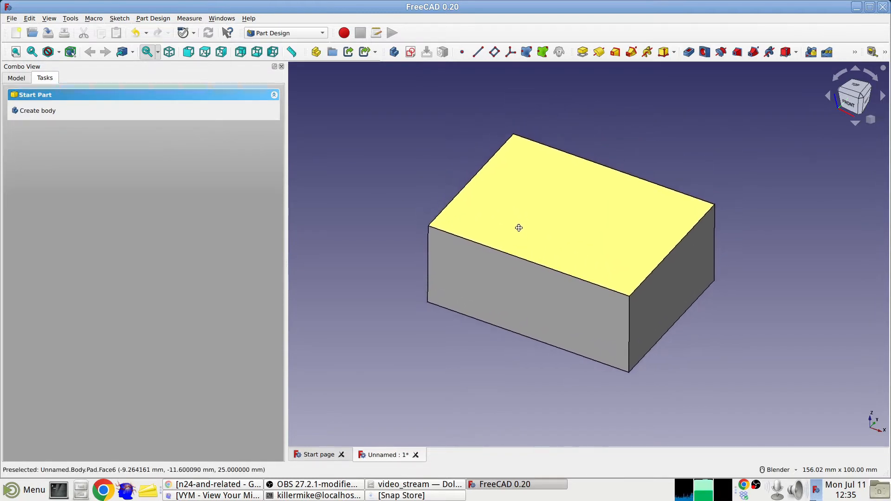
{"action": "mouse_move", "coordinate": [534, 229]}
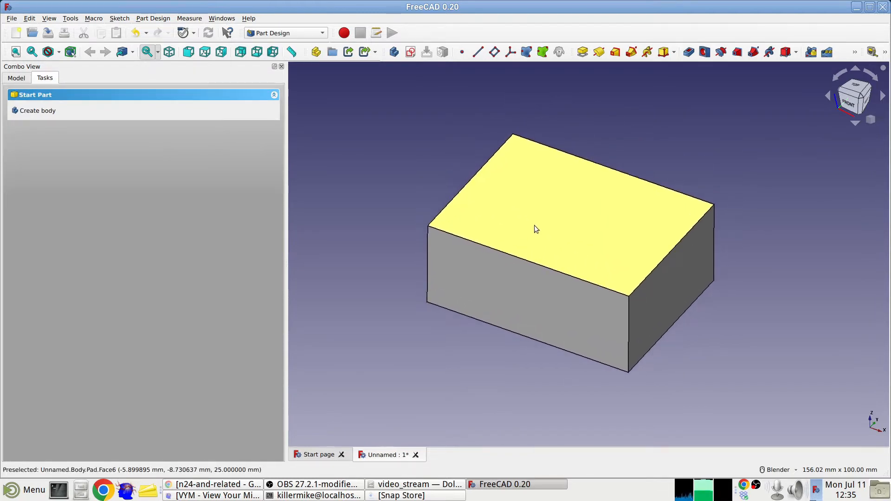
{"action": "mouse_move", "coordinate": [533, 228]}
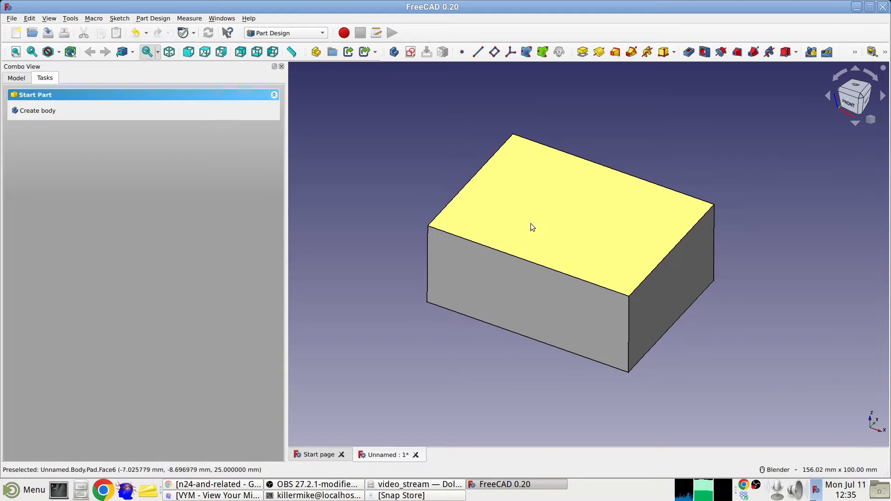
Reopen the Pad's sketch, change the 60 mm width to 65 mm, and close it
{"action": "left_click", "coordinate": [15, 78]}
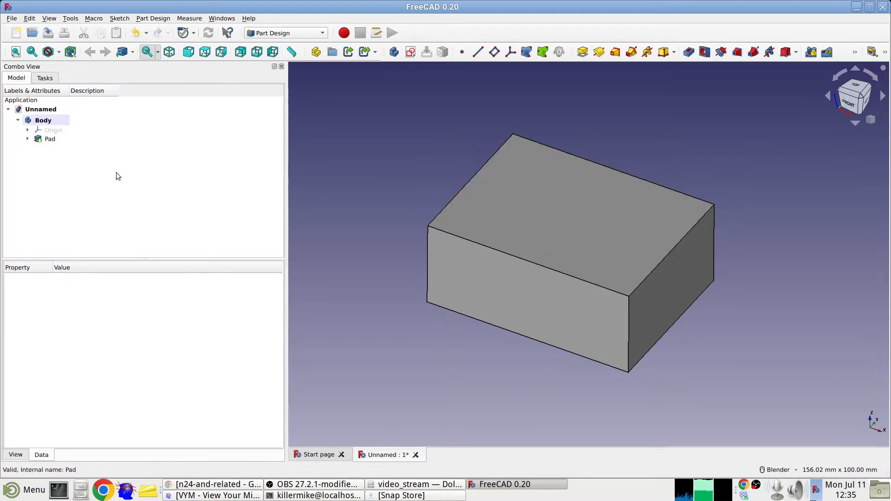
{"action": "left_click", "coordinate": [43, 120]}
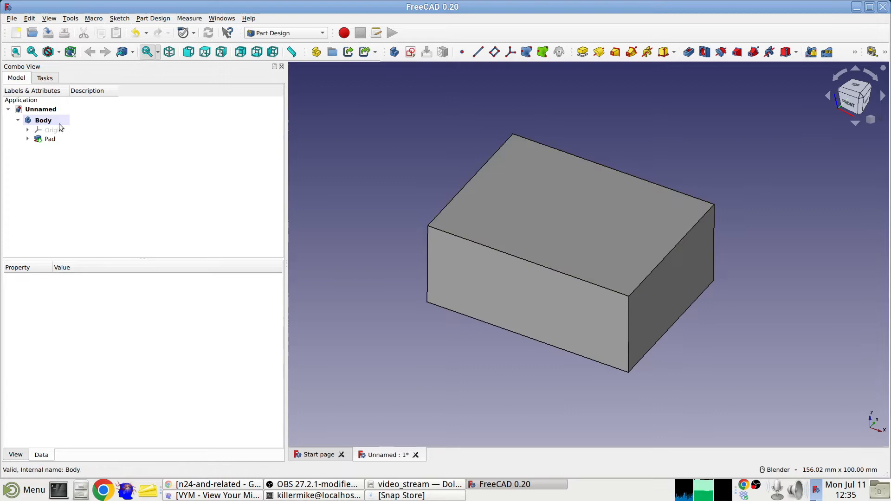
{"action": "left_click", "coordinate": [27, 139]}
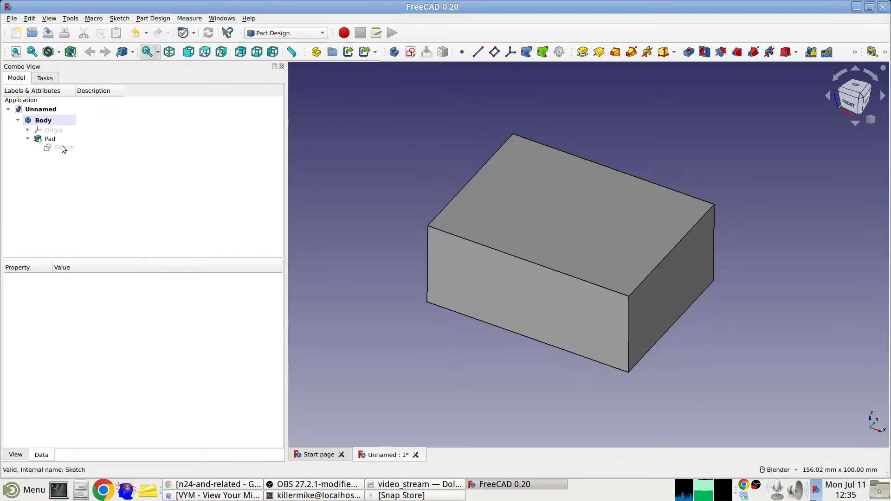
{"action": "double_click", "coordinate": [65, 148]}
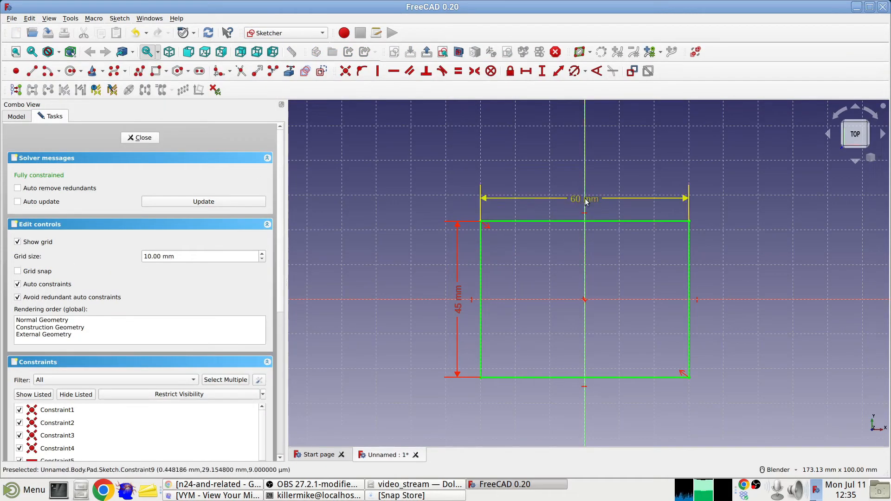
{"action": "double_click", "coordinate": [585, 198]}
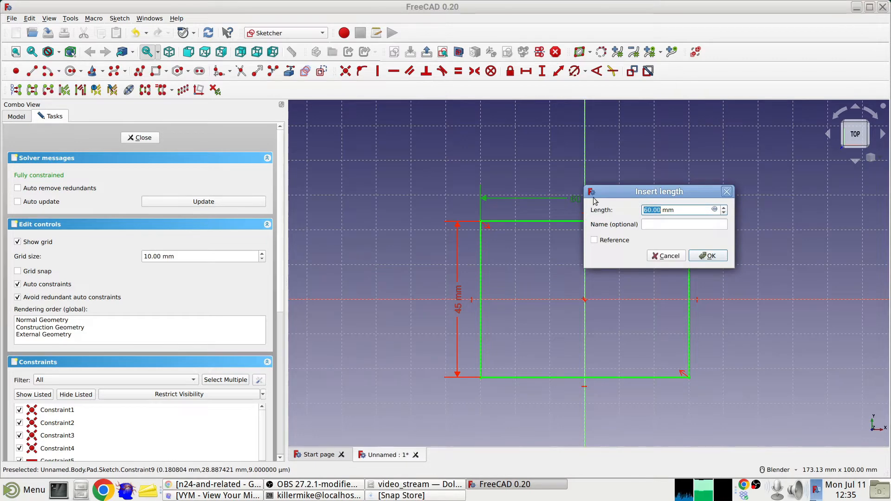
{"action": "left_click", "coordinate": [711, 255]}
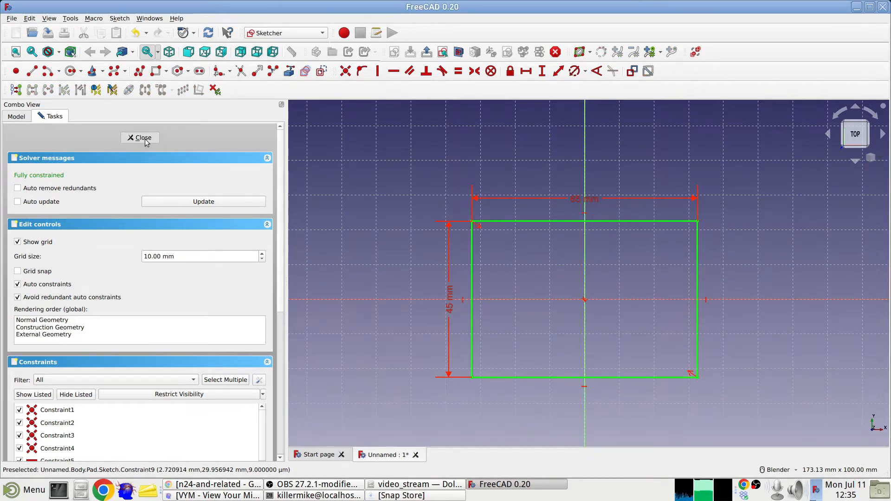
{"action": "left_click", "coordinate": [139, 138]}
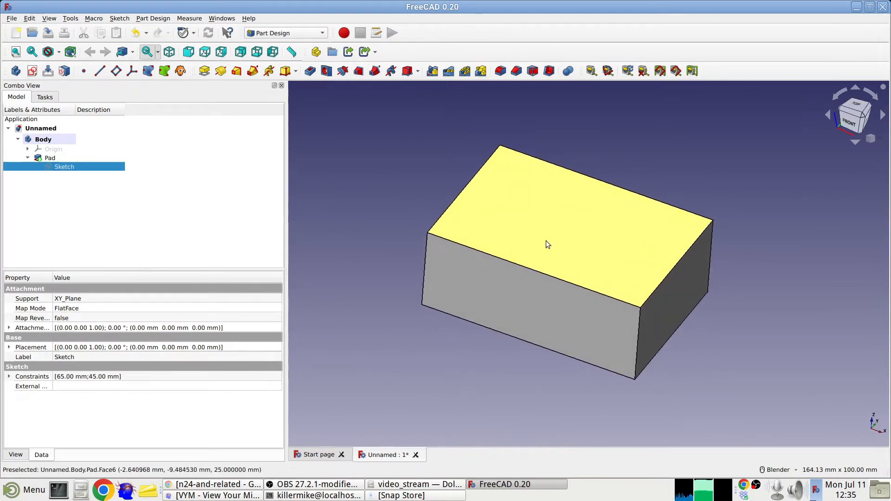
{"action": "mouse_move", "coordinate": [461, 167]}
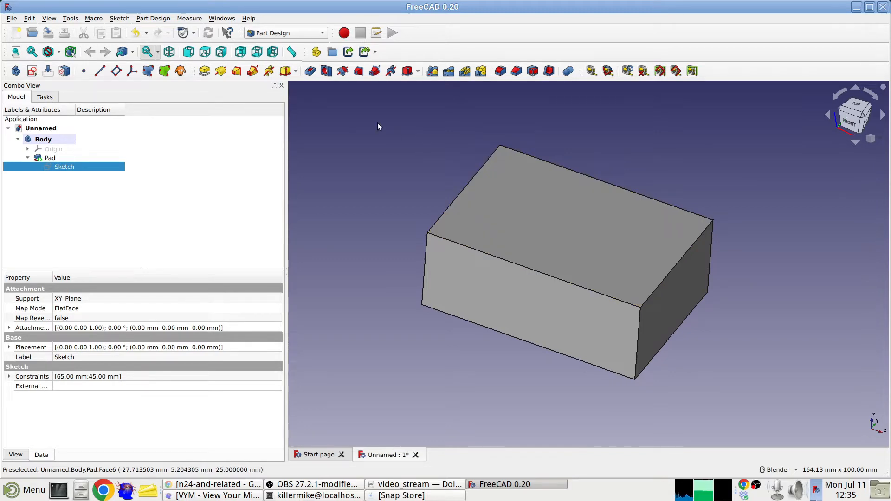
Reopen the 65 × 45 mm base Sketch from the model tree for editing
{"action": "double_click", "coordinate": [64, 167]}
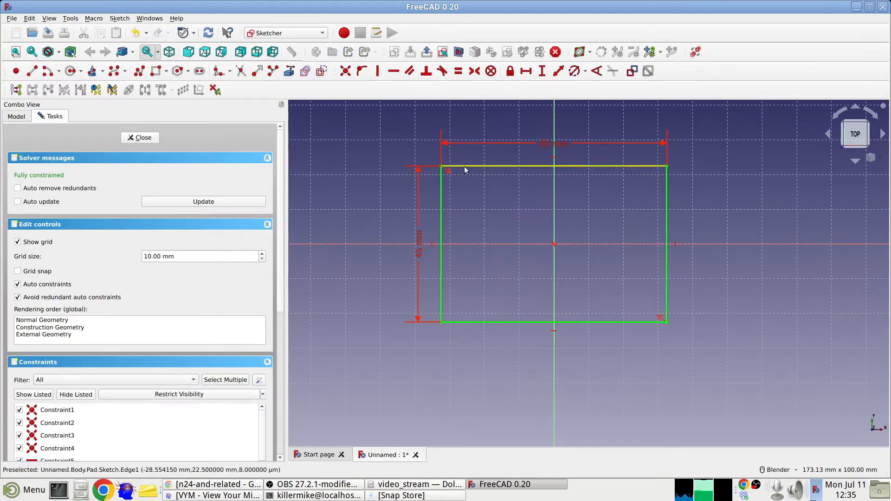
{"action": "mouse_move", "coordinate": [618, 177]}
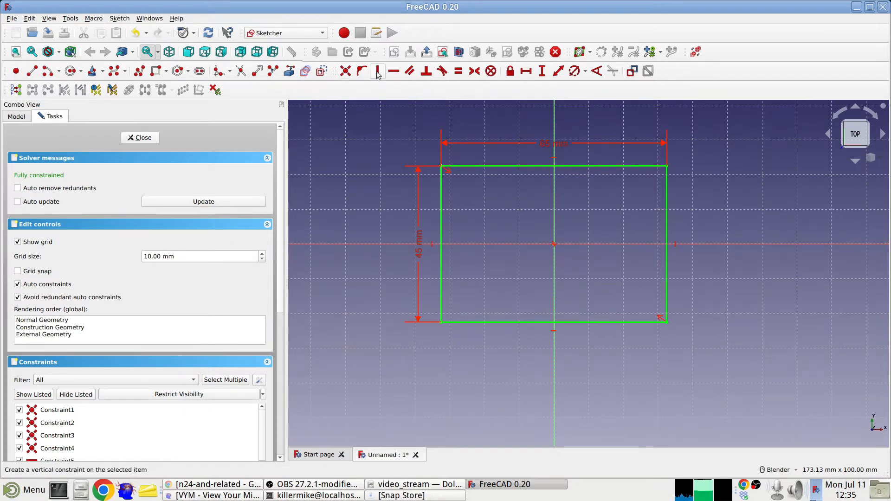
{"action": "mouse_move", "coordinate": [362, 71]}
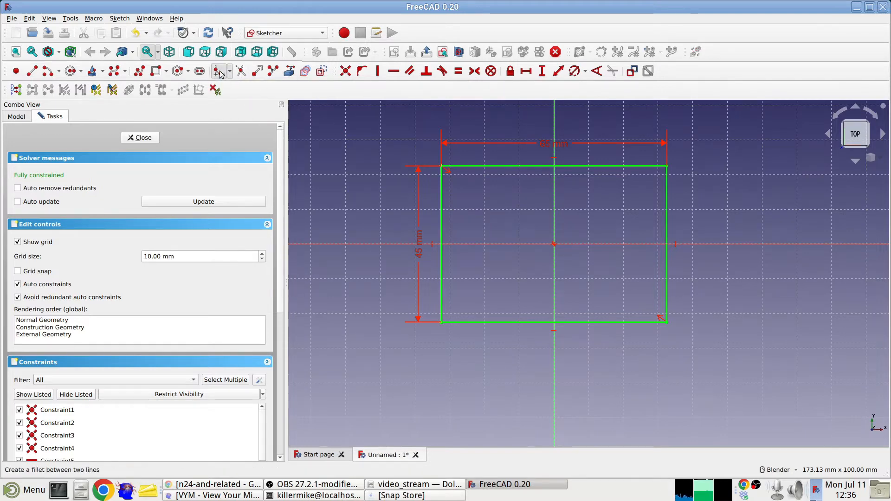
{"action": "mouse_move", "coordinate": [469, 166]}
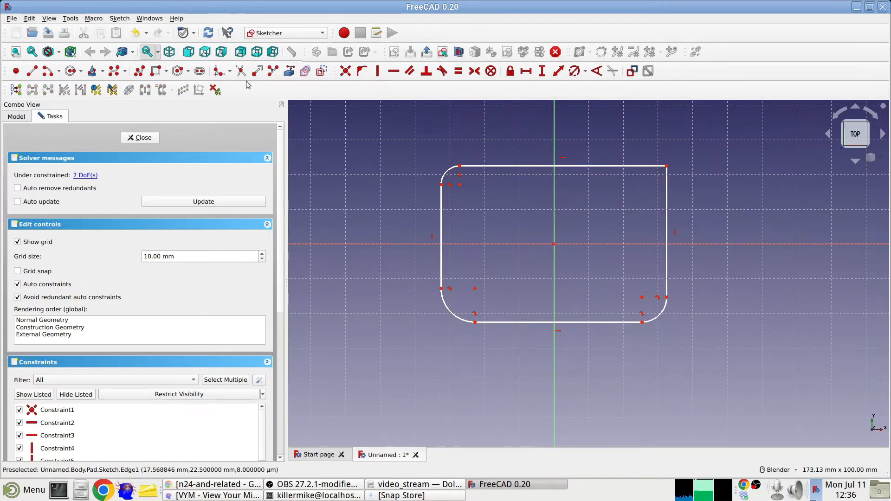
{"action": "mouse_move", "coordinate": [218, 71]}
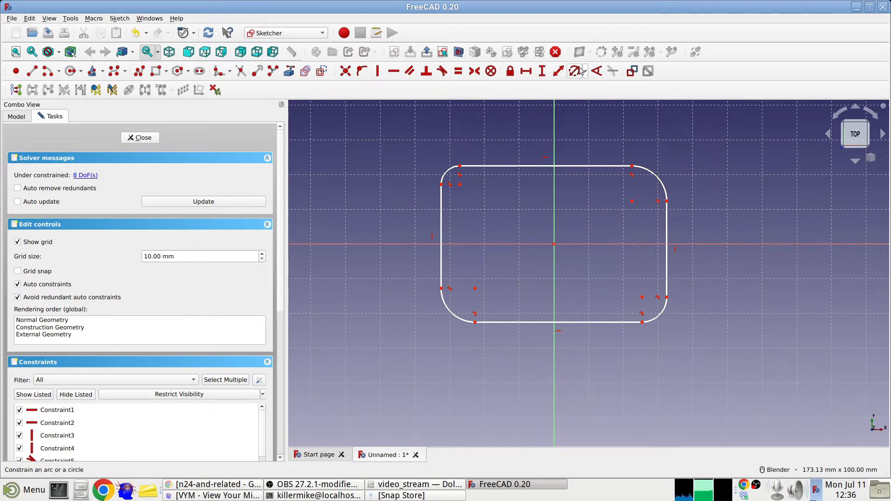
{"action": "mouse_move", "coordinate": [576, 70]}
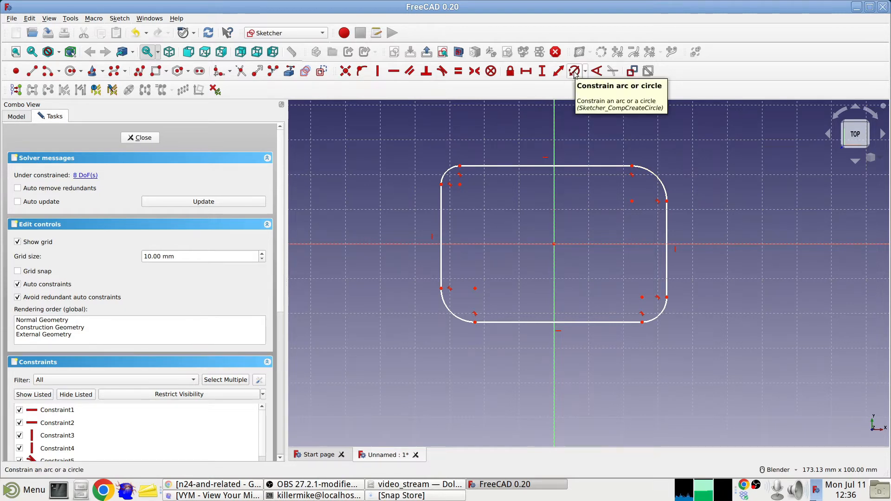
{"action": "mouse_move", "coordinate": [472, 173]}
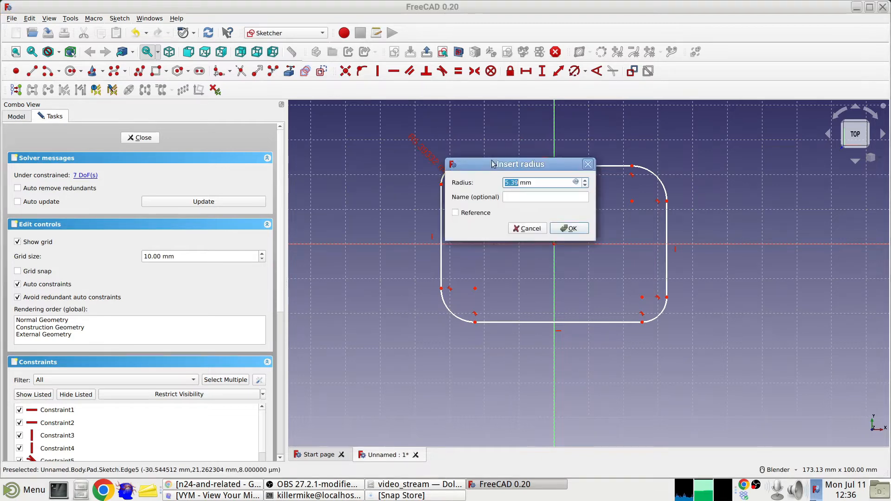
{"action": "mouse_move", "coordinate": [572, 141]}
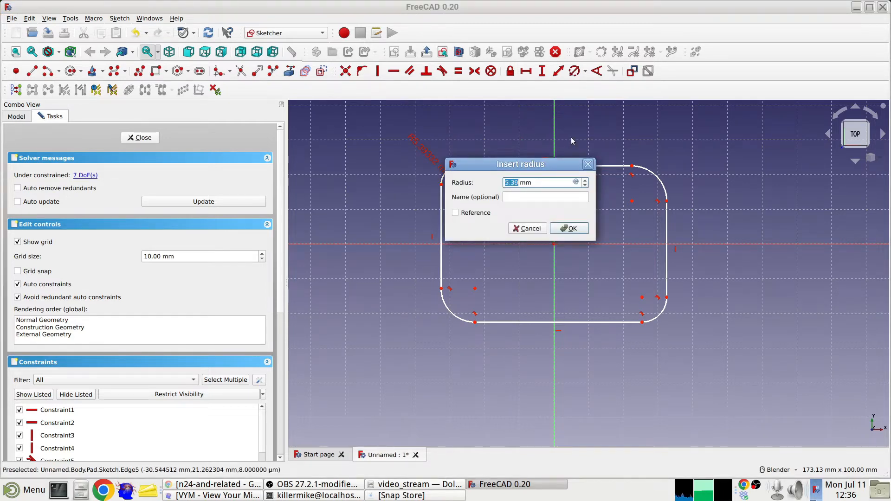
Constrain the top-left, top-right, bottom-right and bottom-left corner arcs to a 6 mm radius
{"action": "type", "text": "6 mm"}
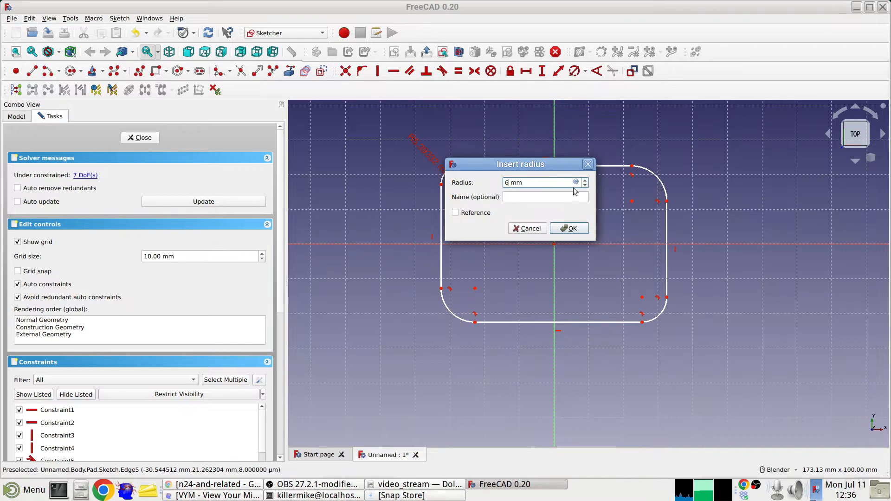
{"action": "left_click", "coordinate": [569, 228]}
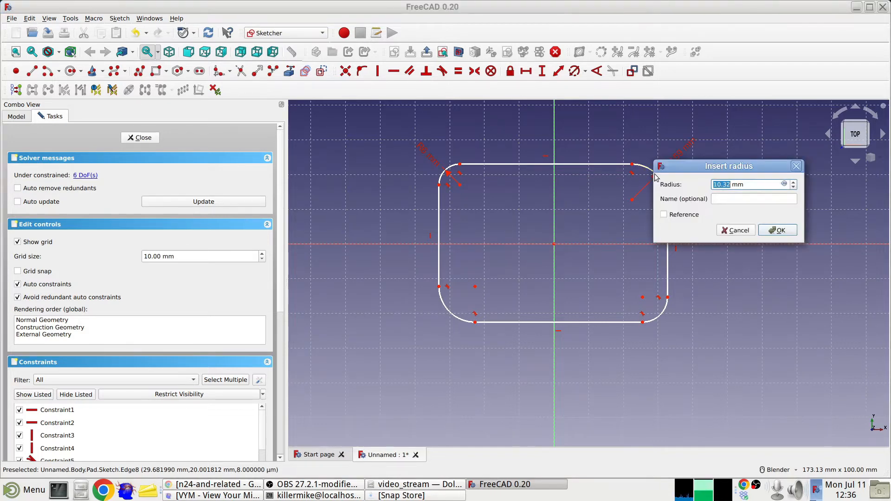
{"action": "left_click", "coordinate": [778, 230]}
{"action": "type", "text": "6"}
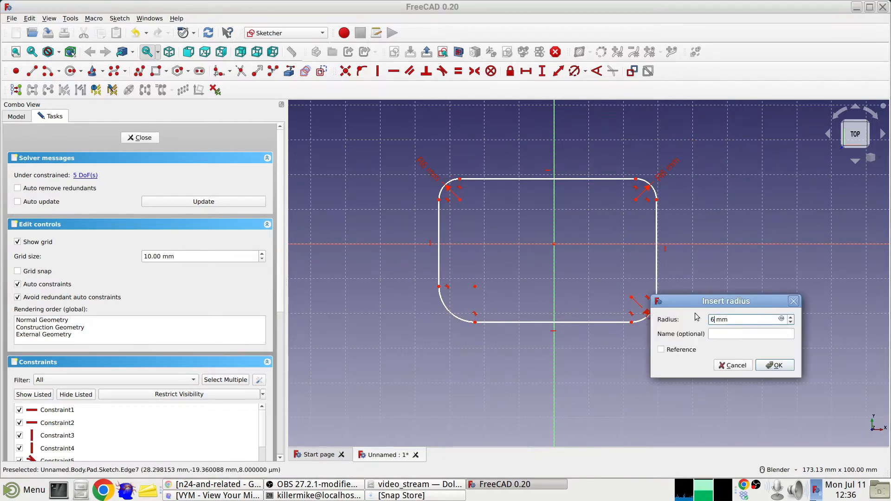
{"action": "left_click", "coordinate": [775, 365]}
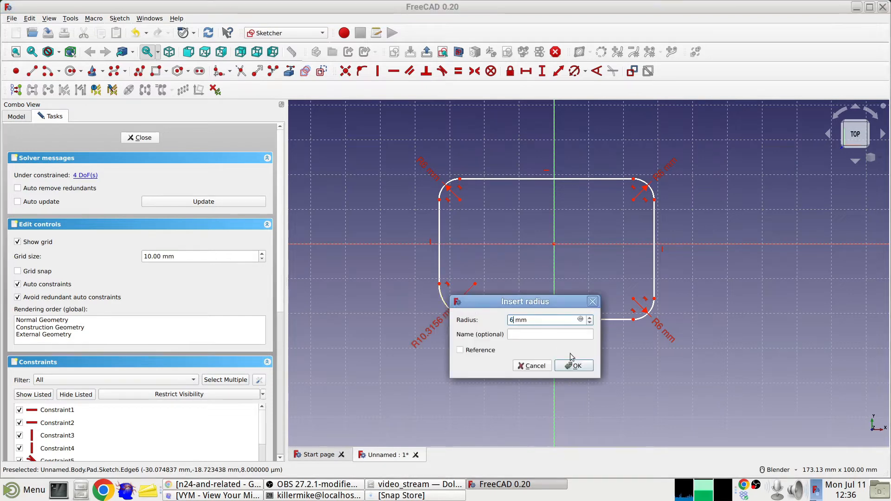
{"action": "left_click", "coordinate": [574, 366]}
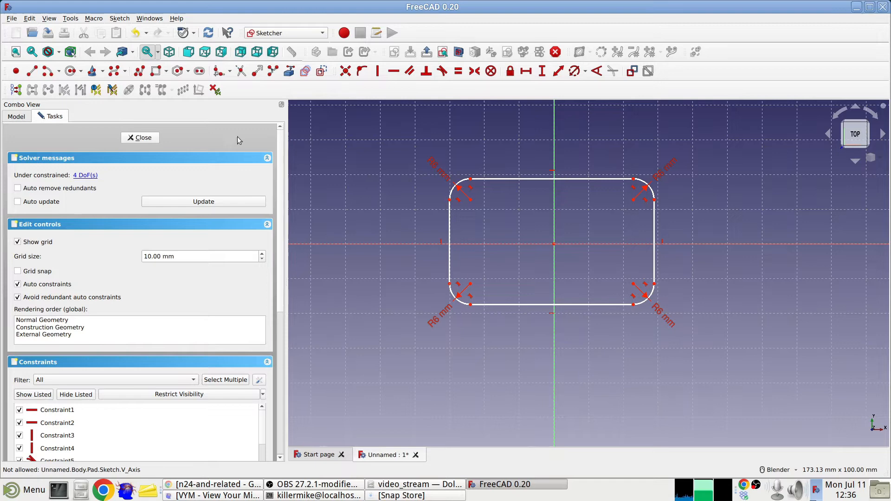
{"action": "mouse_move", "coordinate": [324, 174]}
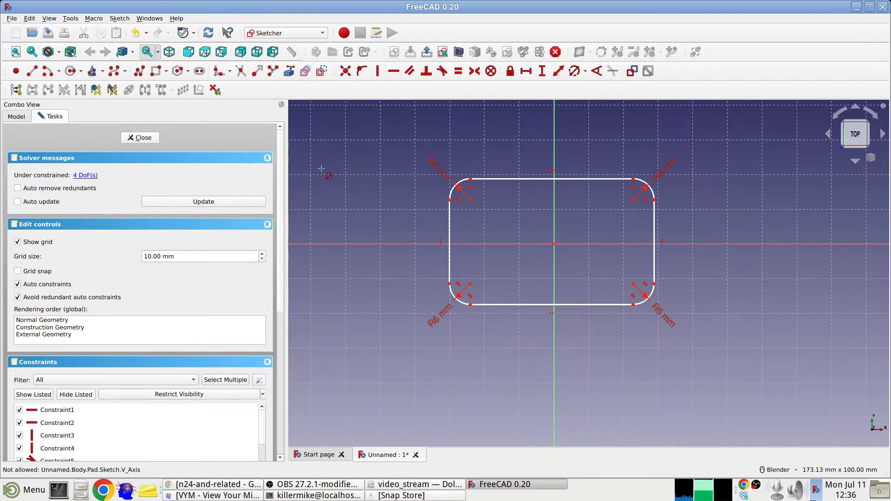
{"action": "mouse_move", "coordinate": [364, 129]}
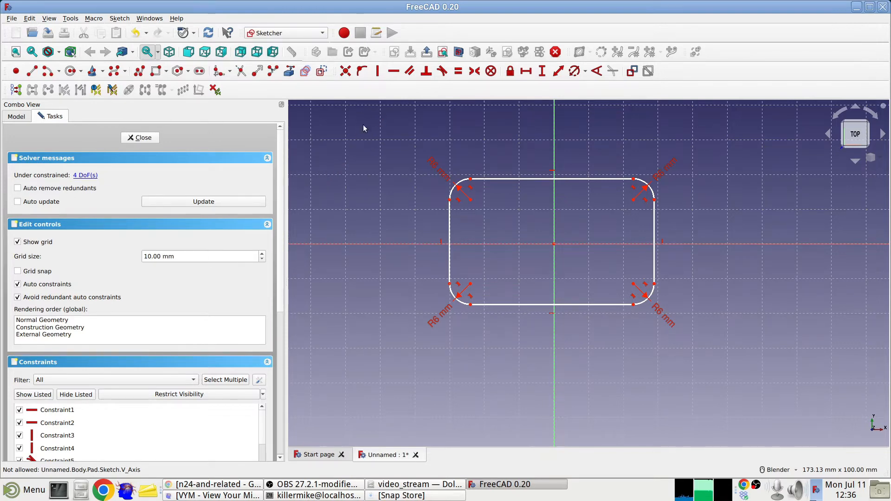
{"action": "mouse_move", "coordinate": [549, 182]}
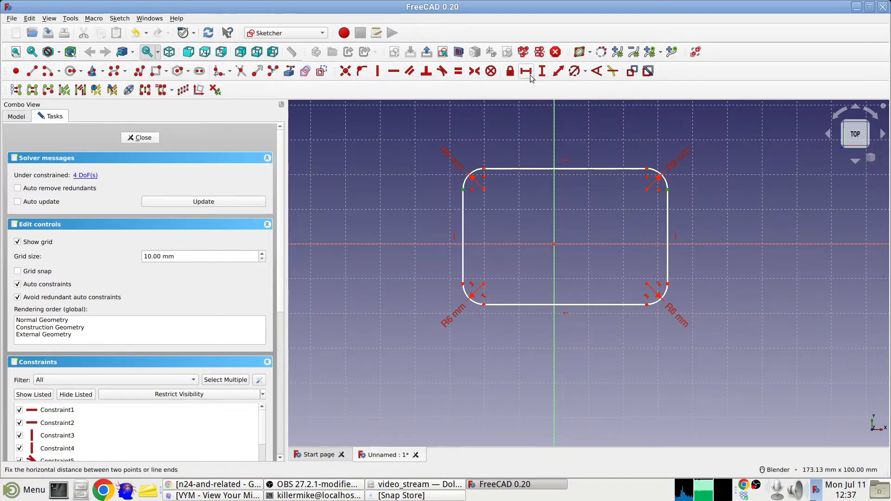
Dimension the straight top edge of the rounded rectangle at 65 mm
{"action": "left_click", "coordinate": [525, 71]}
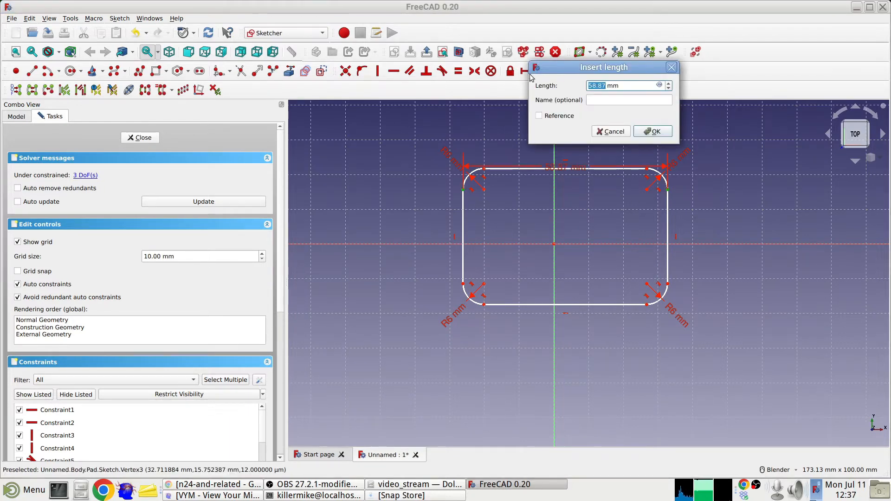
{"action": "type", "text": "65"}
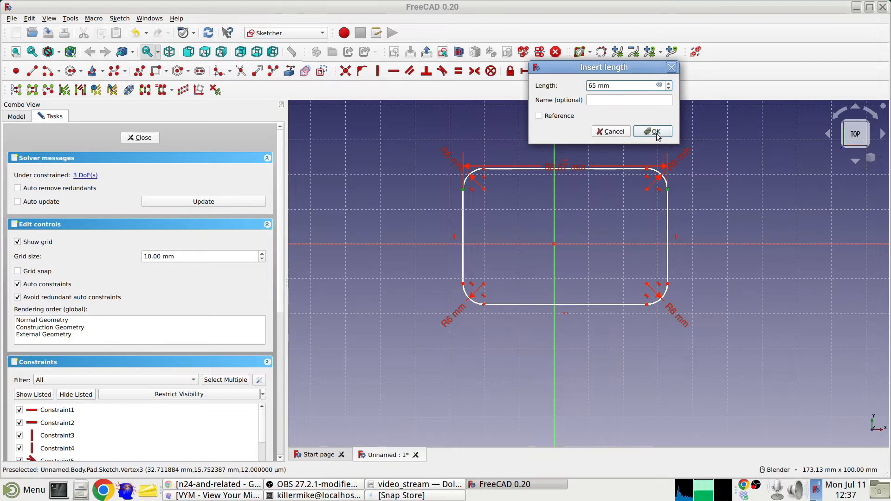
{"action": "left_click", "coordinate": [653, 131]}
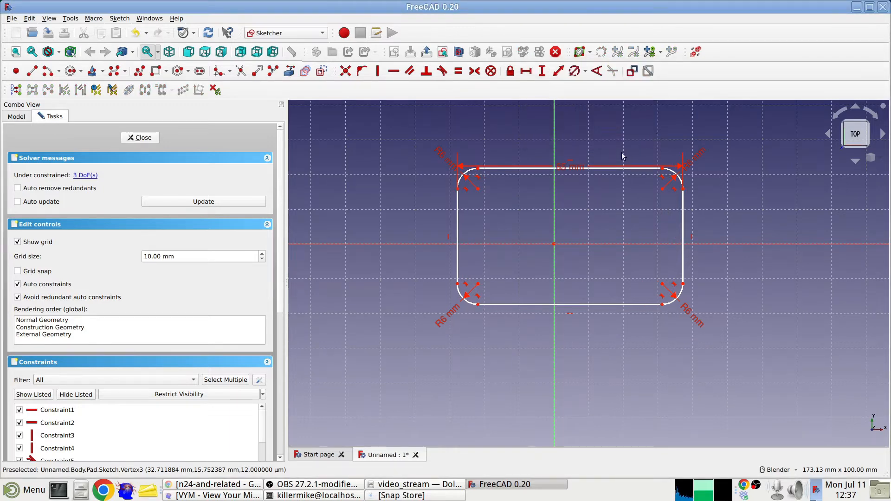
{"action": "scroll", "scroll_direction": "up", "scroll_amount": 3}
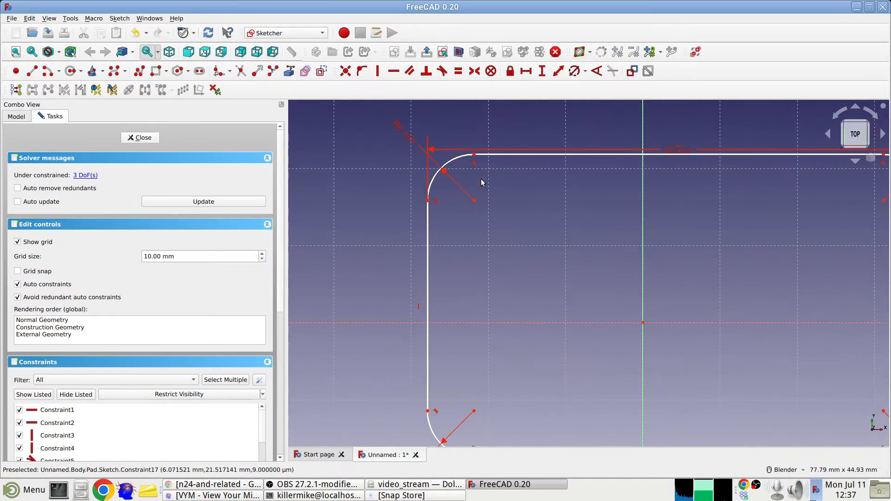
{"action": "mouse_move", "coordinate": [428, 206]}
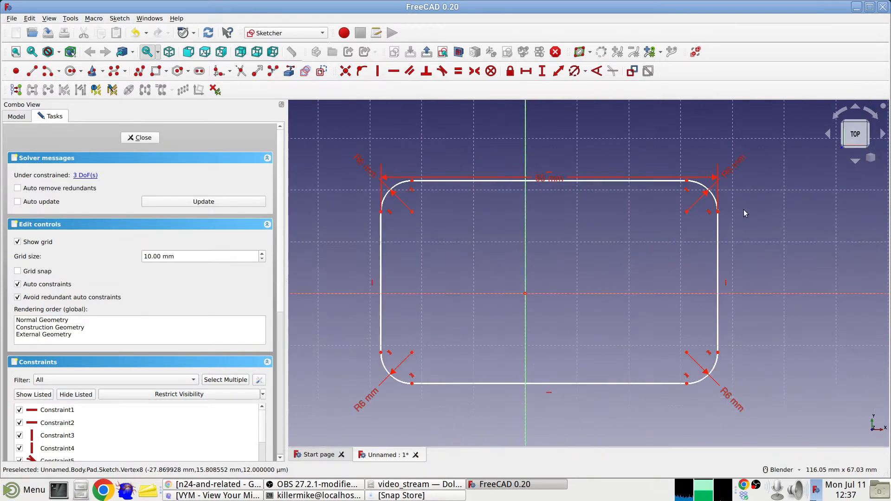
{"action": "scroll", "scroll_direction": "up", "scroll_amount": 3}
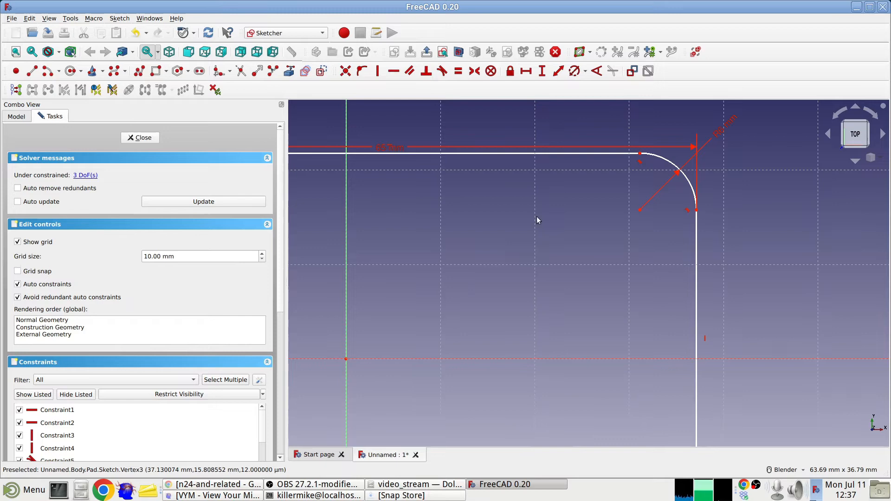
{"action": "scroll", "scroll_direction": "down", "scroll_amount": 3}
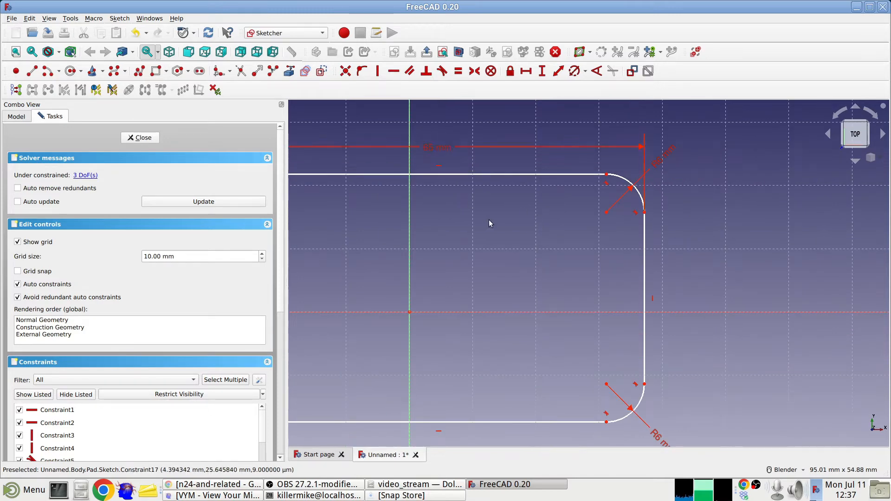
{"action": "scroll", "scroll_direction": "down", "scroll_amount": 3}
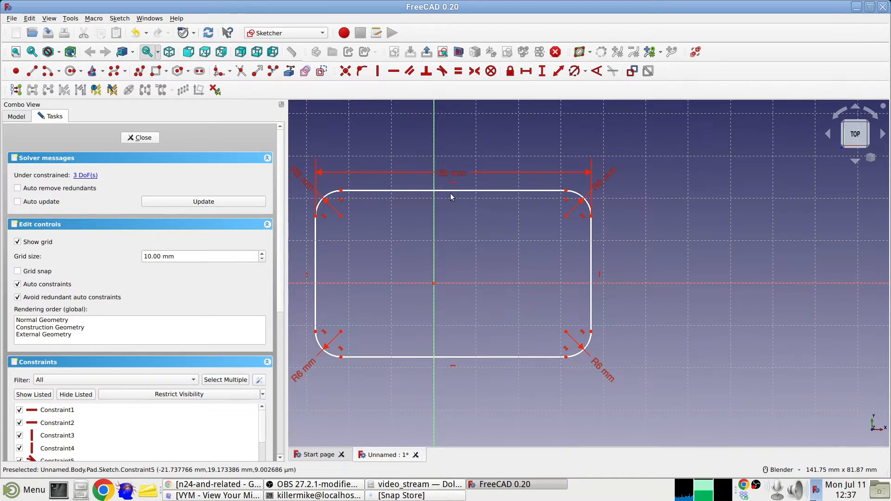
{"action": "mouse_move", "coordinate": [358, 191]}
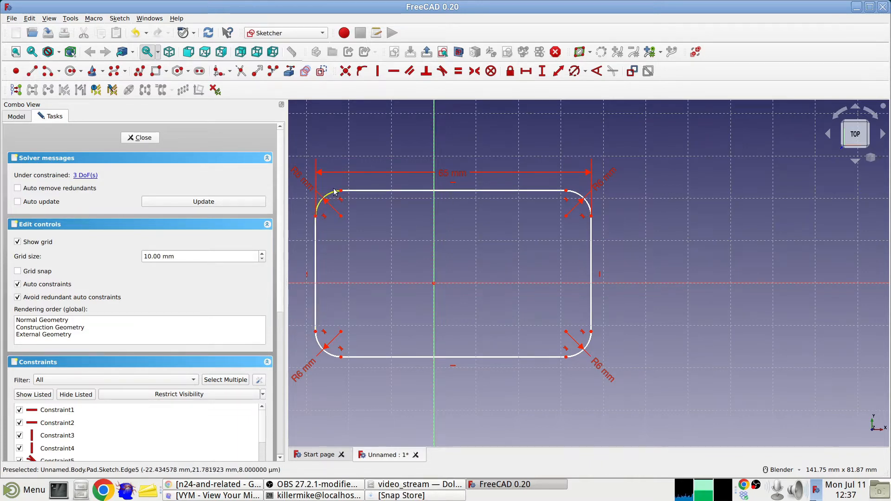
{"action": "mouse_move", "coordinate": [545, 266]}
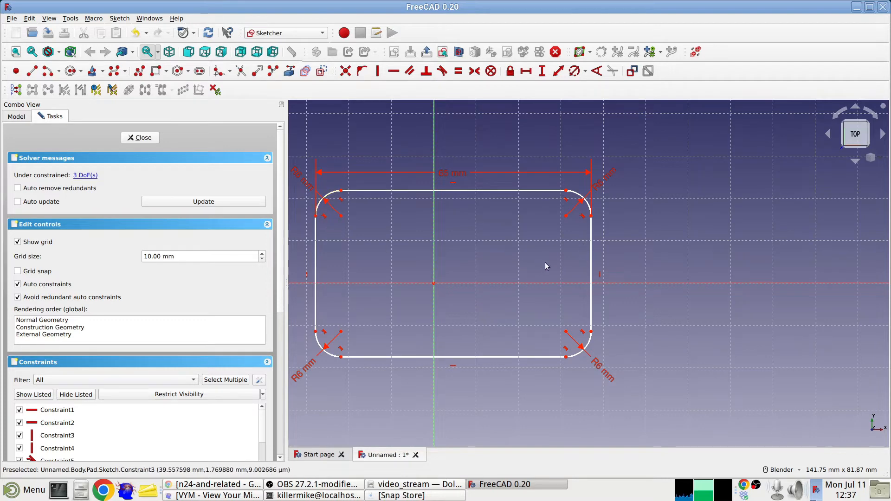
{"action": "mouse_move", "coordinate": [572, 195]}
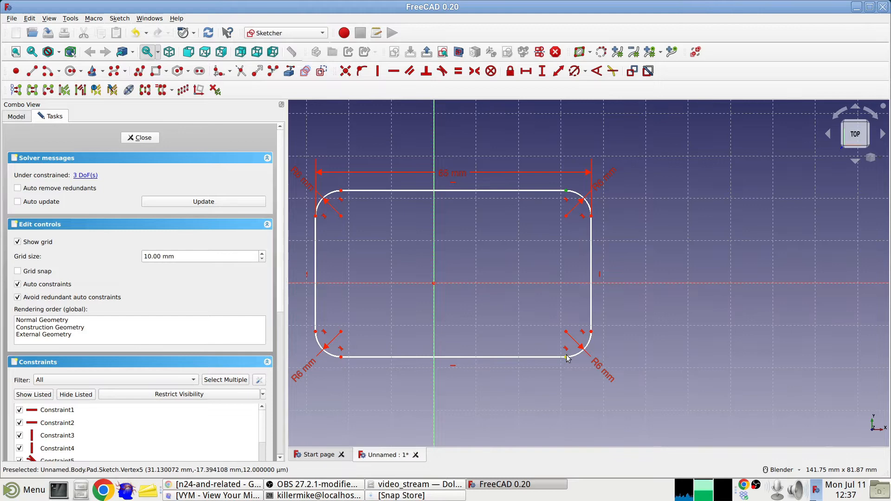
{"action": "mouse_move", "coordinate": [544, 103]}
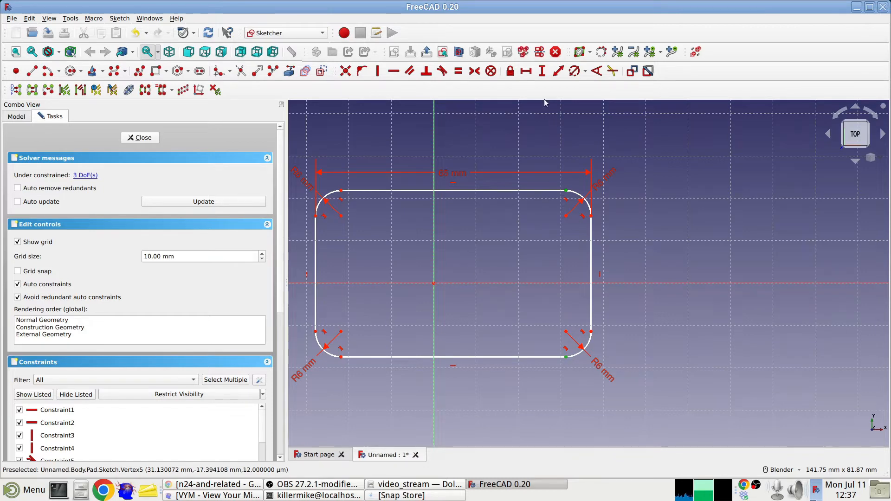
Add a 45 mm height dimension to the outline, then close the fully constrained sketch
{"action": "left_click", "coordinate": [541, 70]}
{"action": "type", "text": "45"}
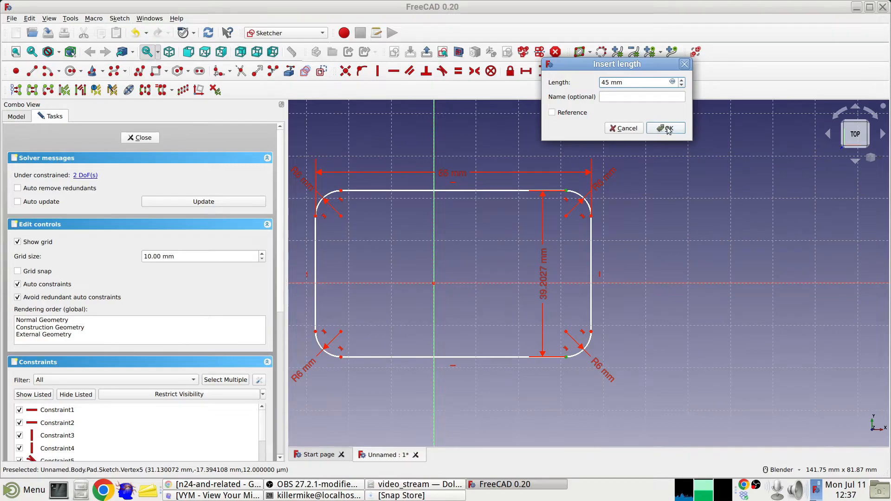
{"action": "left_click", "coordinate": [666, 128]}
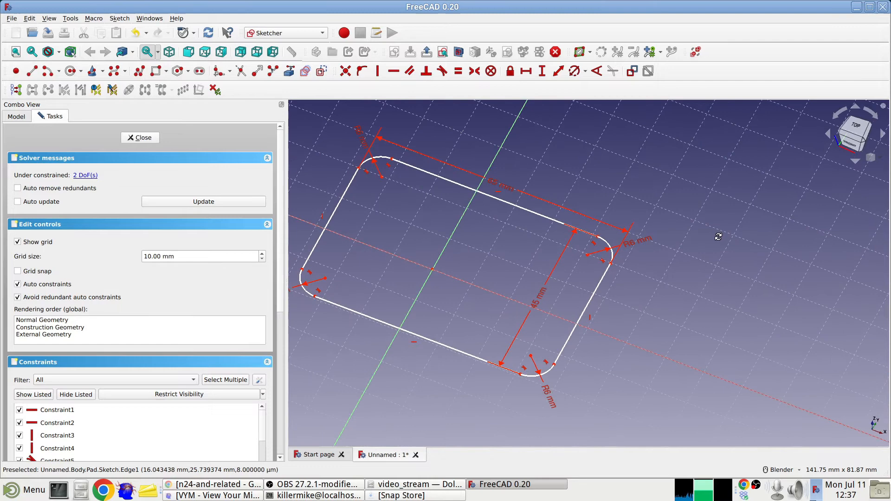
{"action": "left_click", "coordinate": [855, 134]}
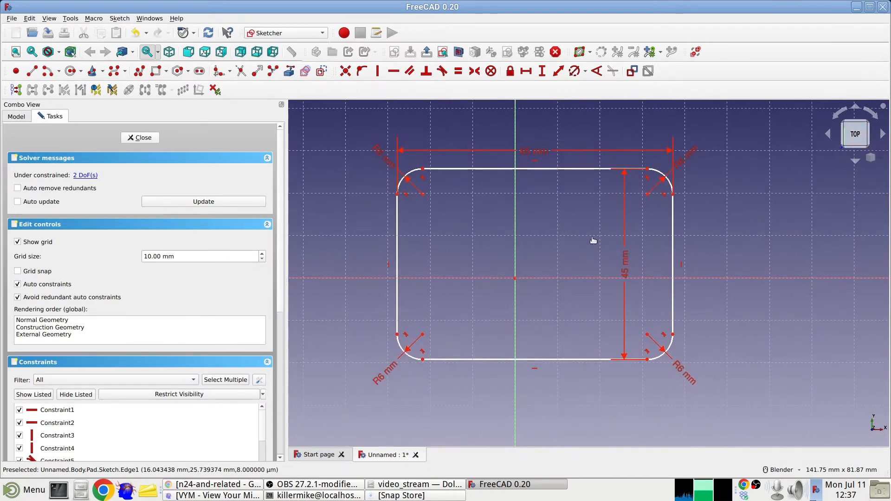
{"action": "mouse_move", "coordinate": [675, 176]}
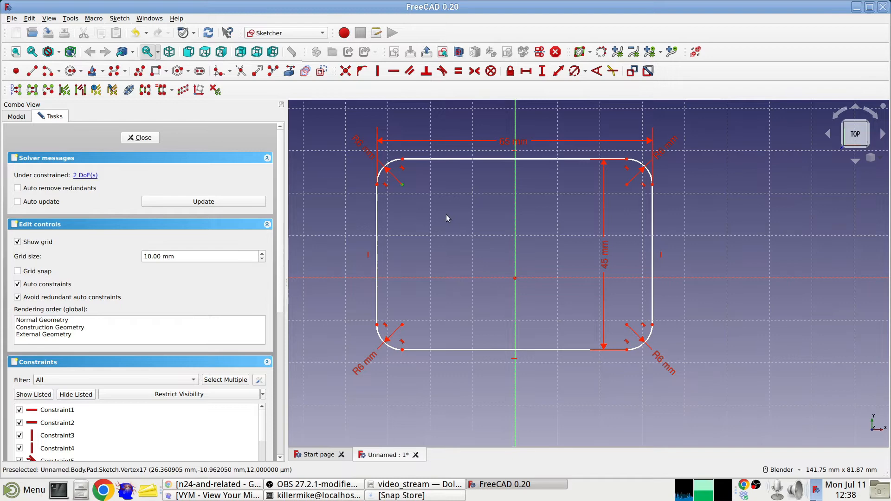
{"action": "mouse_move", "coordinate": [626, 330]}
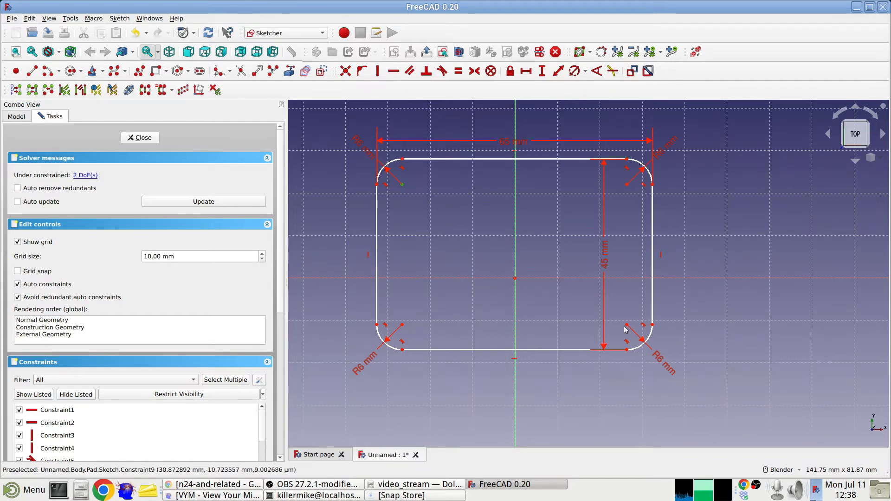
{"action": "mouse_move", "coordinate": [626, 326]}
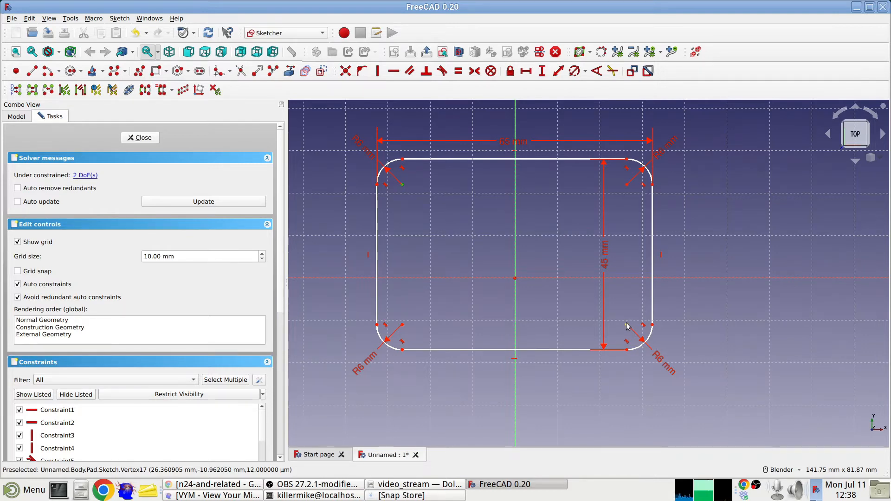
{"action": "mouse_move", "coordinate": [627, 329]}
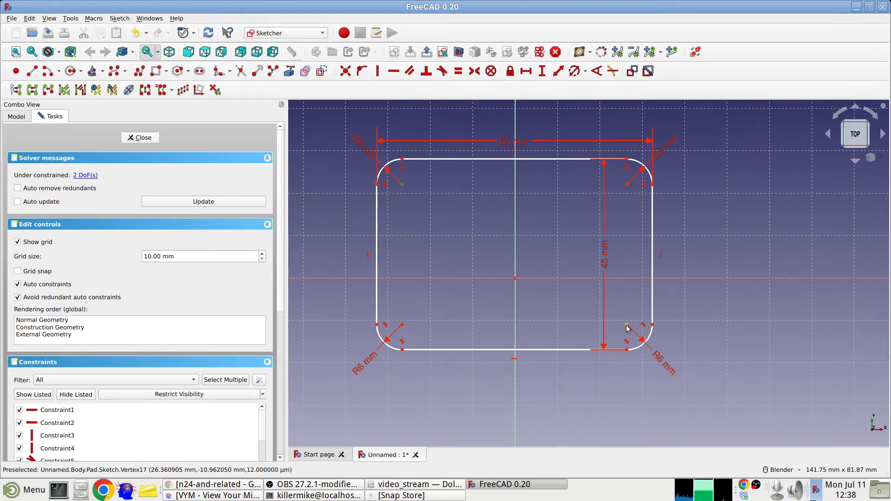
{"action": "mouse_move", "coordinate": [358, 147]}
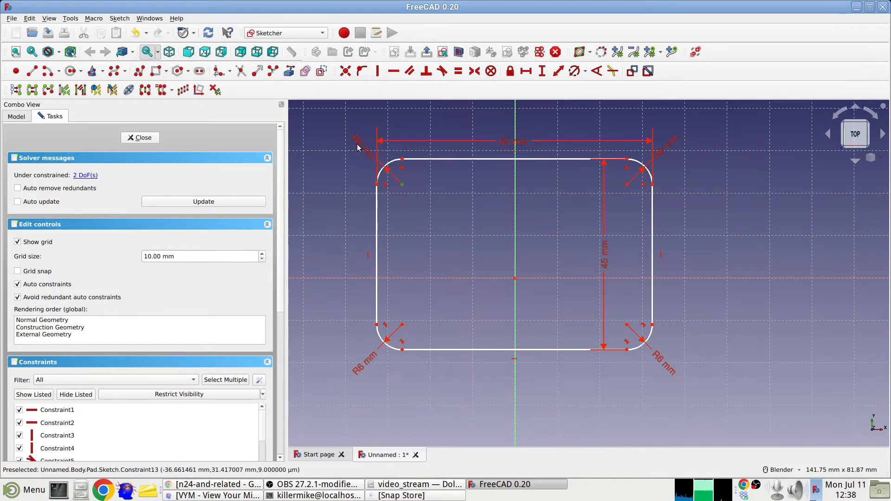
{"action": "mouse_move", "coordinate": [402, 161]}
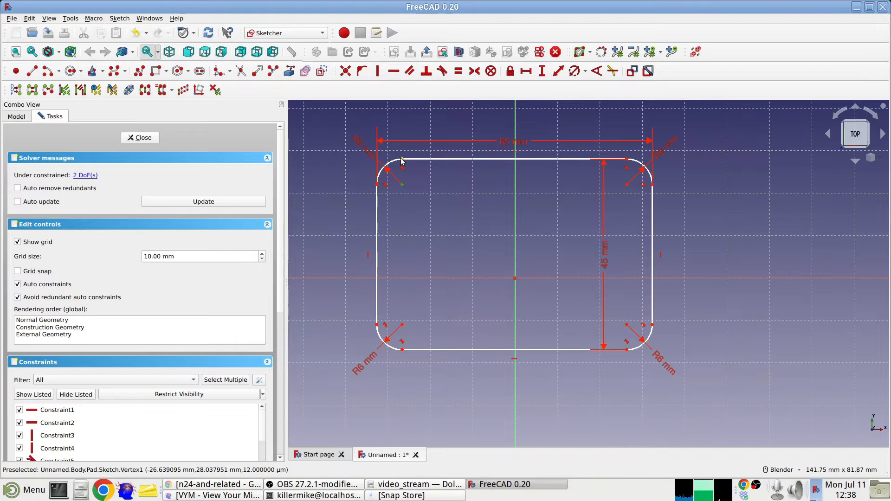
{"action": "mouse_move", "coordinate": [403, 172]}
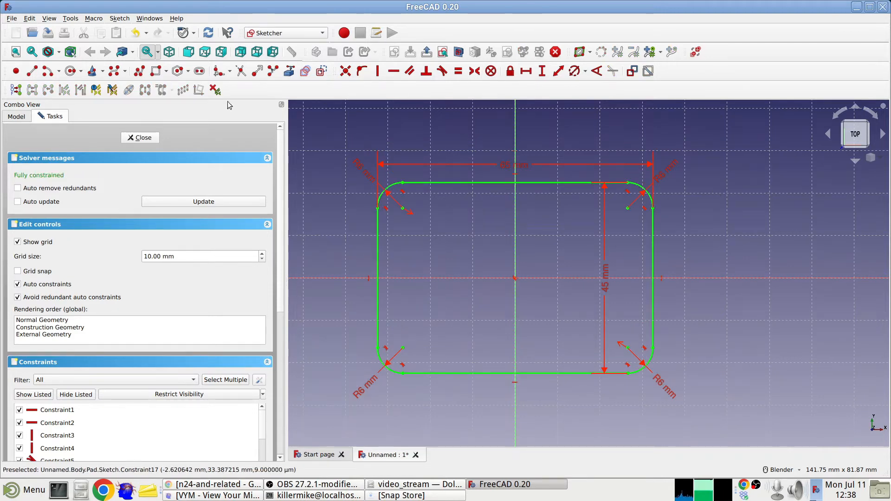
{"action": "left_click", "coordinate": [140, 137]}
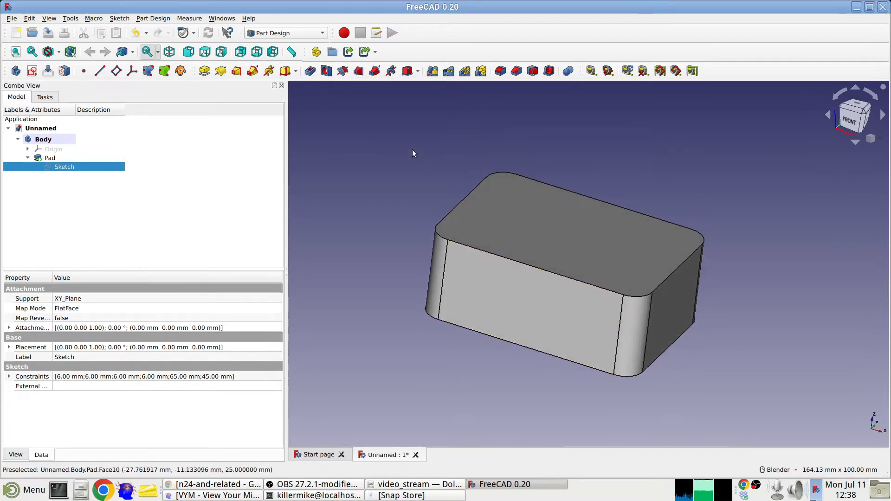
{"action": "mouse_move", "coordinate": [488, 117]}
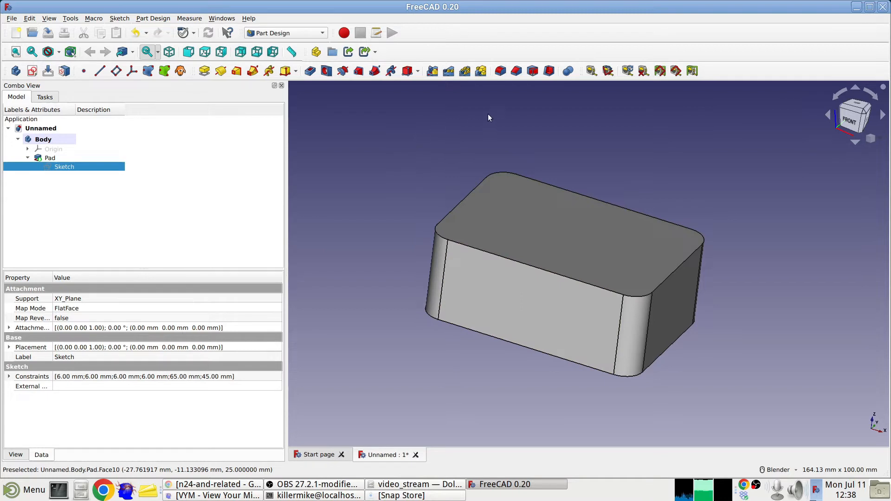
Clear the selection and select the padded box's top face
{"action": "left_click", "coordinate": [50, 157]}
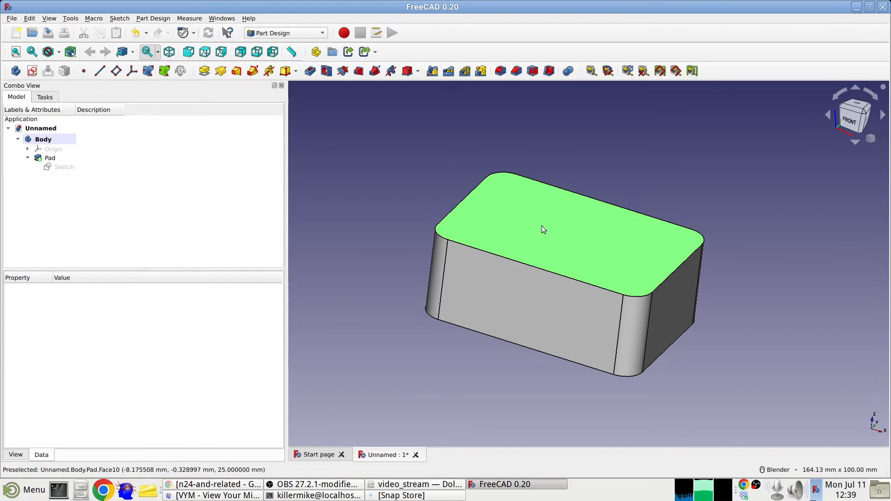
{"action": "left_click", "coordinate": [50, 157]}
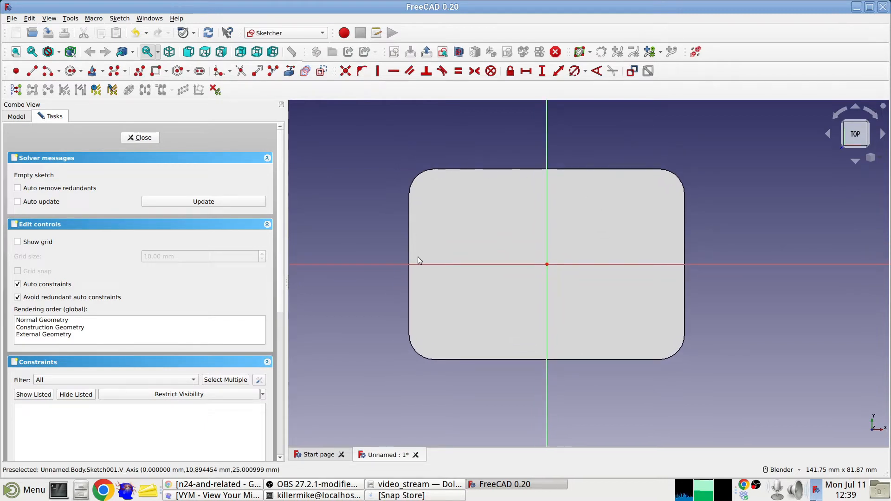
{"action": "mouse_move", "coordinate": [589, 156]}
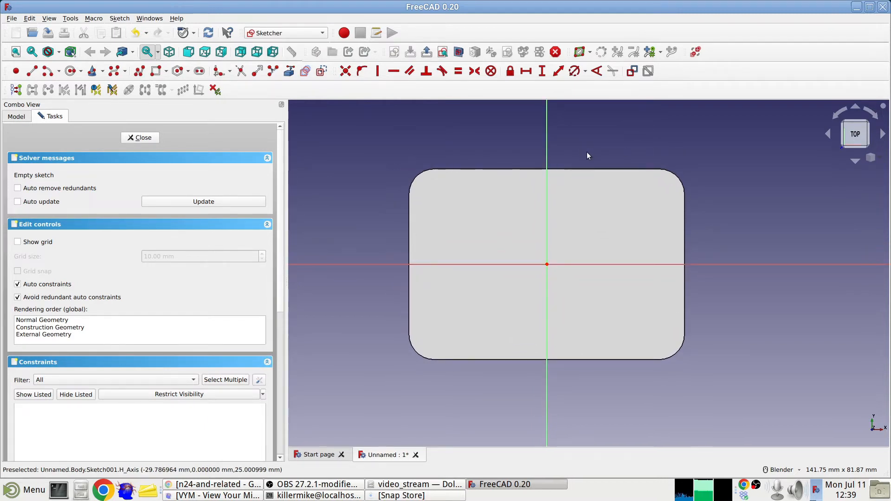
{"action": "mouse_move", "coordinate": [554, 159]}
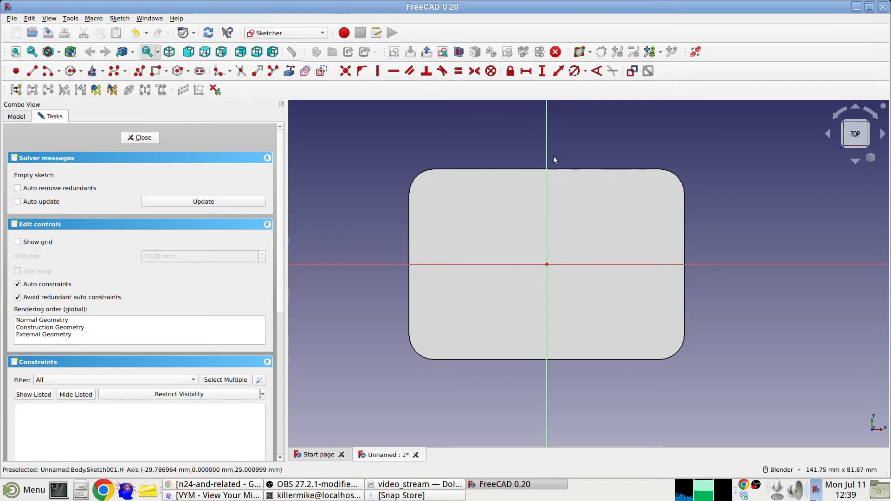
{"action": "mouse_move", "coordinate": [518, 170]}
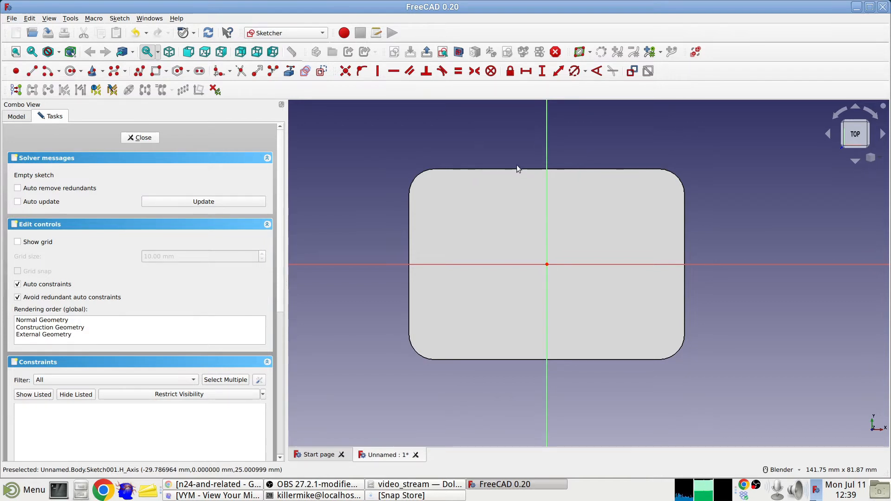
{"action": "mouse_move", "coordinate": [647, 142]}
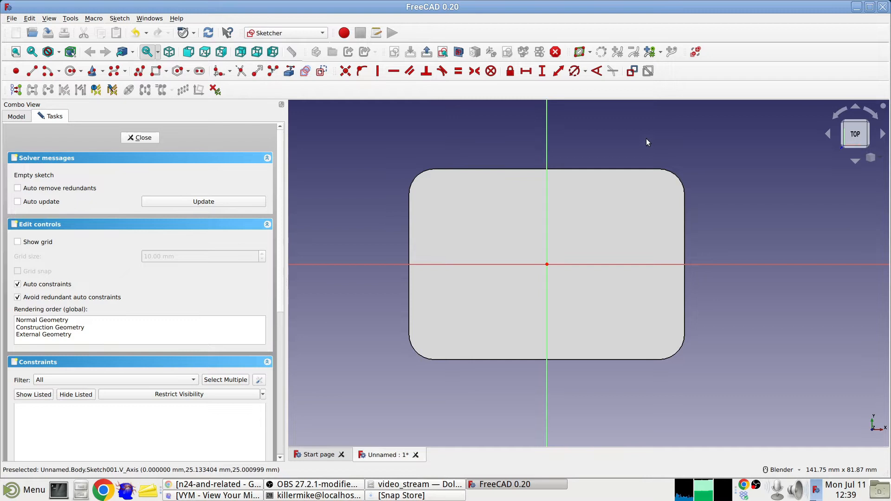
{"action": "mouse_move", "coordinate": [640, 137]}
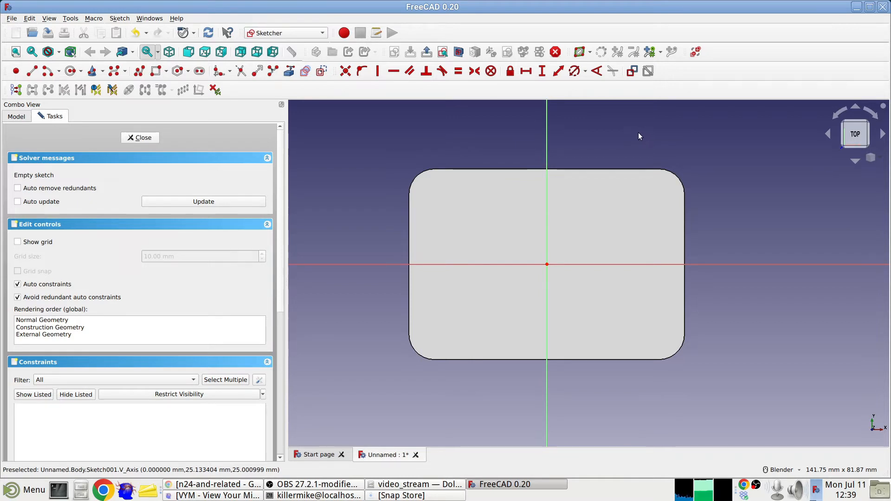
{"action": "mouse_move", "coordinate": [420, 79]}
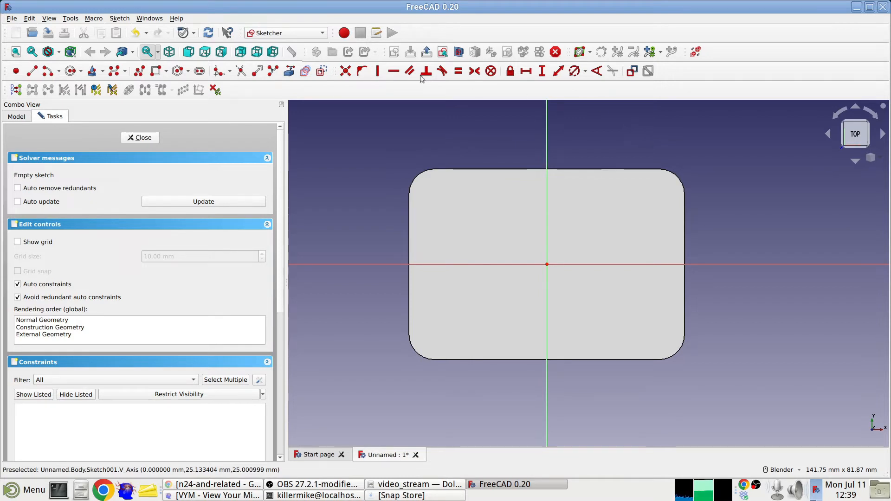
{"action": "mouse_move", "coordinate": [353, 129]}
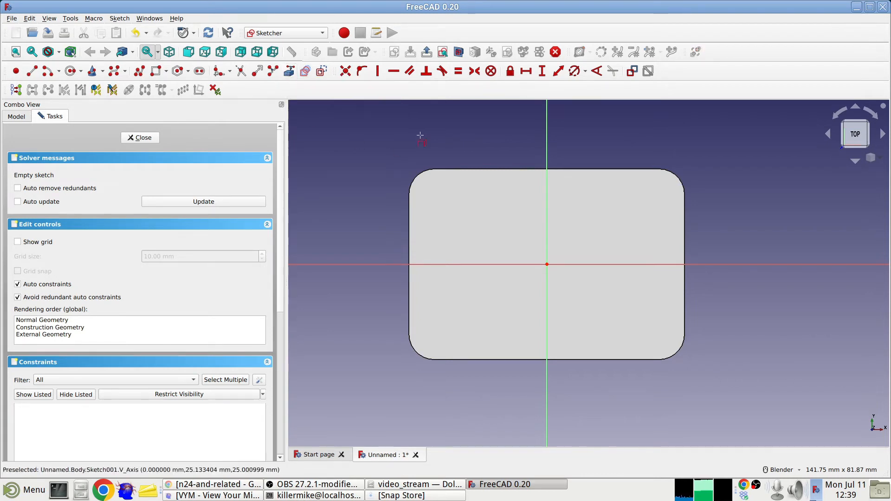
{"action": "mouse_move", "coordinate": [494, 171]}
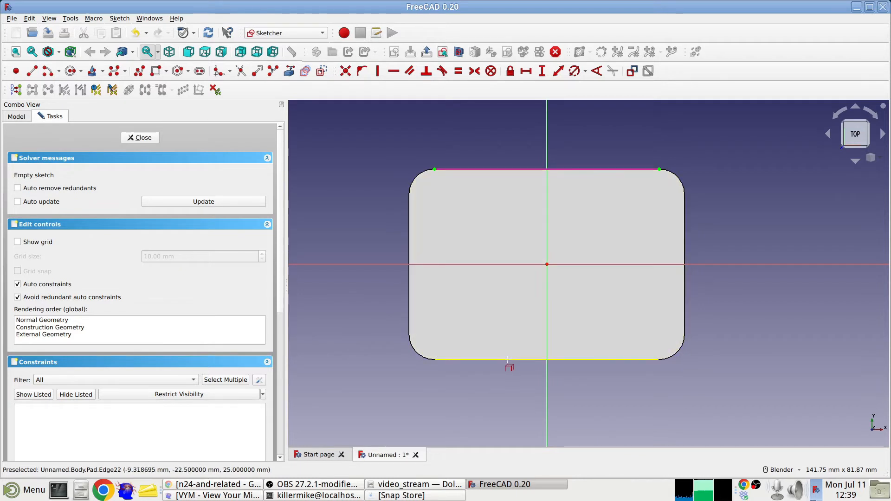
Link the box outline's bottom edge into the sketch as external reference geometry
{"action": "left_click", "coordinate": [546, 256]}
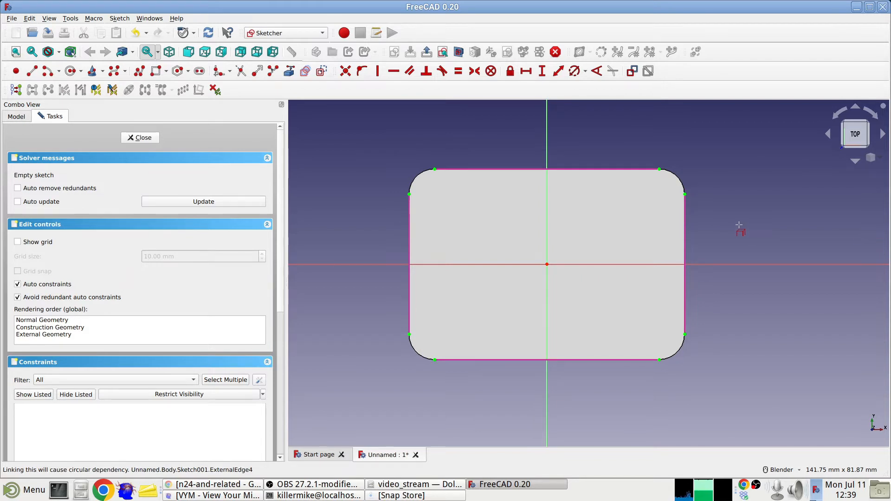
{"action": "mouse_move", "coordinate": [730, 222]}
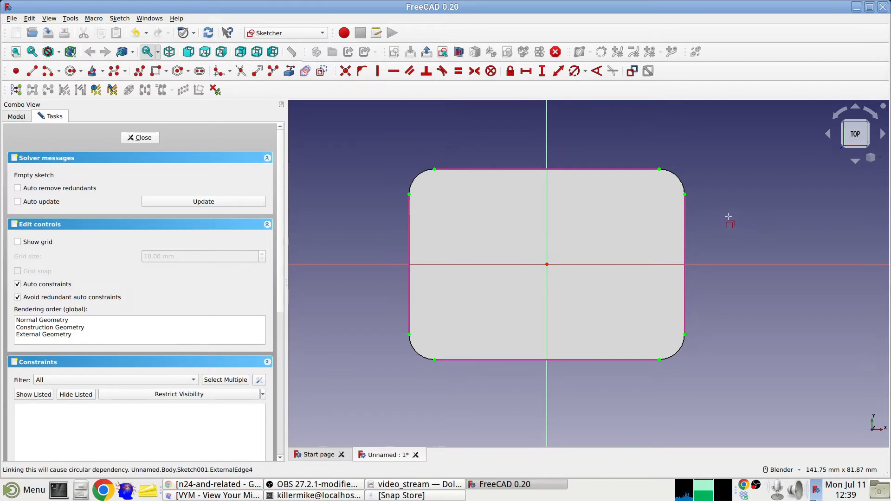
{"action": "mouse_move", "coordinate": [500, 170]}
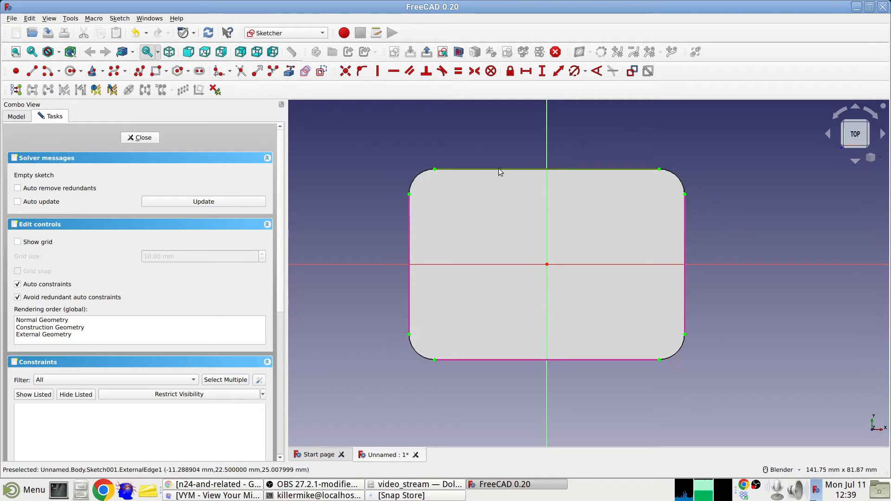
{"action": "mouse_move", "coordinate": [469, 159]}
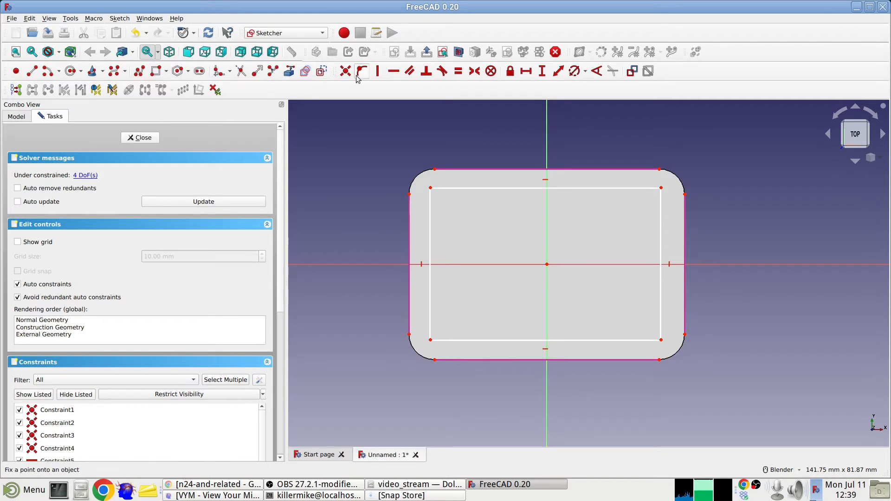
{"action": "mouse_move", "coordinate": [419, 197]}
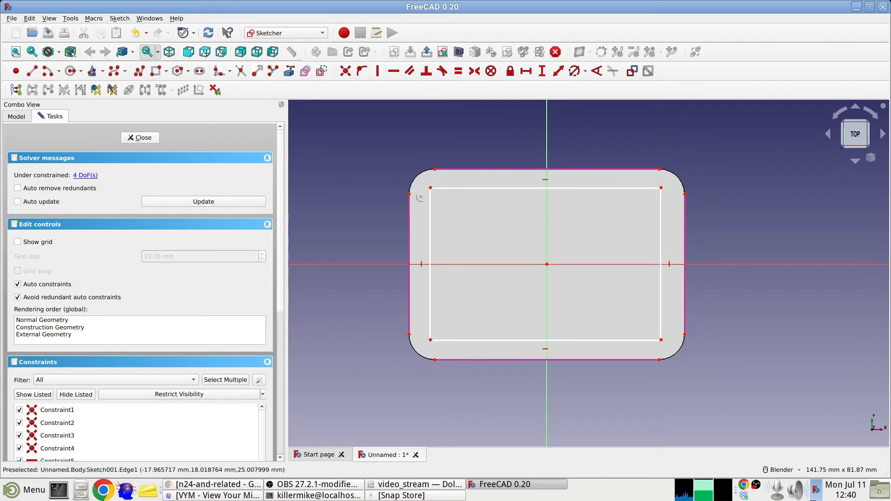
Give the inset outline a 5 mm corner radius, close it, and open the original box sketch
{"action": "left_click", "coordinate": [430, 264]}
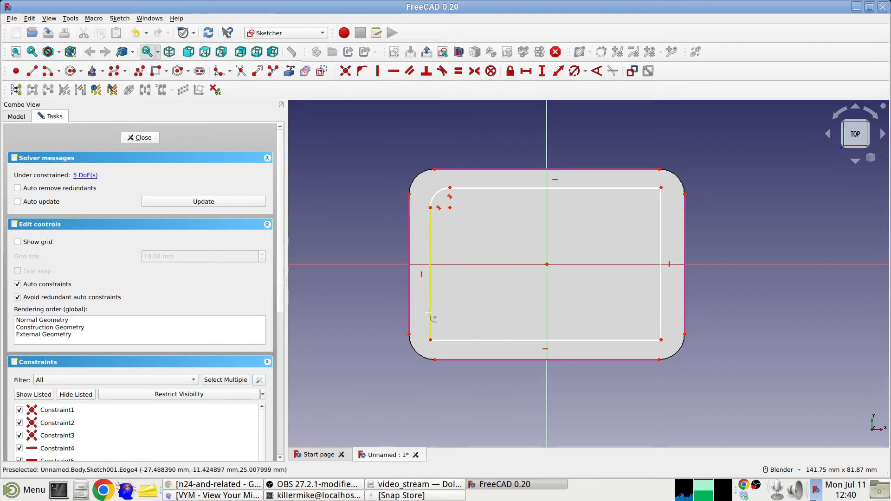
{"action": "left_click", "coordinate": [546, 340]}
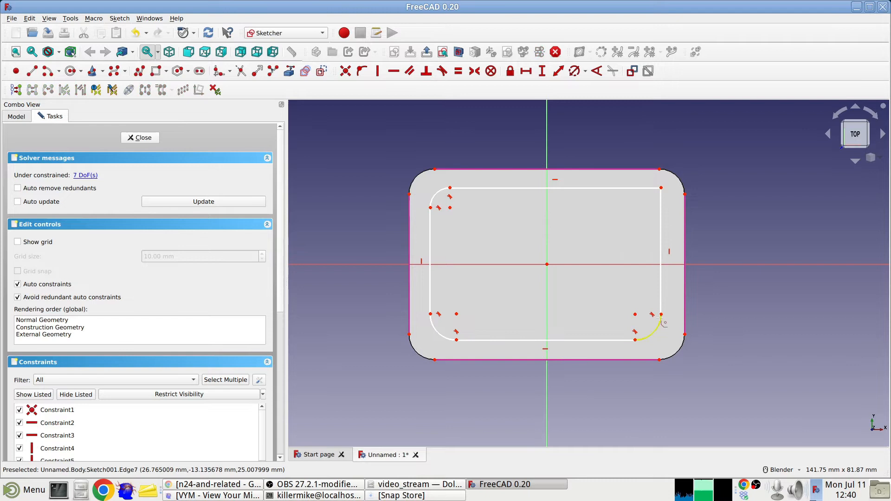
{"action": "mouse_move", "coordinate": [642, 189]}
{"action": "type", "text": "5"}
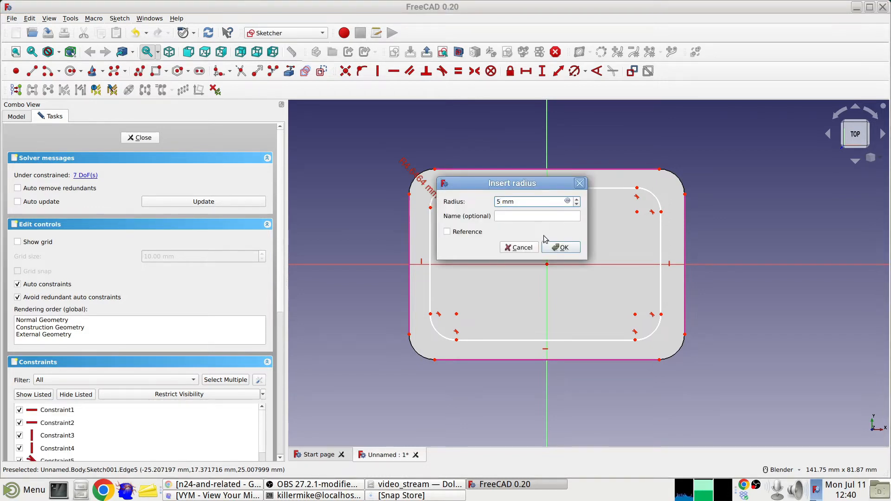
{"action": "left_click", "coordinate": [562, 247]}
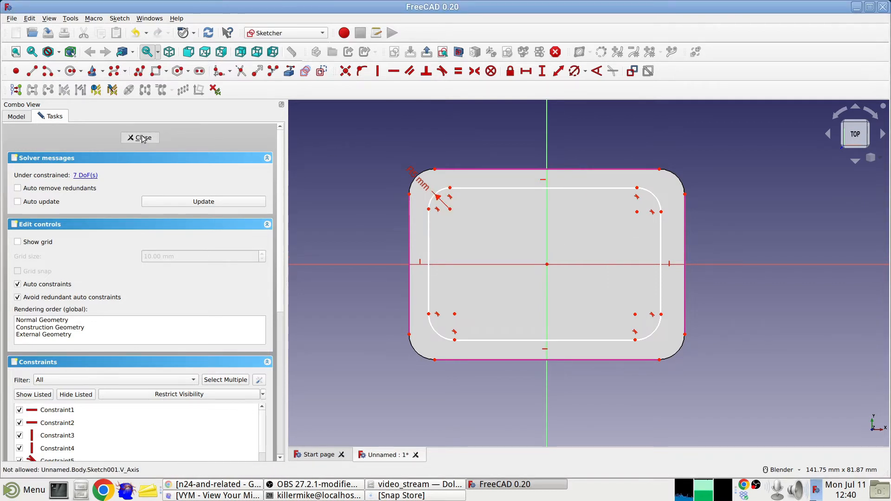
{"action": "left_click", "coordinate": [140, 138]}
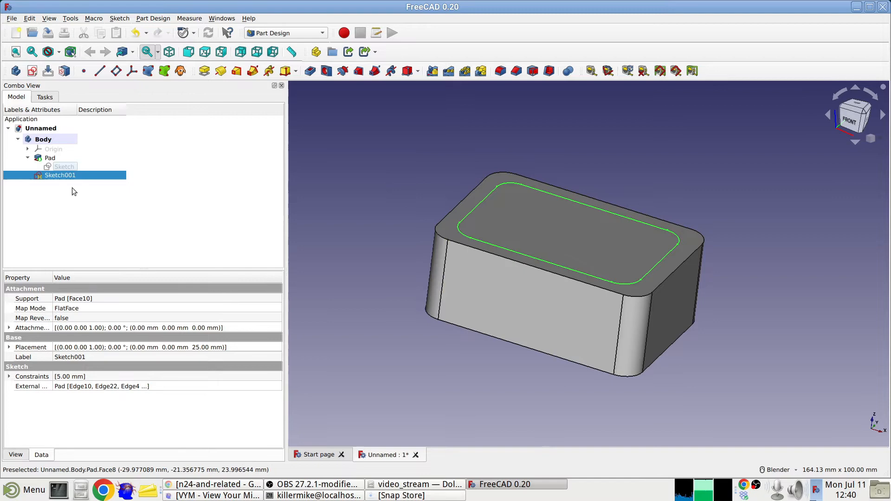
{"action": "double_click", "coordinate": [59, 175]}
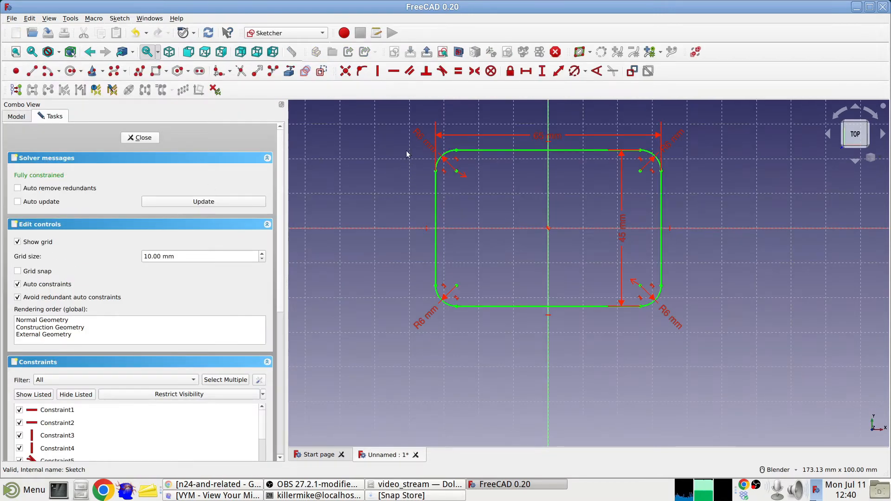
{"action": "mouse_move", "coordinate": [363, 265]}
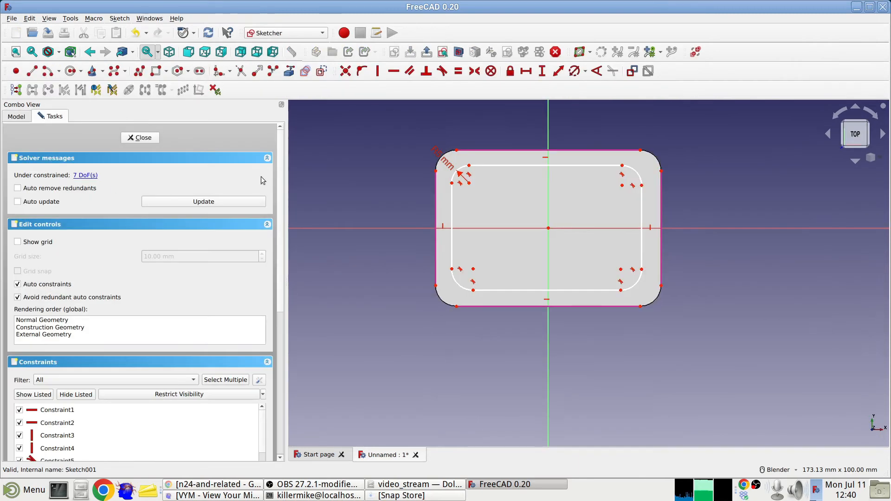
{"action": "mouse_move", "coordinate": [448, 168]}
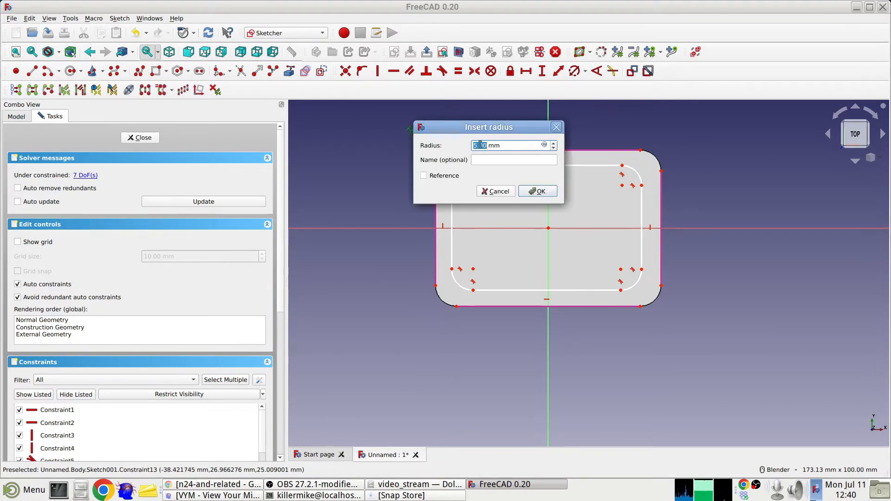
Apply 6 mm radius constraints to the top-left, top-right and bottom-left inner corner arcs
{"action": "left_click", "coordinate": [537, 191]}
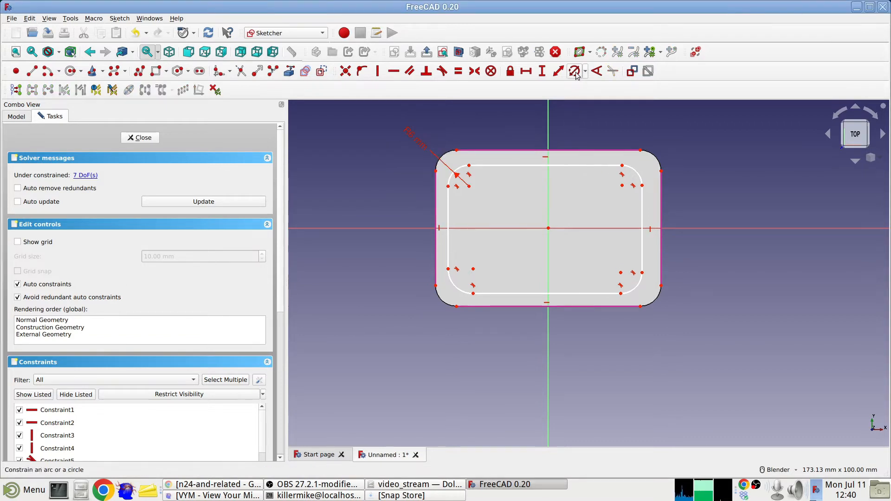
{"action": "left_click", "coordinate": [574, 71]}
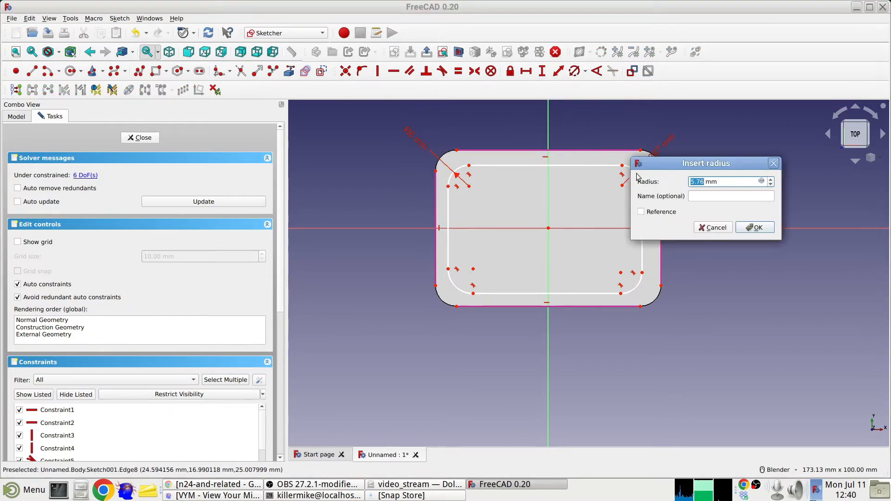
{"action": "left_click", "coordinate": [754, 228]}
{"action": "type", "text": "6"}
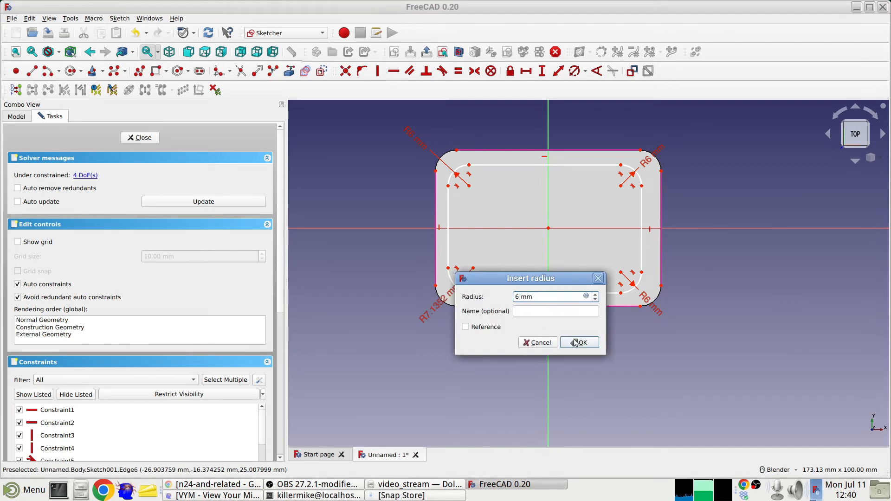
{"action": "left_click", "coordinate": [578, 342]}
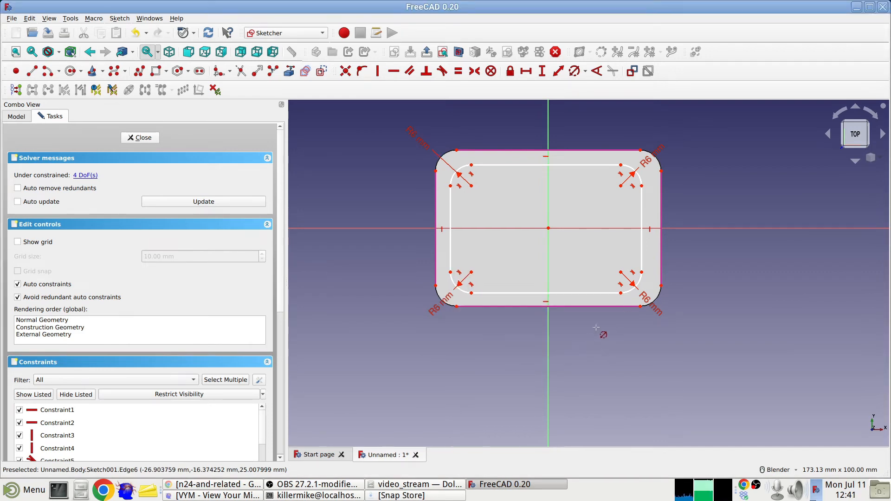
{"action": "mouse_move", "coordinate": [324, 162]}
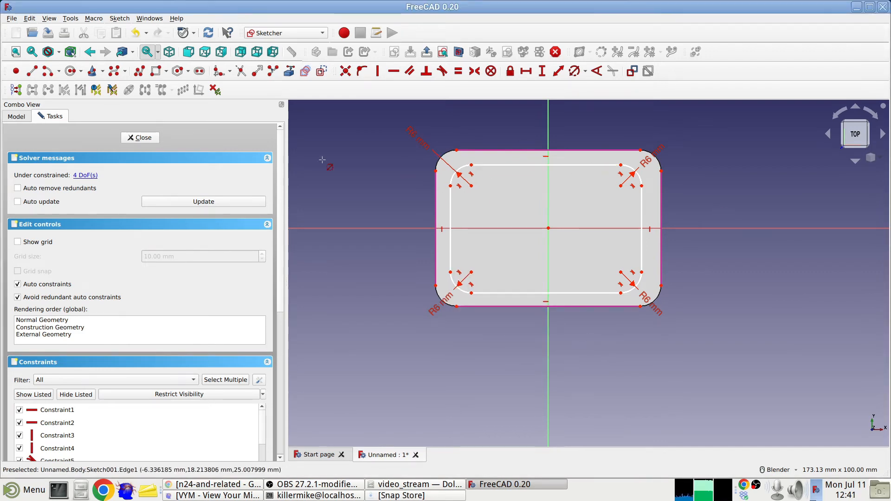
{"action": "mouse_move", "coordinate": [370, 172]}
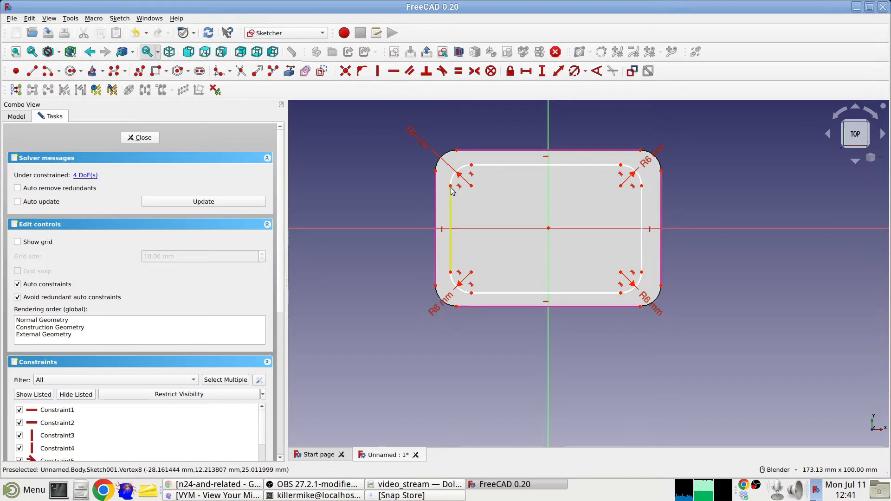
Dimension 2 mm wall gaps on the left, right and bottom sides of the inset outline
{"action": "scroll", "scroll_direction": "up", "scroll_amount": 3}
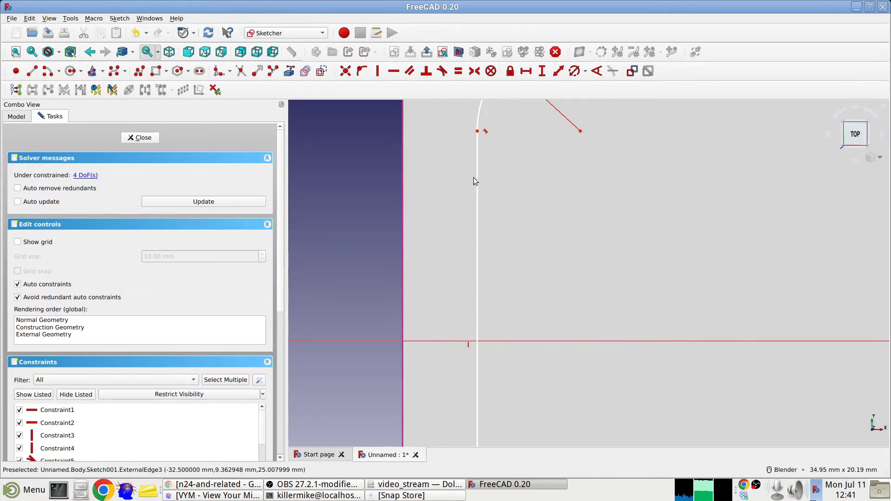
{"action": "mouse_move", "coordinate": [454, 176]}
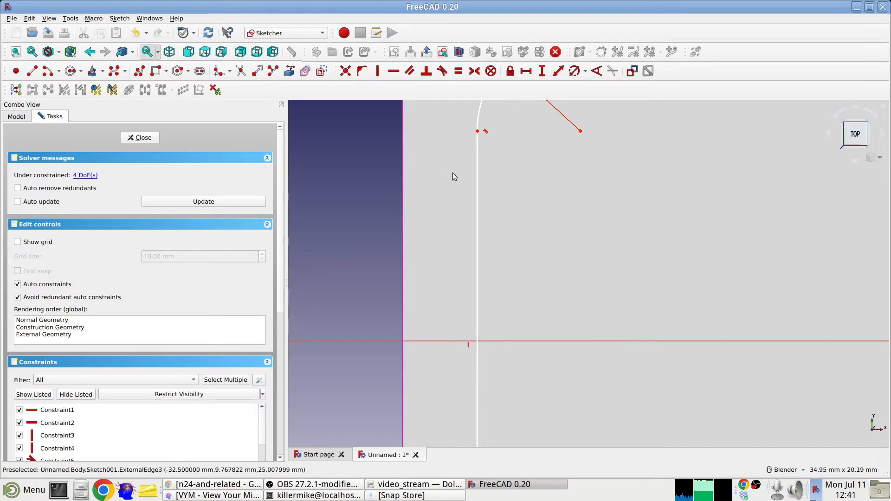
{"action": "mouse_move", "coordinate": [403, 173]}
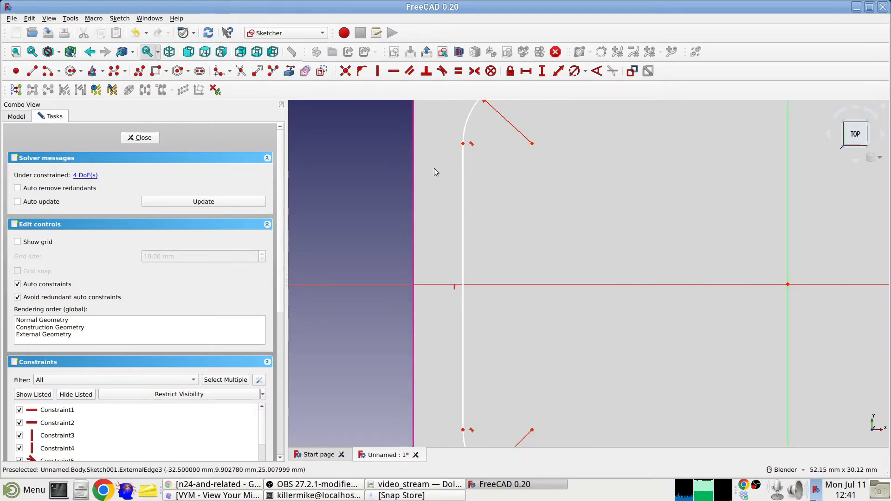
{"action": "scroll", "scroll_direction": "down", "scroll_amount": 3}
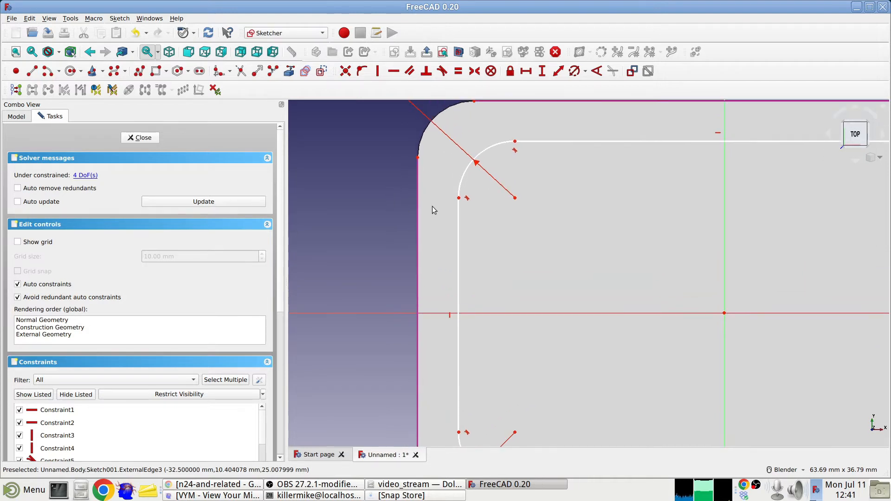
{"action": "mouse_move", "coordinate": [418, 159]}
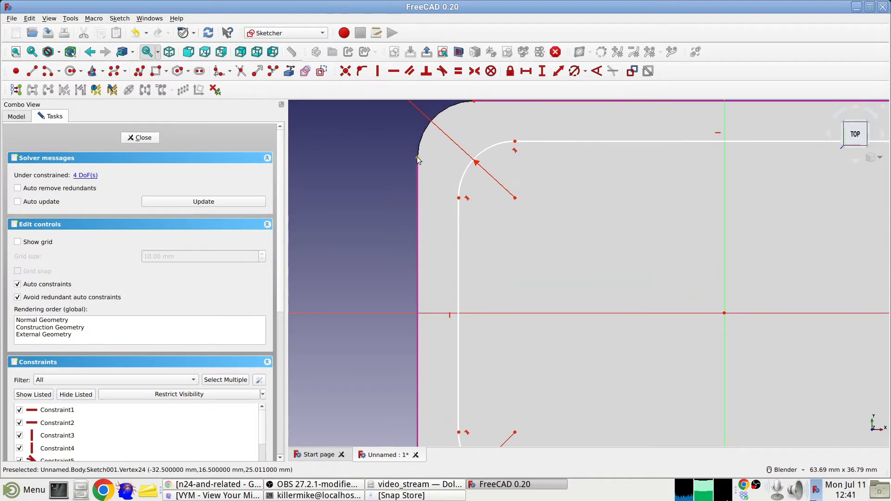
{"action": "mouse_move", "coordinate": [429, 165]}
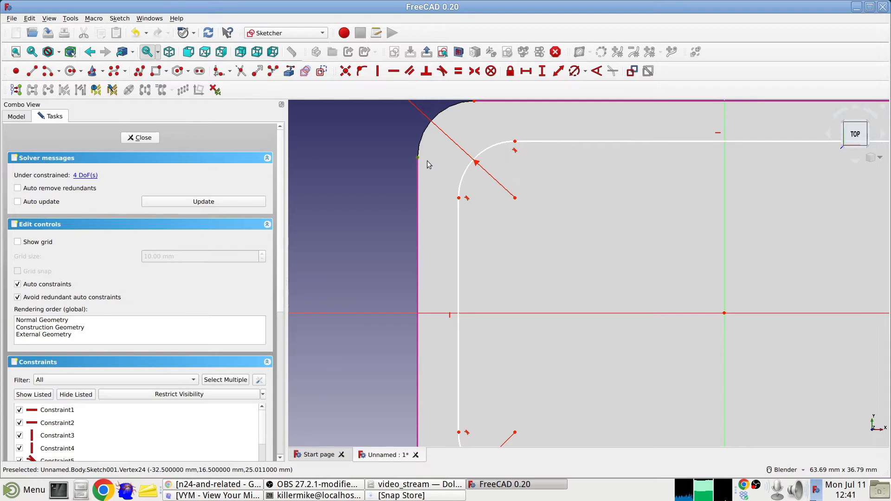
{"action": "mouse_move", "coordinate": [534, 178]}
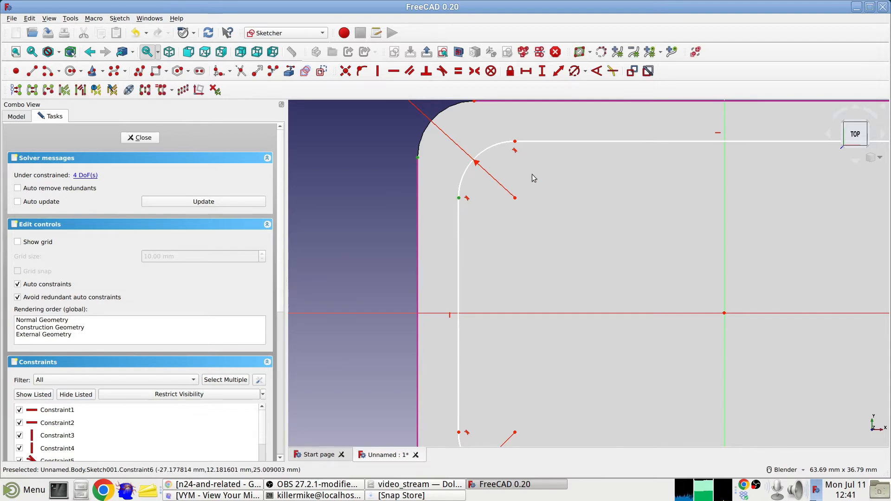
{"action": "mouse_move", "coordinate": [525, 70]}
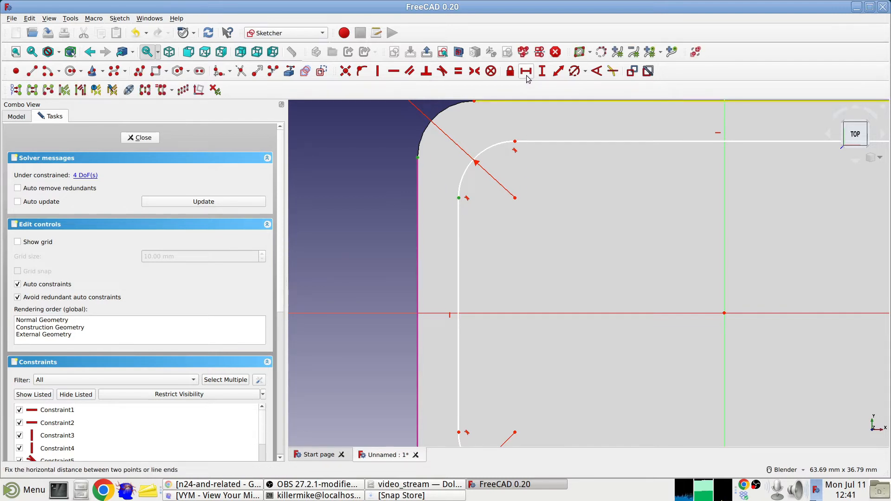
{"action": "left_click", "coordinate": [526, 71]}
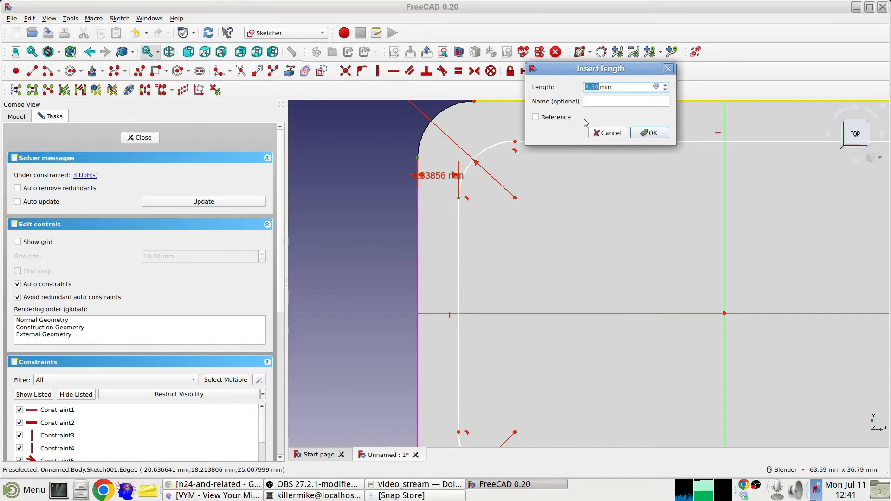
{"action": "left_click", "coordinate": [650, 132]}
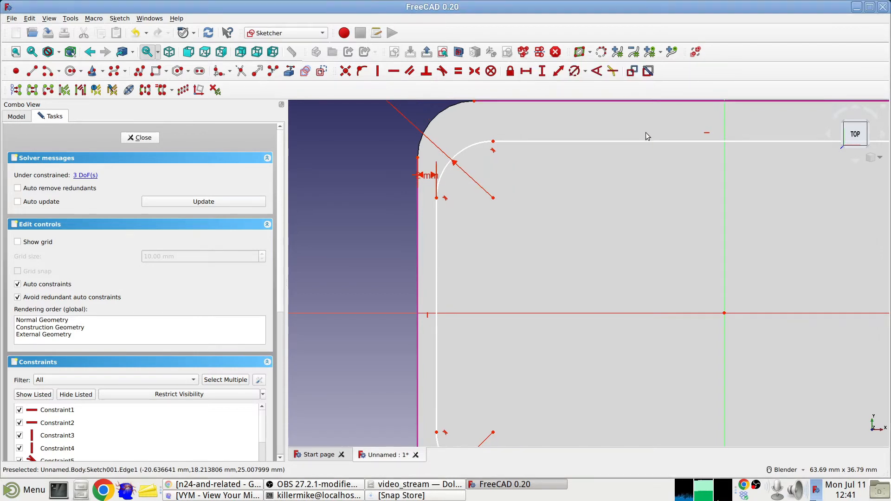
{"action": "scroll", "scroll_direction": "down", "scroll_amount": 3}
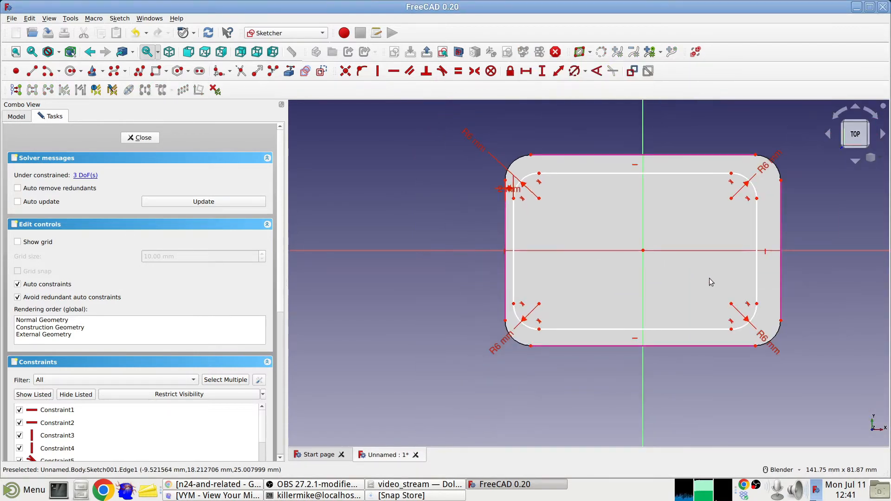
{"action": "mouse_move", "coordinate": [781, 324]}
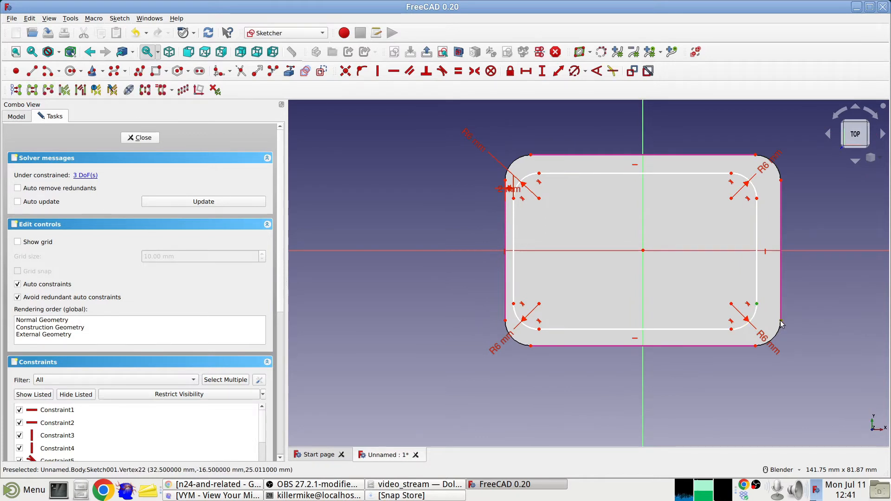
{"action": "mouse_move", "coordinate": [526, 71]}
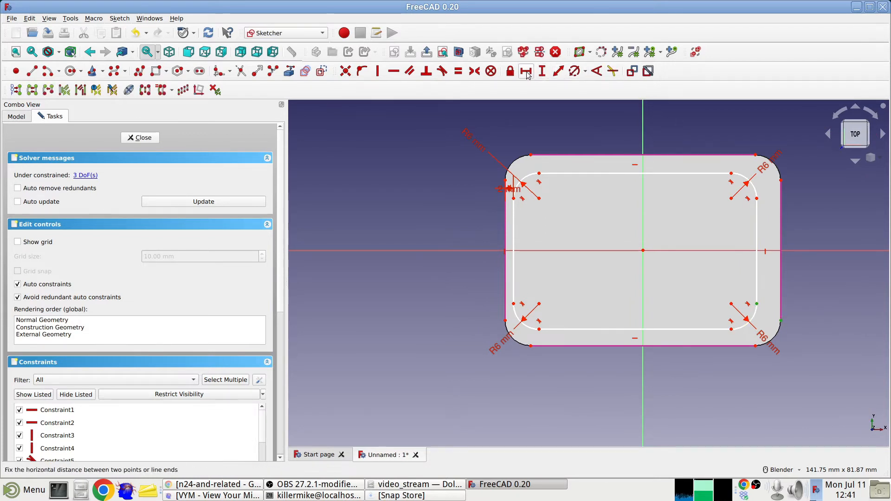
{"action": "left_click", "coordinate": [525, 71]}
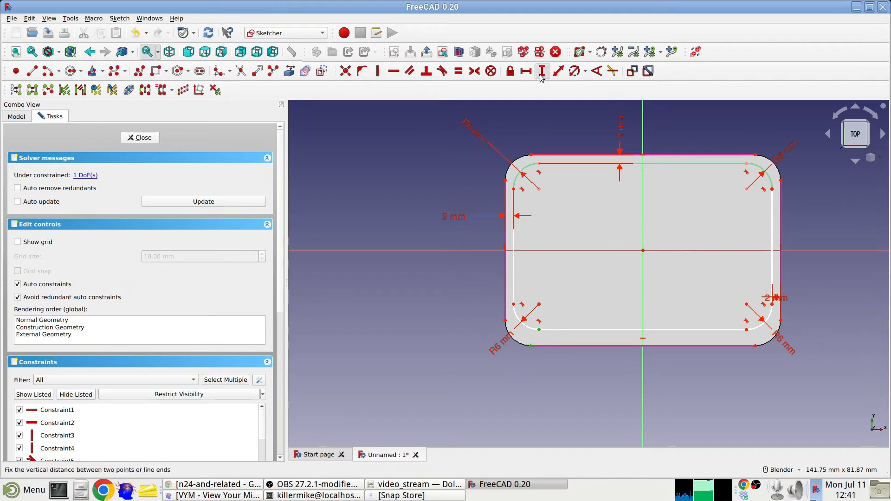
{"action": "left_click", "coordinate": [541, 71]}
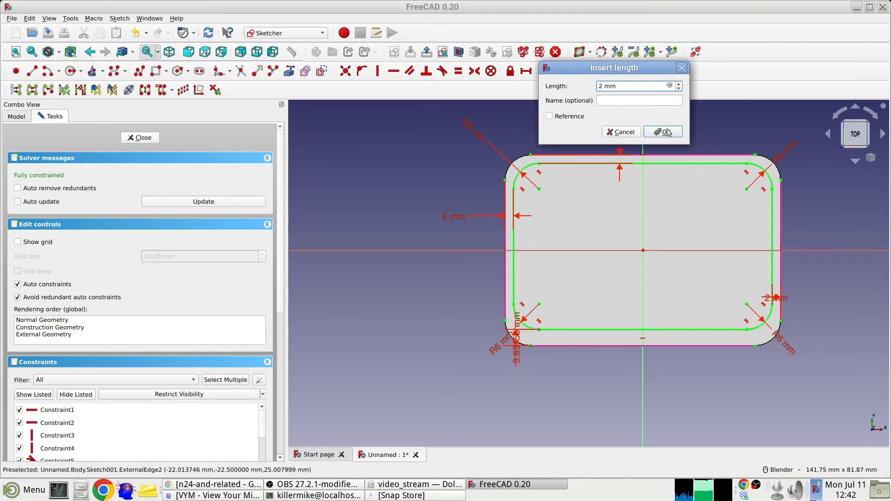
{"action": "left_click", "coordinate": [663, 132]}
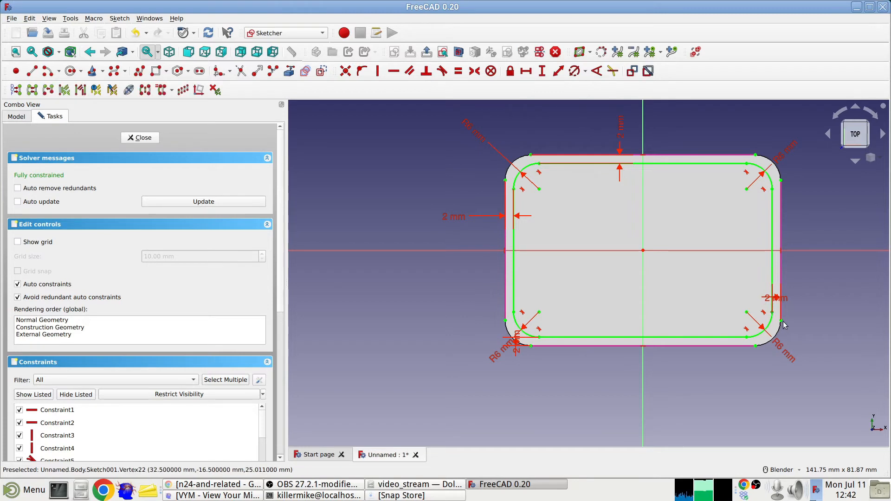
{"action": "mouse_move", "coordinate": [782, 299]}
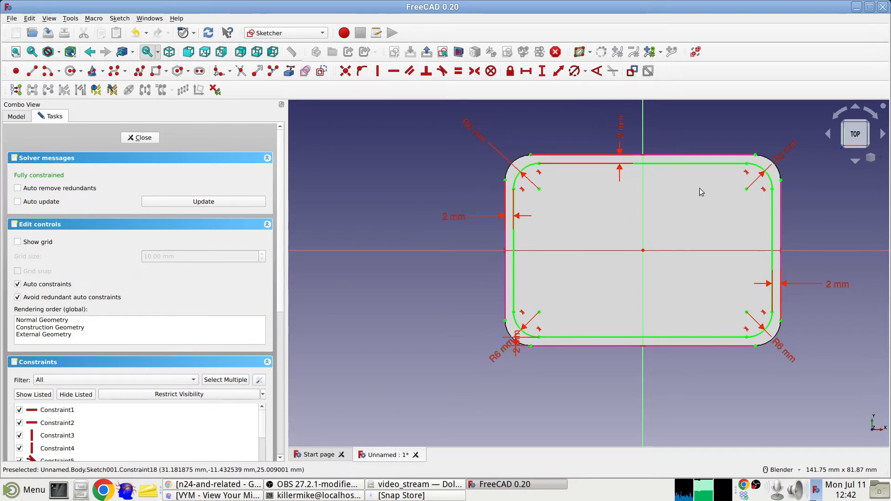
{"action": "mouse_move", "coordinate": [623, 145]}
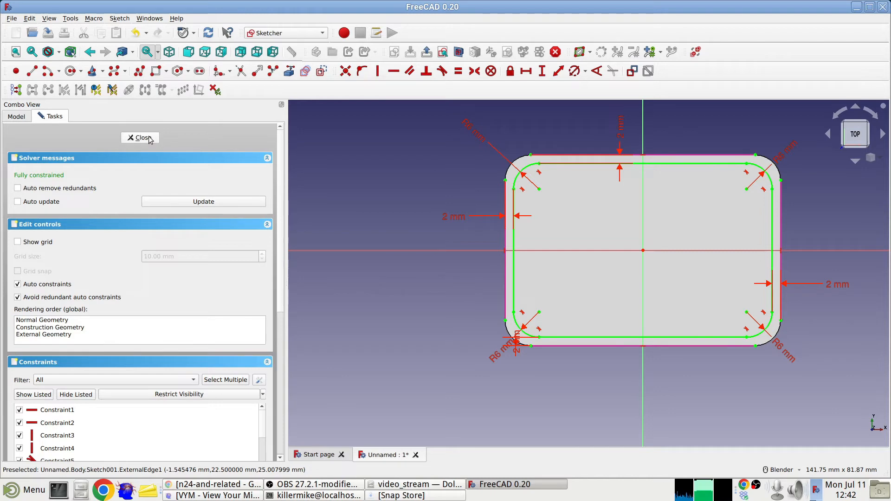
Close the inset sketch, clear the selection, and select Sketch001 in the model tree
{"action": "left_click", "coordinate": [140, 137]}
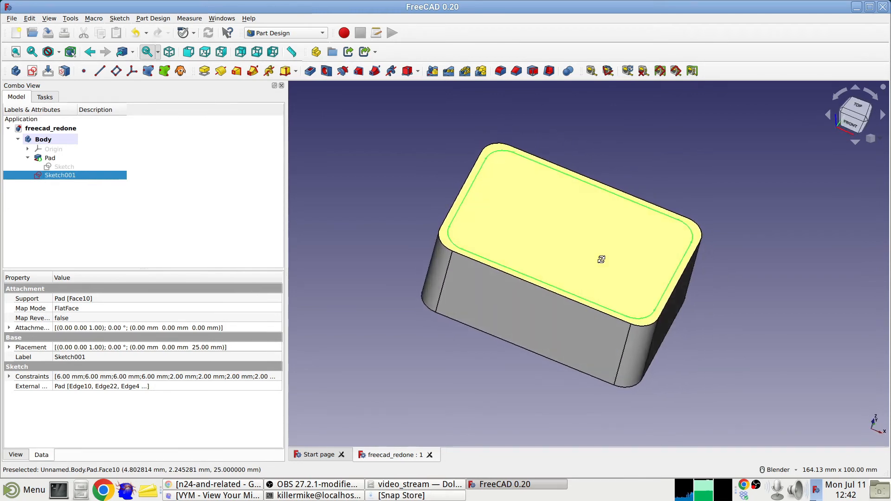
{"action": "left_click", "coordinate": [380, 241]}
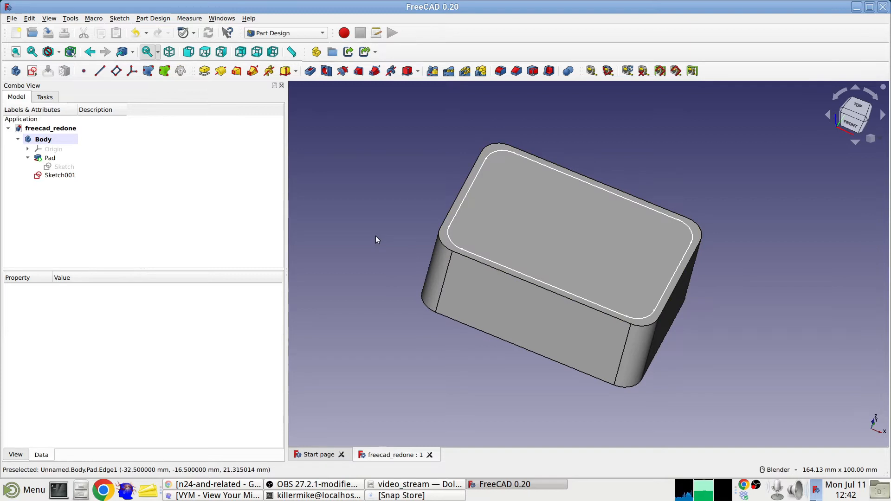
{"action": "left_click", "coordinate": [60, 175]}
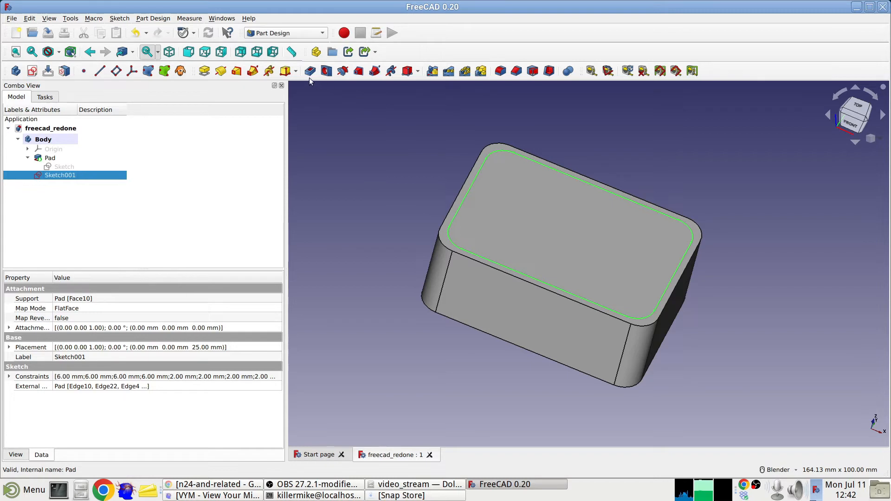
{"action": "mouse_move", "coordinate": [309, 71]}
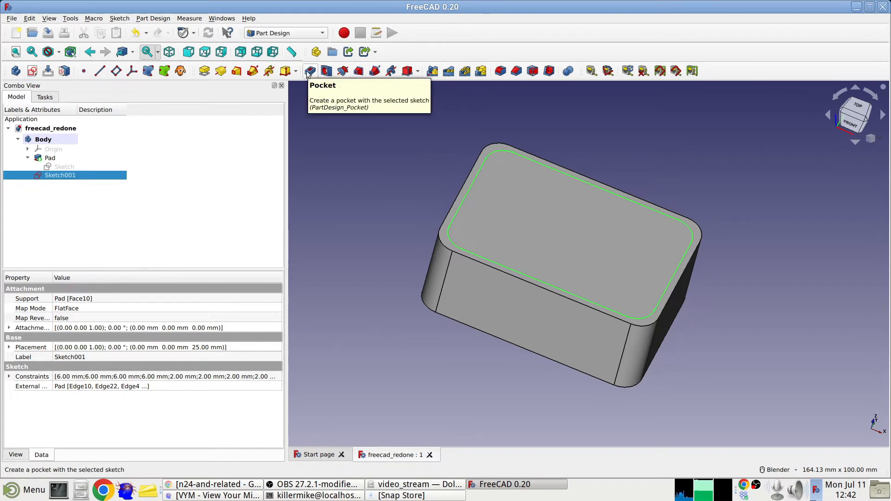
Start a Pocket from Sketch001, review the pad and sketch, and enter a 23 mm depth
{"action": "left_click", "coordinate": [310, 70]}
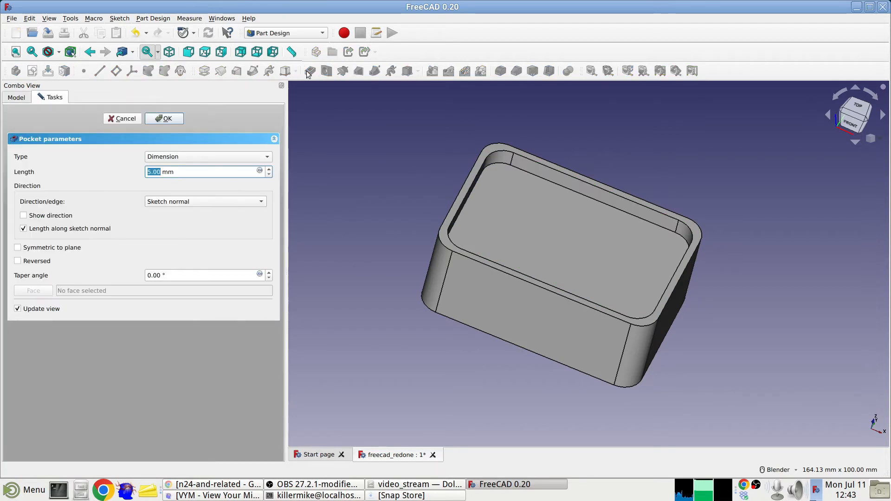
{"action": "mouse_move", "coordinate": [270, 119]}
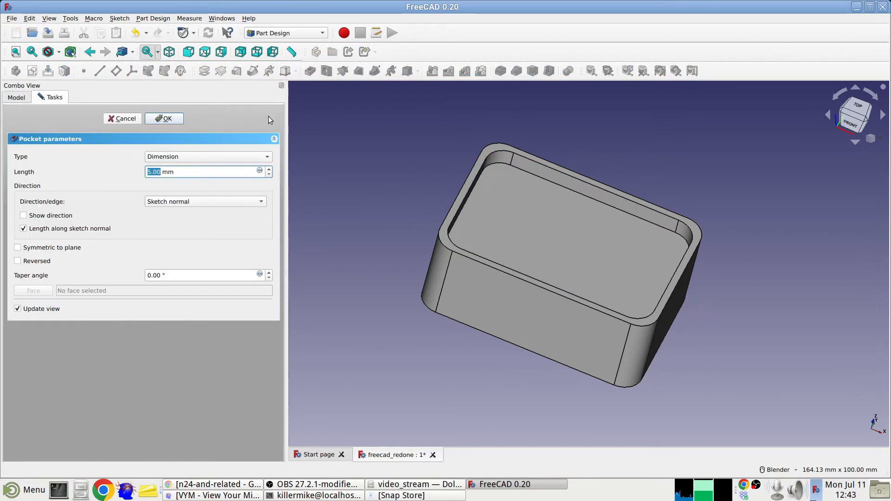
{"action": "mouse_move", "coordinate": [240, 142]}
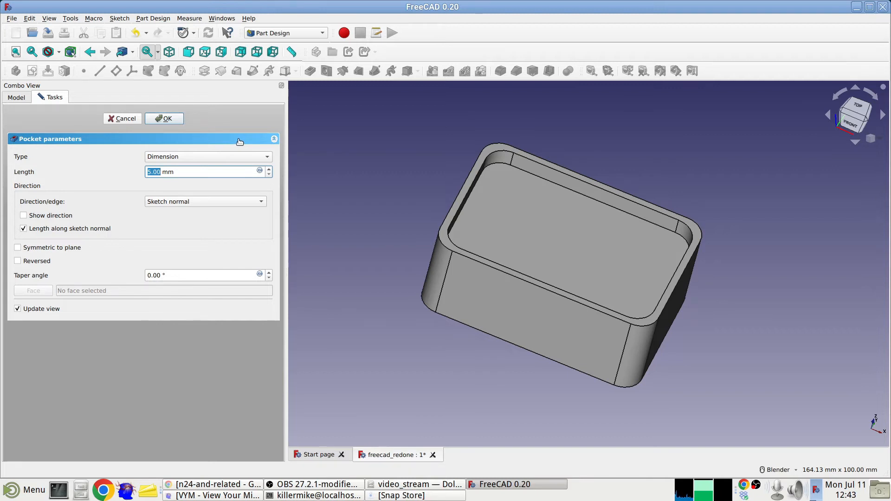
{"action": "left_click", "coordinate": [164, 118]}
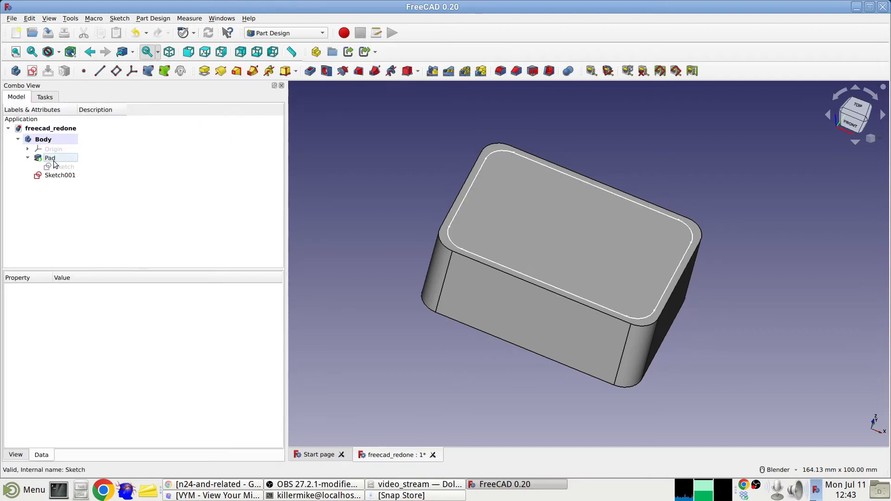
{"action": "double_click", "coordinate": [50, 157]}
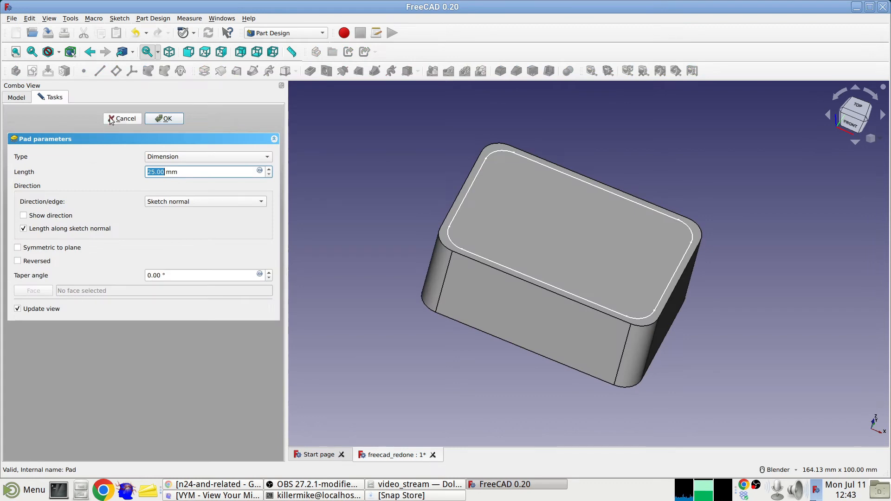
{"action": "left_click", "coordinate": [165, 118]}
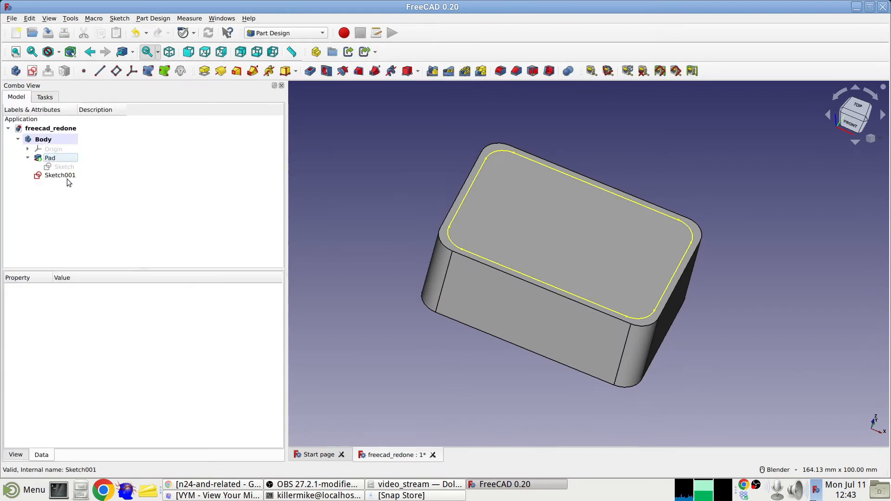
{"action": "double_click", "coordinate": [59, 175]}
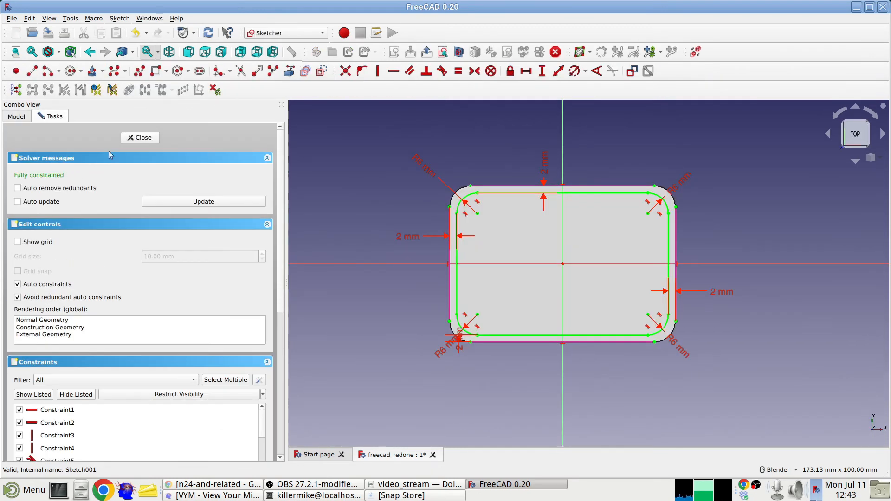
{"action": "left_click", "coordinate": [139, 137]}
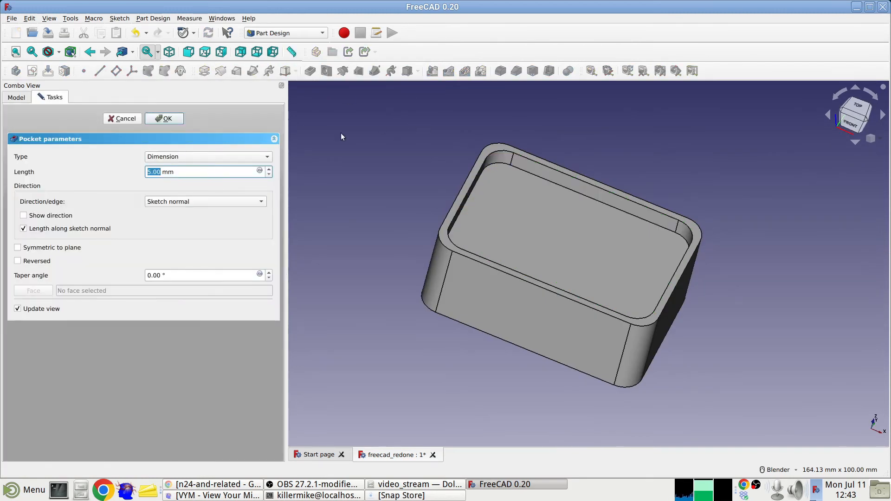
{"action": "mouse_move", "coordinate": [242, 192]}
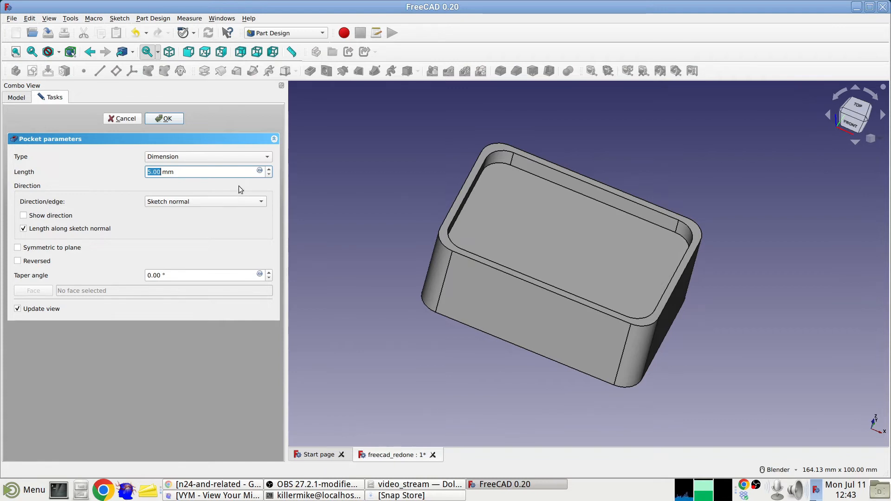
{"action": "type", "text": "23 mm"}
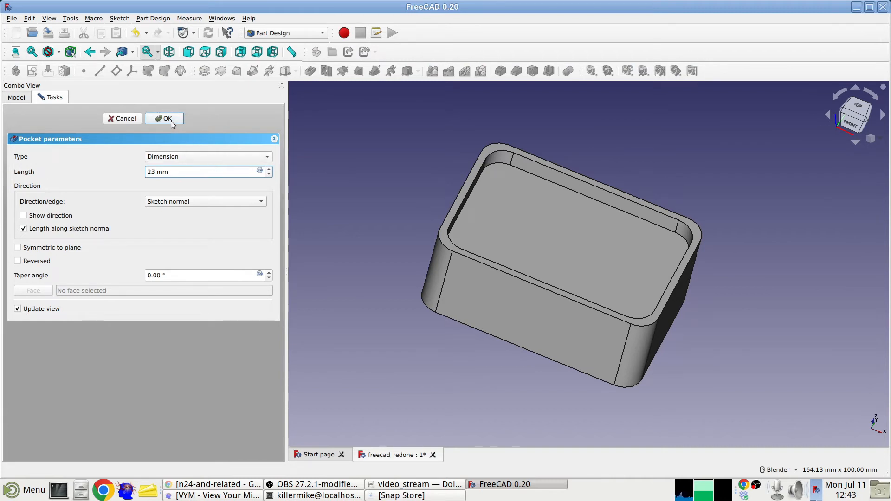
Apply the 23 mm pocket to hollow the tray, then select its long front wall
{"action": "left_click", "coordinate": [165, 119]}
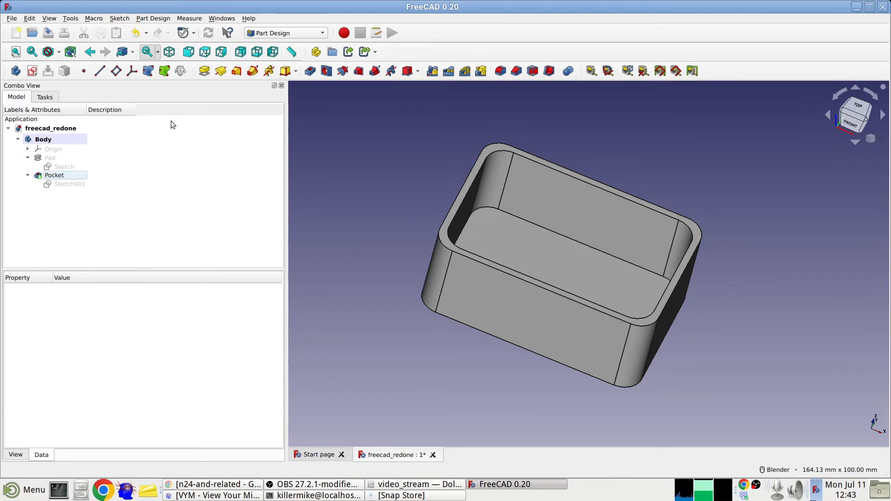
{"action": "mouse_move", "coordinate": [780, 304]}
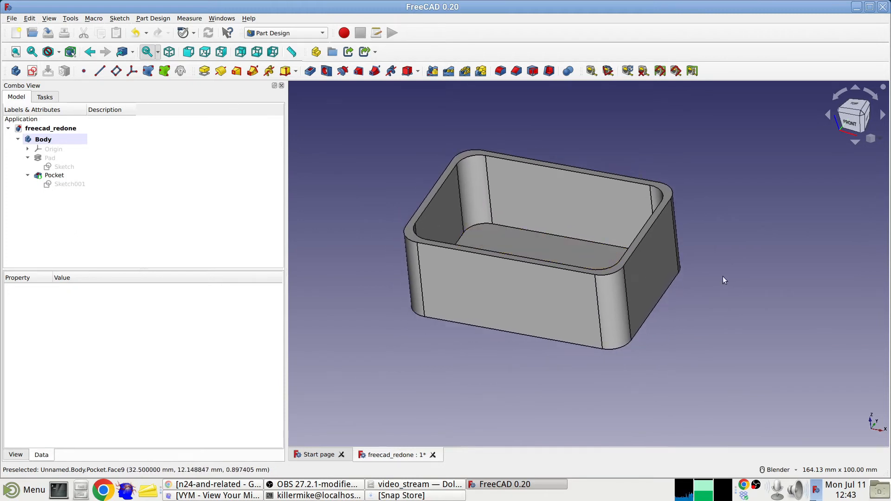
{"action": "mouse_move", "coordinate": [709, 285]}
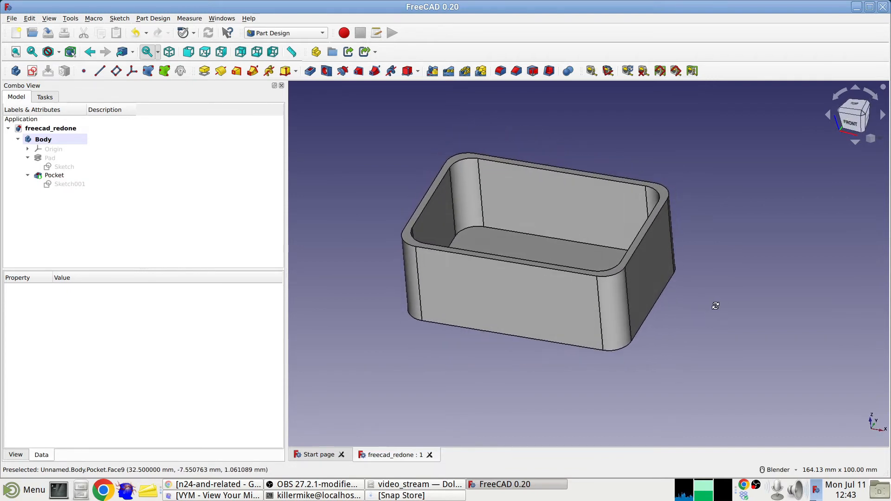
{"action": "left_click", "coordinate": [54, 175]}
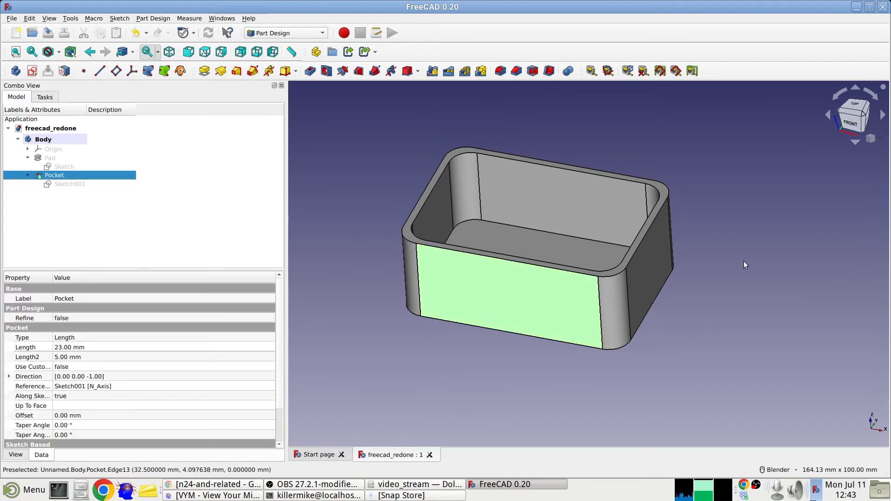
{"action": "mouse_move", "coordinate": [538, 294]}
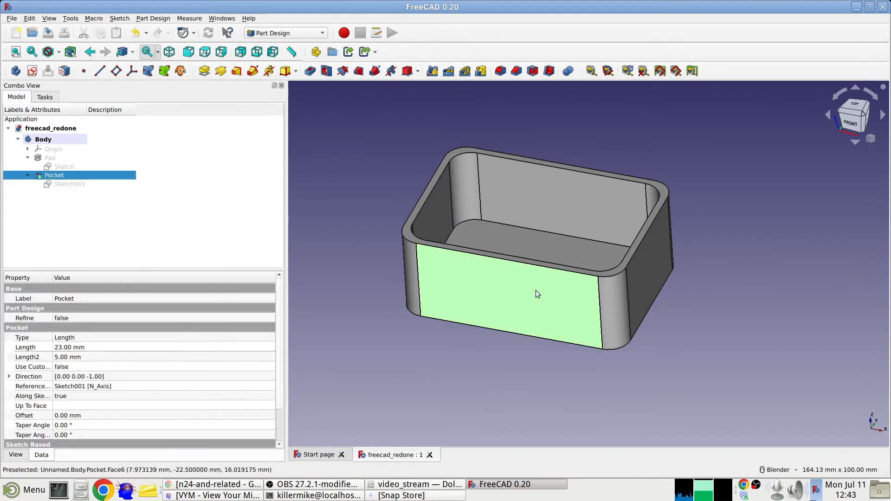
{"action": "mouse_move", "coordinate": [299, 137]}
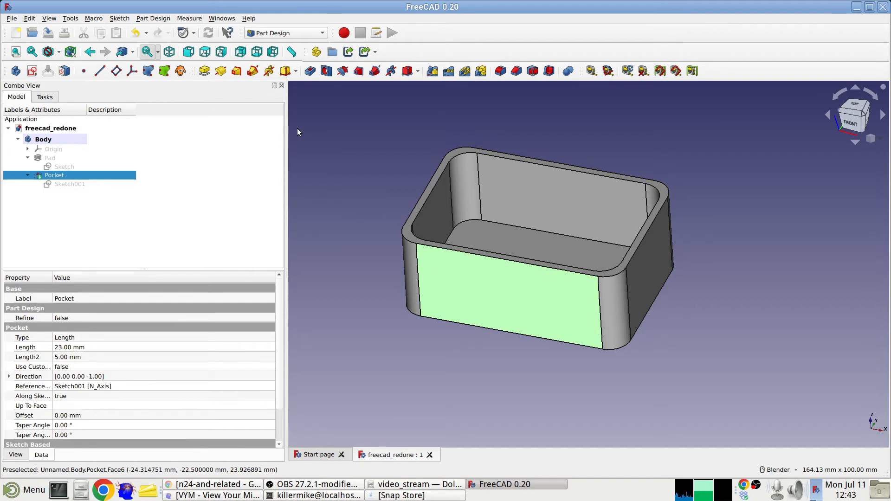
Create a new sketch attached to the tray's long front wall
{"action": "left_click", "coordinate": [54, 175]}
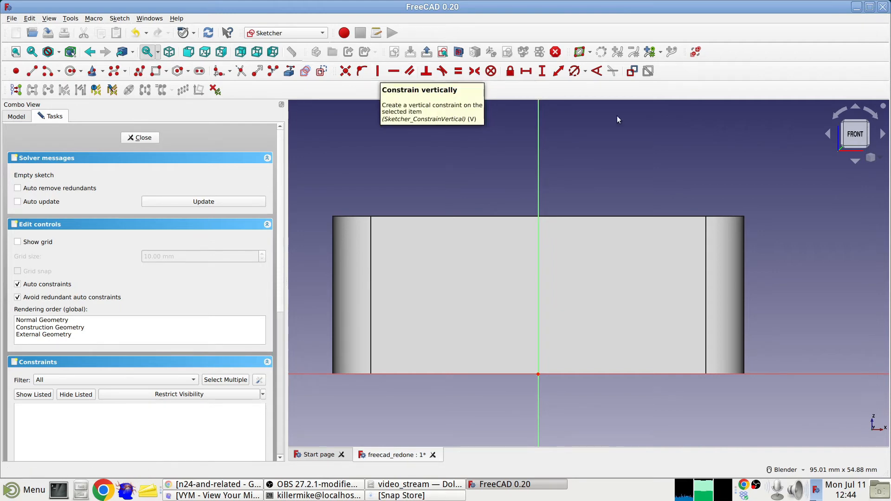
{"action": "mouse_move", "coordinate": [268, 87]}
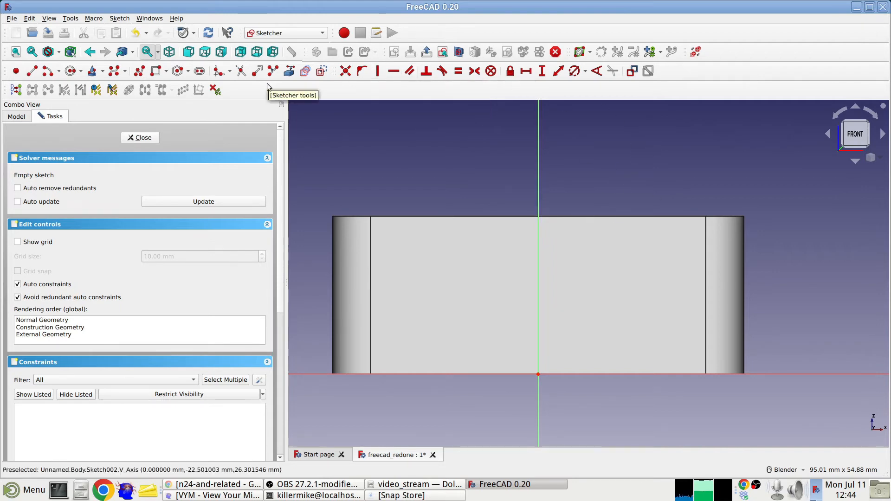
{"action": "mouse_move", "coordinate": [493, 218]}
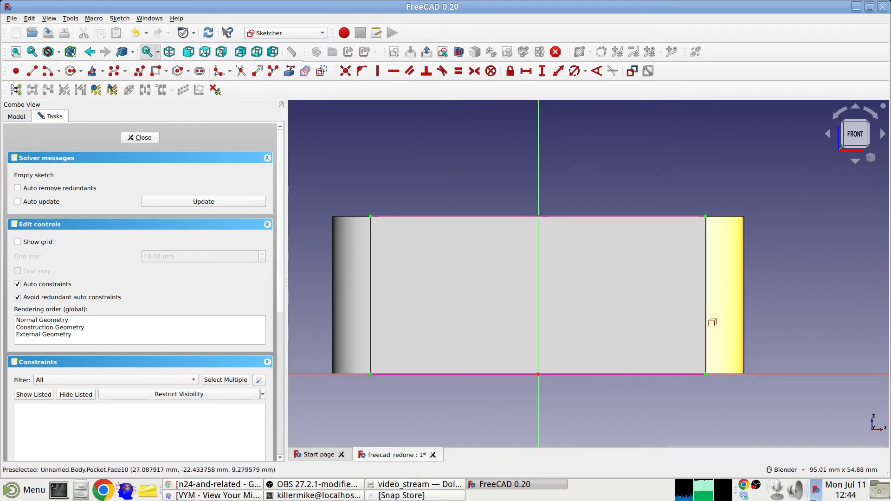
{"action": "mouse_move", "coordinate": [350, 287]}
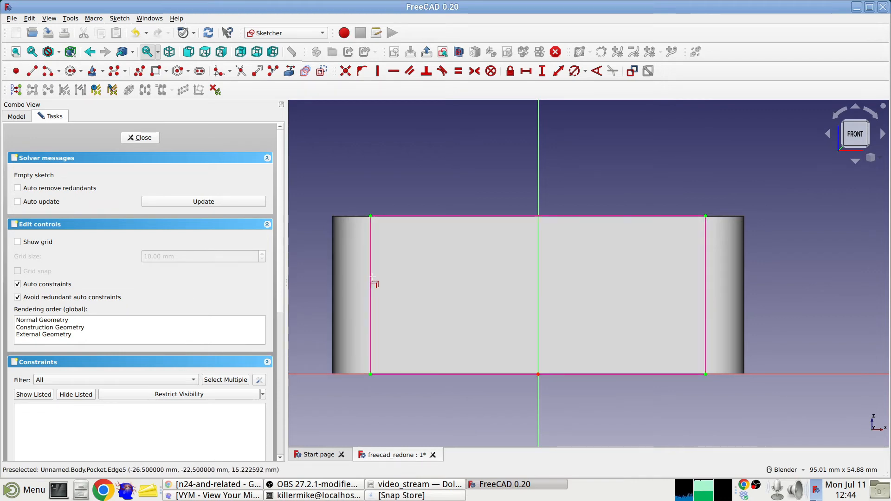
{"action": "mouse_move", "coordinate": [442, 187]}
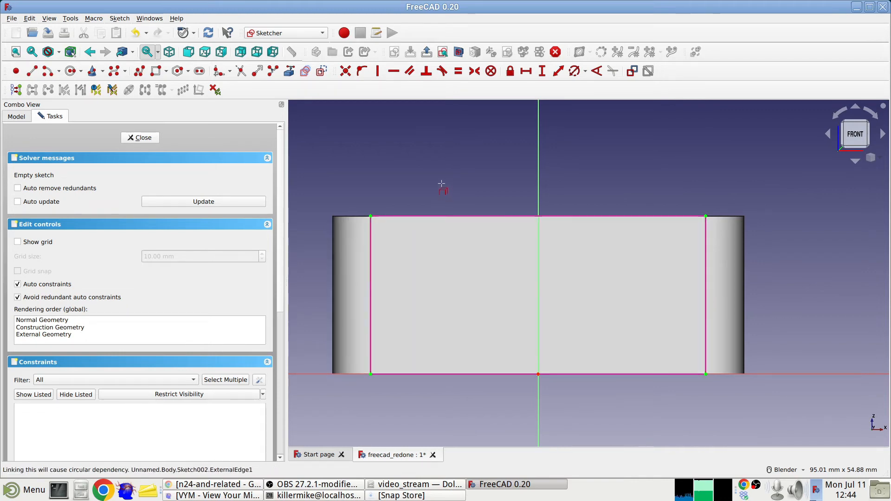
{"action": "mouse_move", "coordinate": [372, 251]}
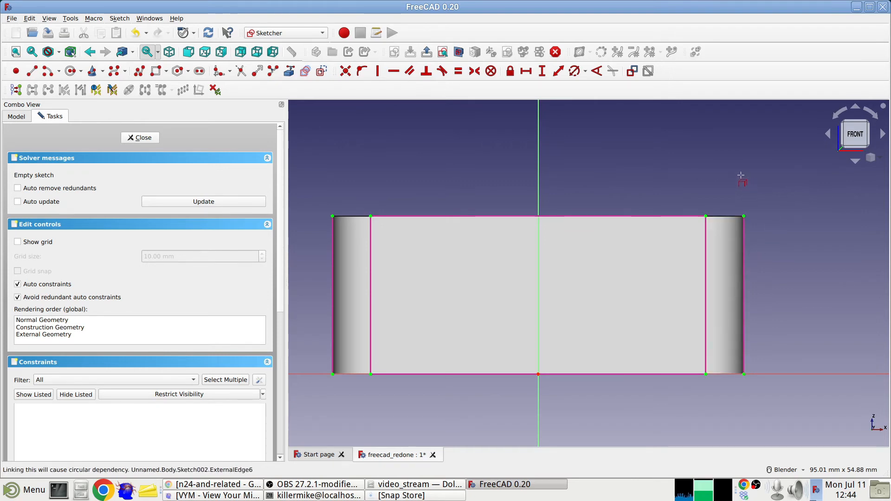
{"action": "mouse_move", "coordinate": [690, 173]}
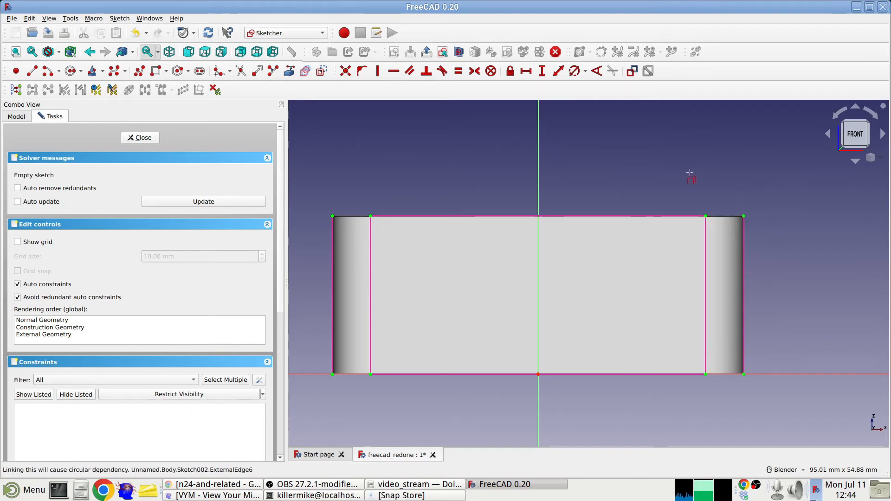
{"action": "mouse_move", "coordinate": [762, 228]}
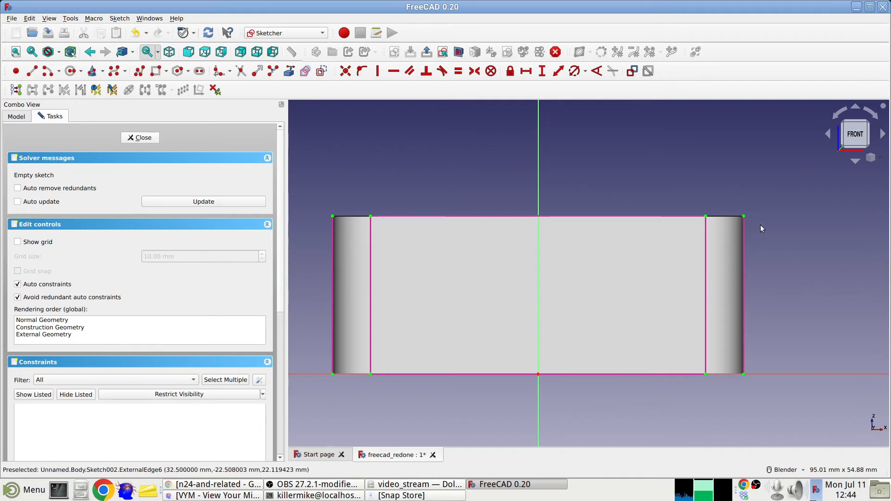
{"action": "mouse_move", "coordinate": [396, 183]}
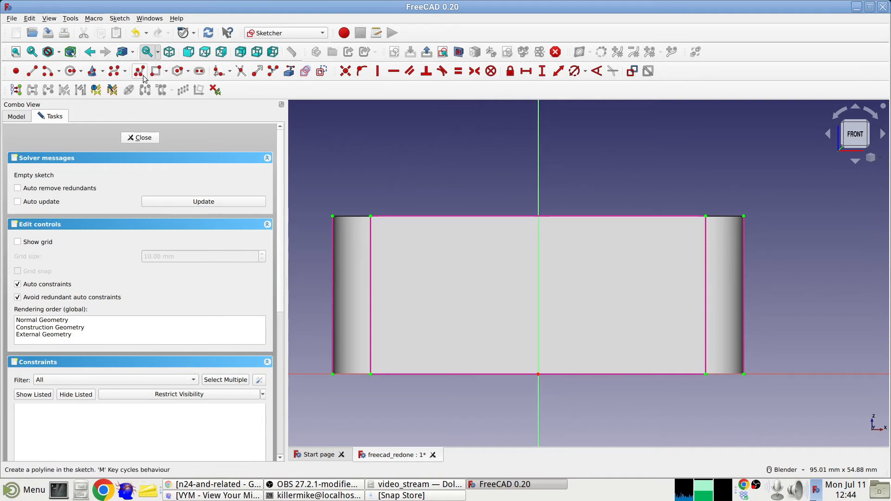
{"action": "mouse_move", "coordinate": [69, 70]}
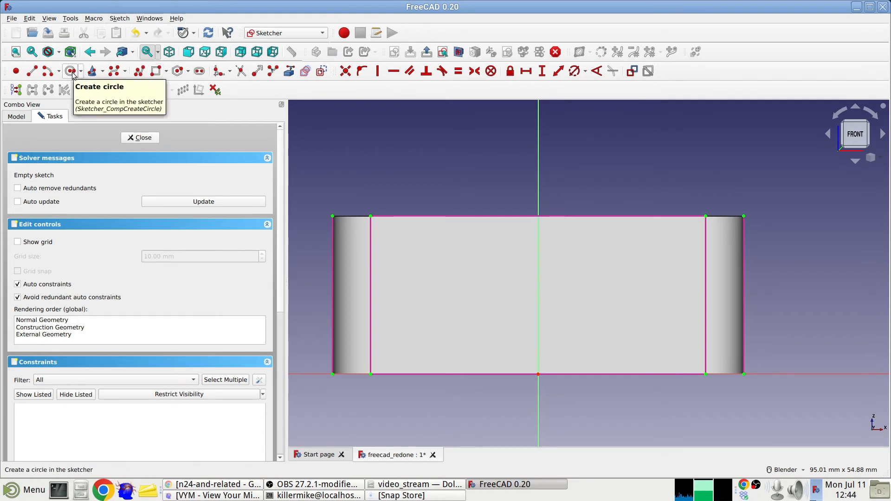
Draw a circle on the front wall with its centre 10 mm above the bottom edge
{"action": "left_click", "coordinate": [69, 71]}
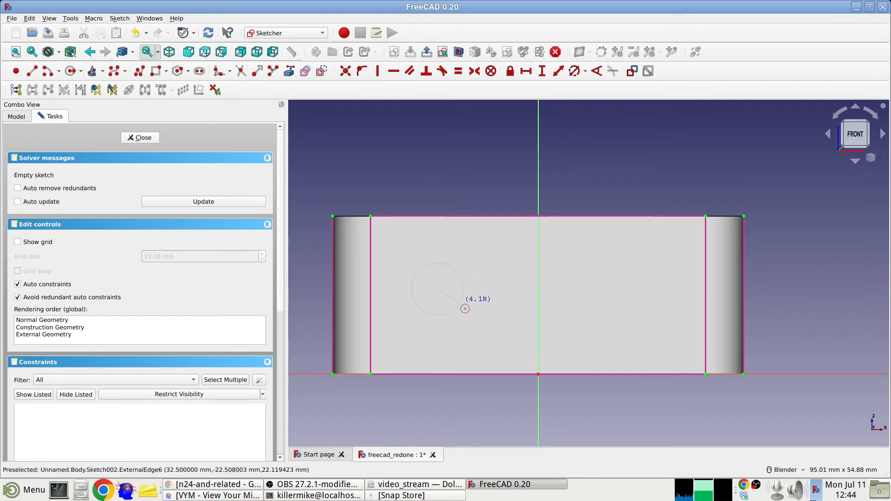
{"action": "left_click", "coordinate": [436, 289]}
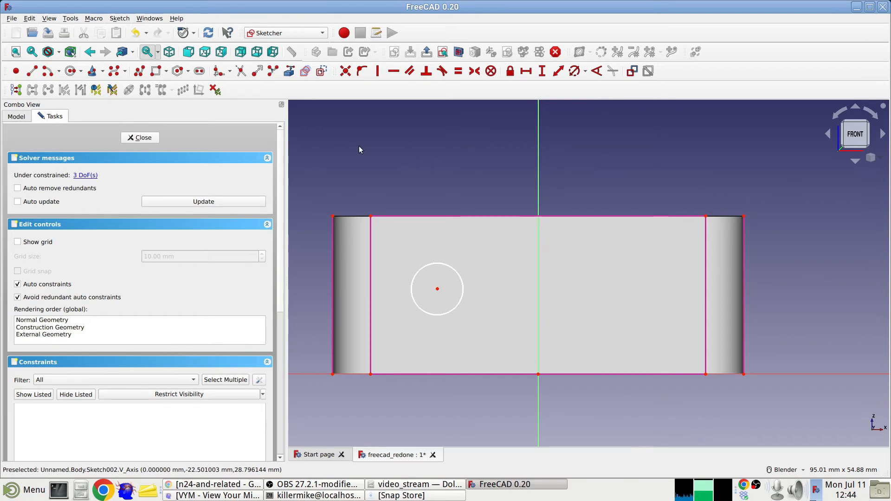
{"action": "mouse_move", "coordinate": [444, 208]}
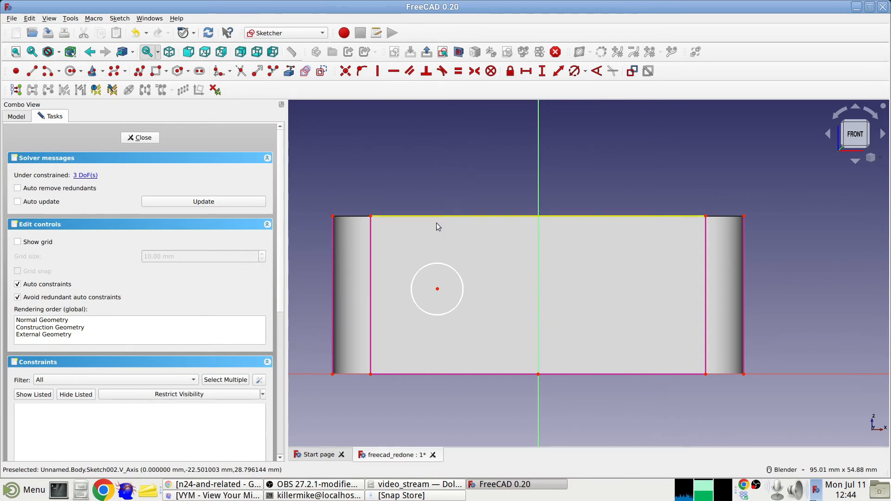
{"action": "mouse_move", "coordinate": [530, 112]}
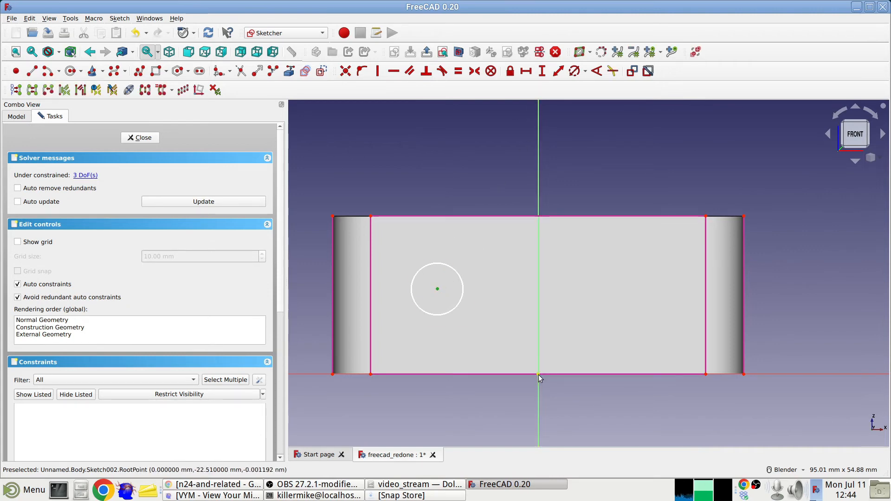
{"action": "mouse_move", "coordinate": [541, 70]}
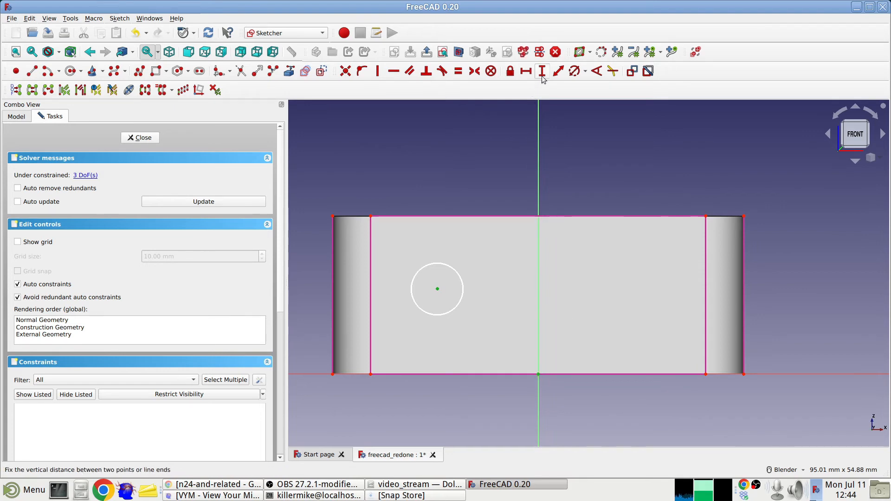
{"action": "left_click", "coordinate": [540, 71]}
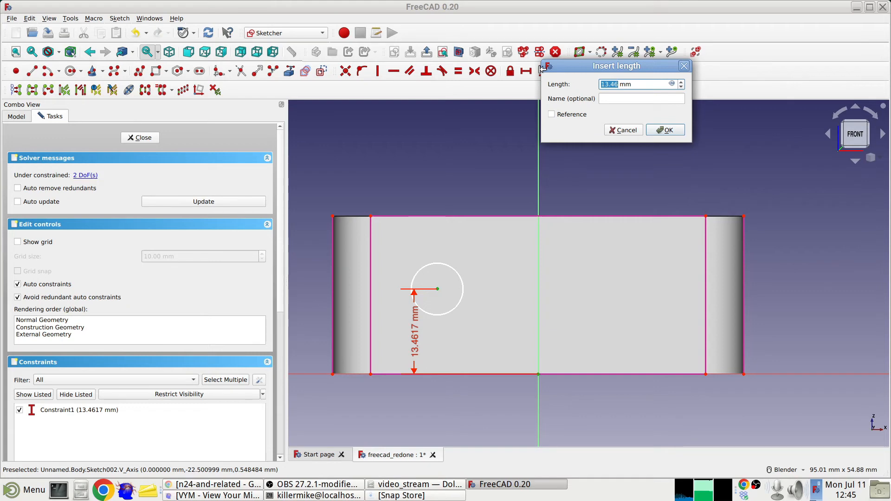
{"action": "type", "text": "10"}
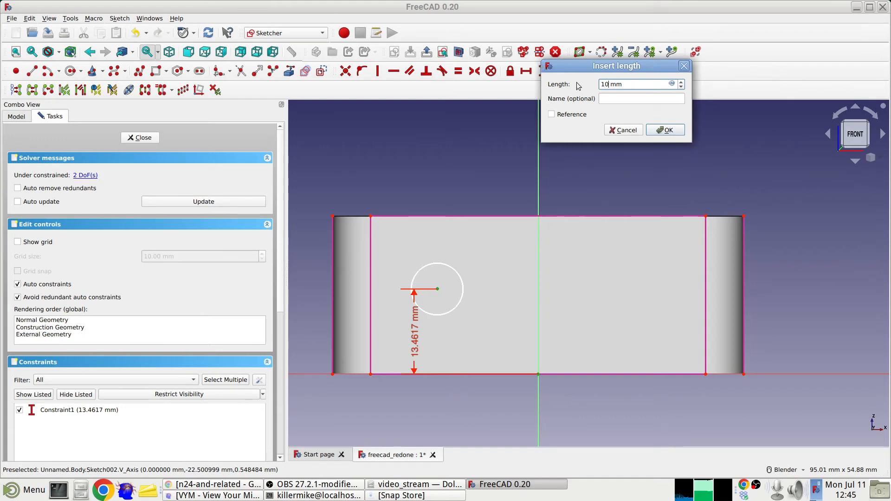
{"action": "left_click", "coordinate": [665, 129]}
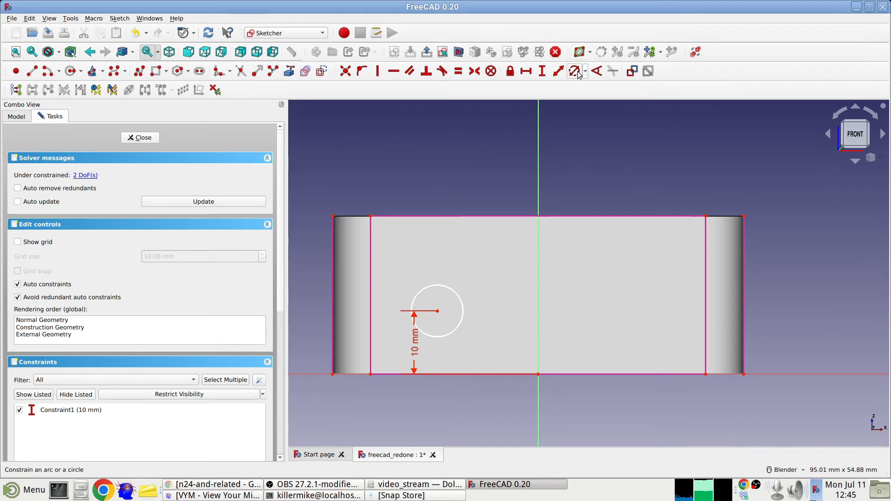
Give the circle a 9 mm diameter, place it 13 mm from the left edge, and close the sketch
{"action": "left_click", "coordinate": [575, 71]}
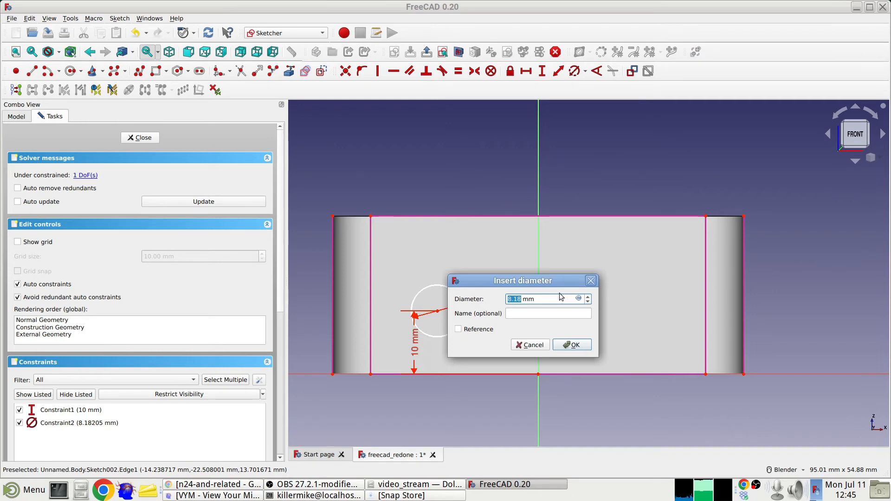
{"action": "type", "text": "9 mm"}
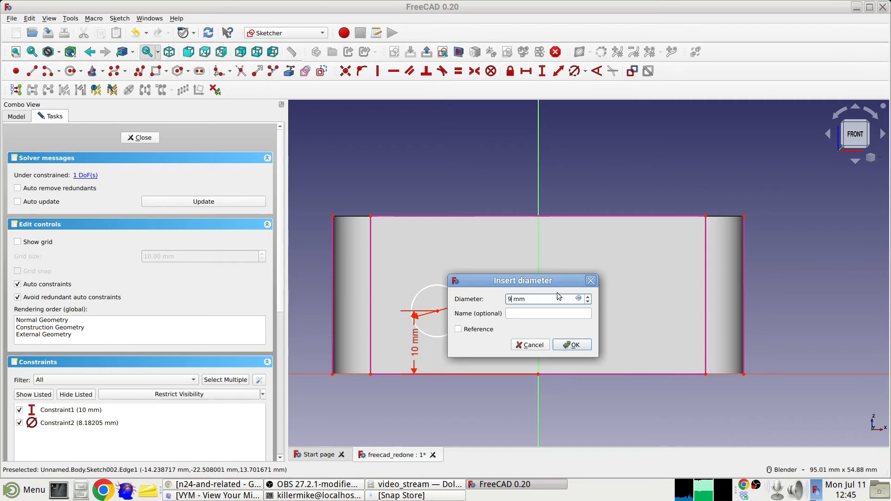
{"action": "left_click", "coordinate": [571, 345]}
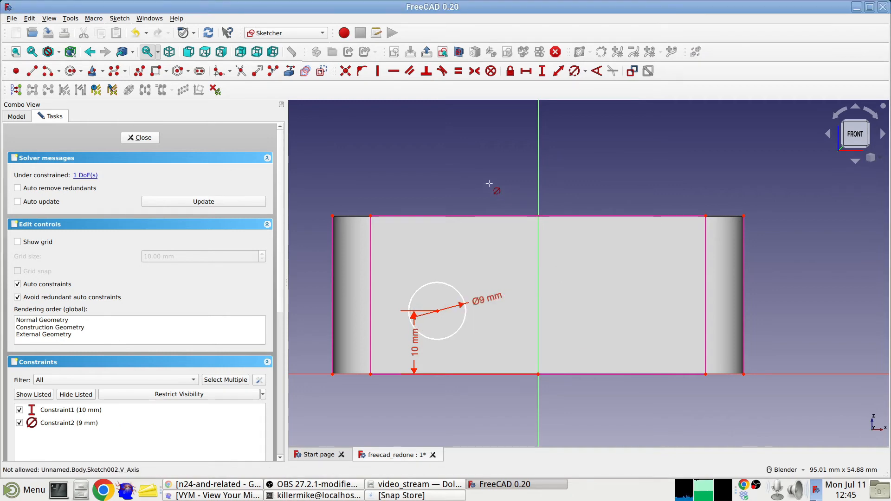
{"action": "mouse_move", "coordinate": [446, 322]}
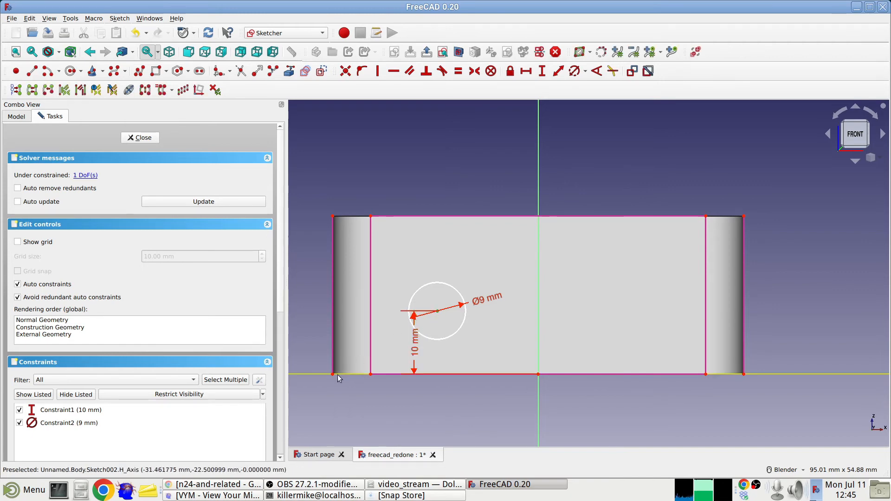
{"action": "mouse_move", "coordinate": [406, 283]}
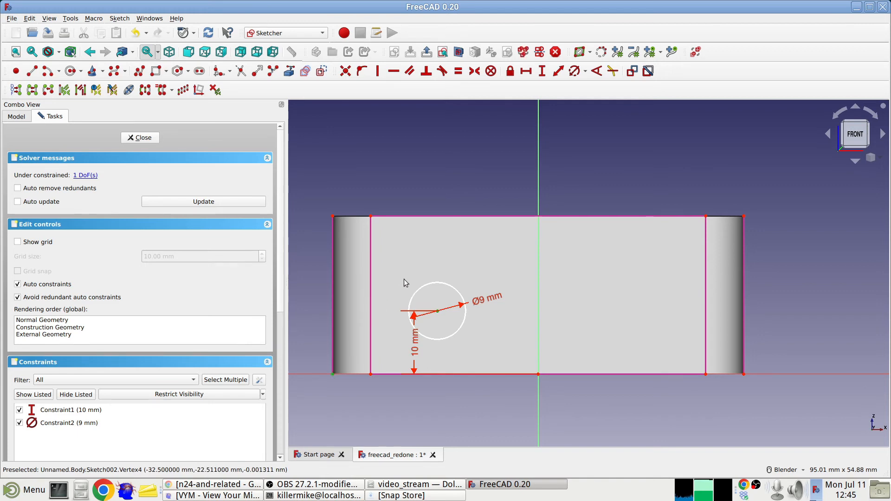
{"action": "mouse_move", "coordinate": [526, 71]}
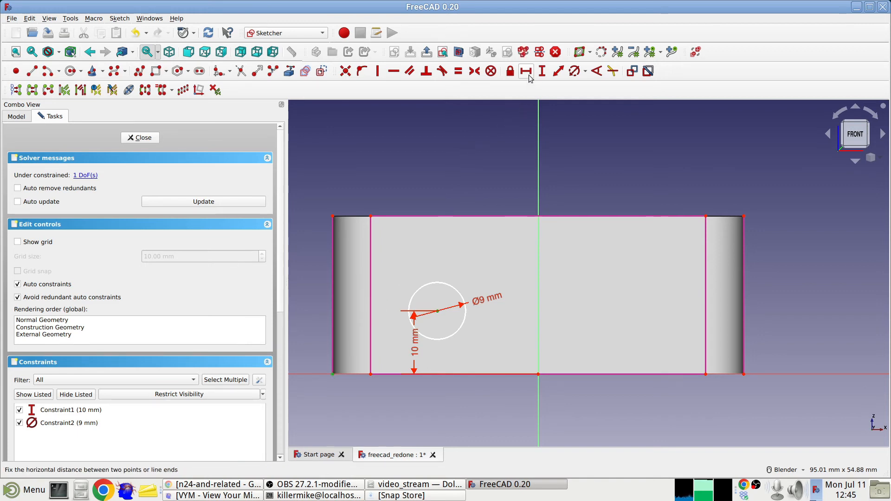
{"action": "mouse_move", "coordinate": [525, 71]}
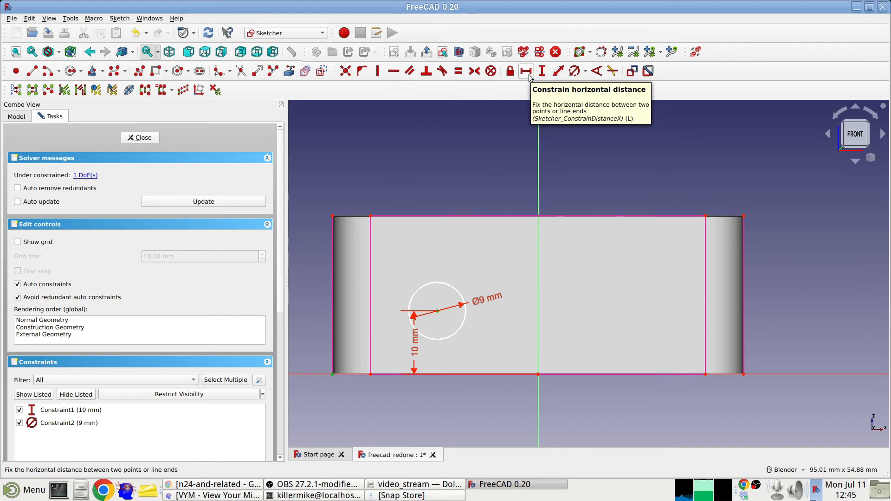
{"action": "left_click", "coordinate": [526, 71]}
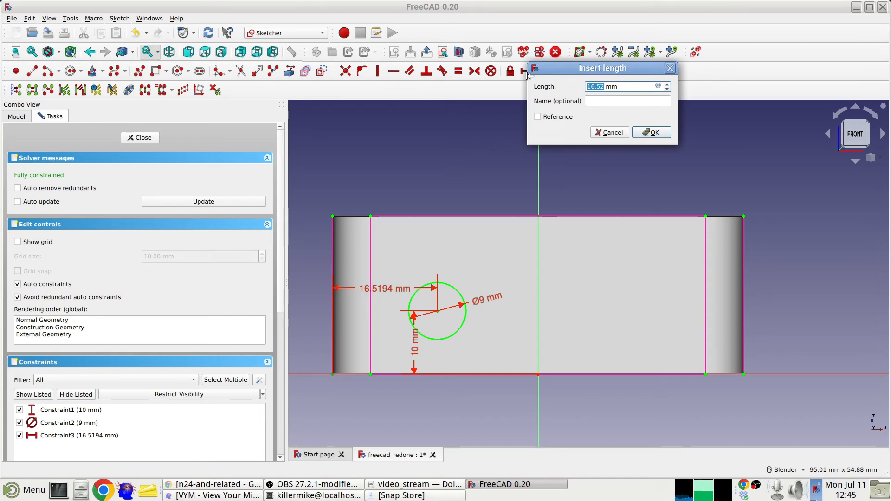
{"action": "mouse_move", "coordinate": [596, 95]}
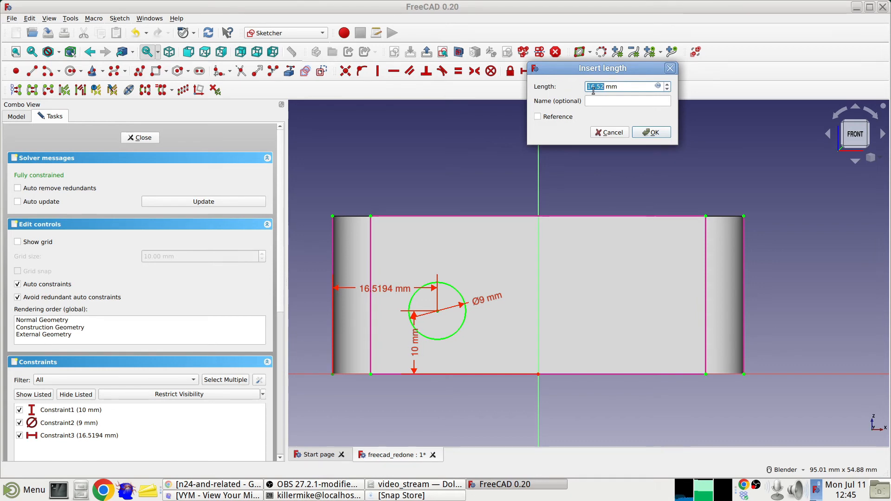
{"action": "left_click", "coordinate": [651, 132]}
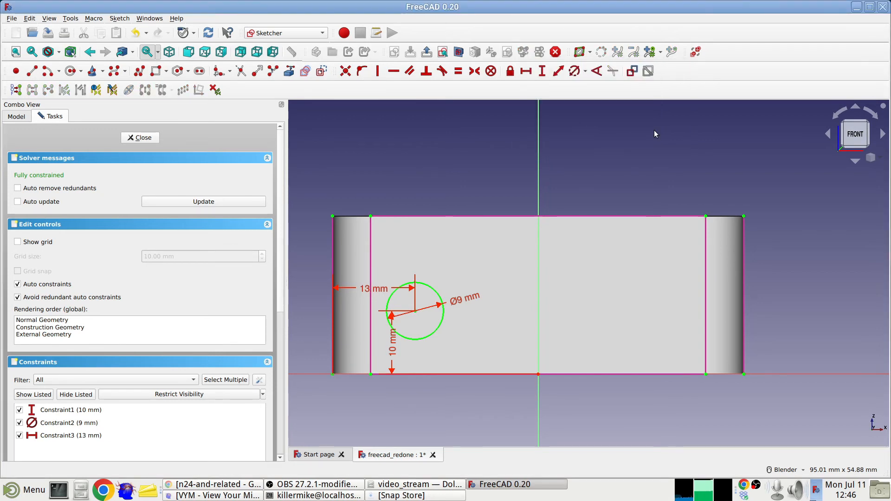
{"action": "mouse_move", "coordinate": [482, 149]}
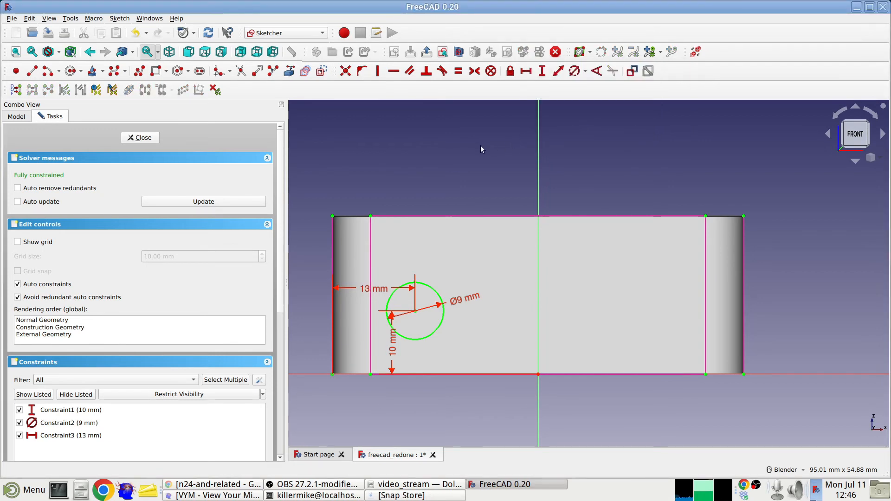
{"action": "mouse_move", "coordinate": [408, 182]}
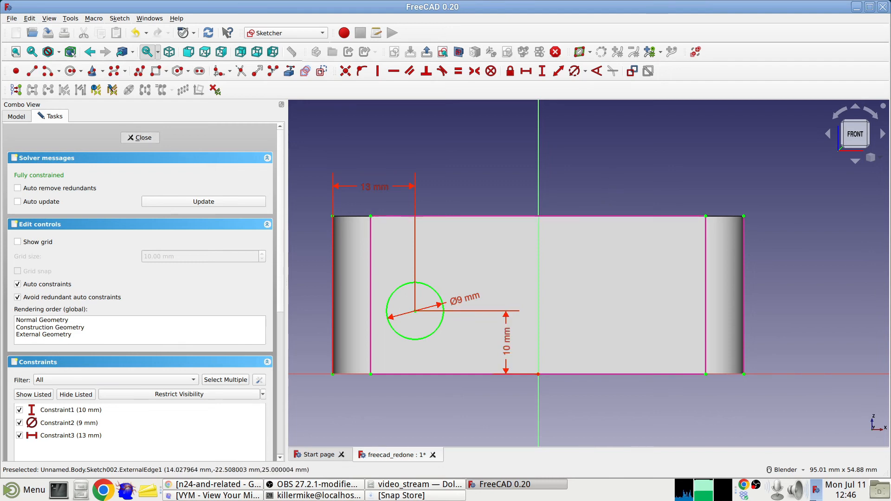
{"action": "left_click", "coordinate": [139, 137]}
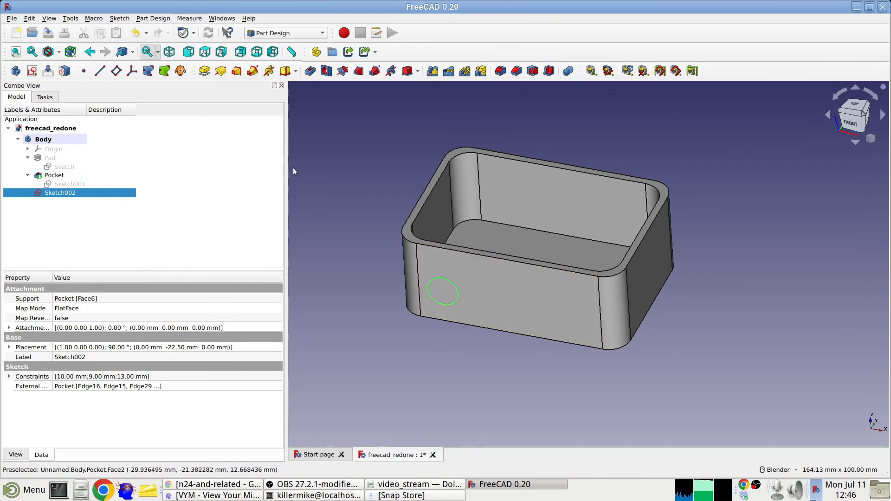
{"action": "mouse_move", "coordinate": [349, 126]}
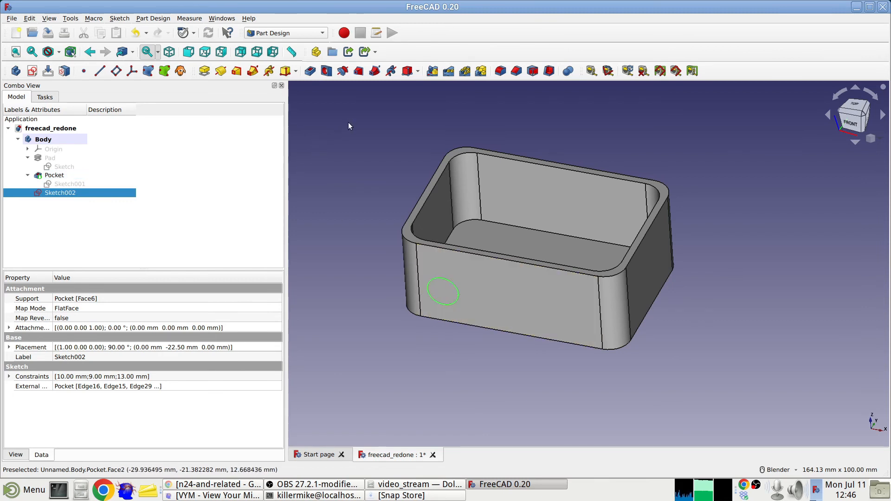
{"action": "mouse_move", "coordinate": [327, 70]}
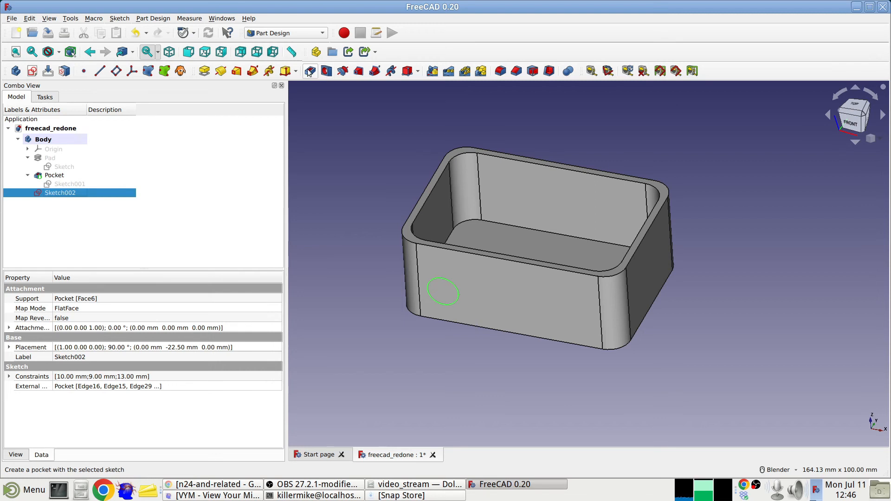
{"action": "mouse_move", "coordinate": [309, 71]}
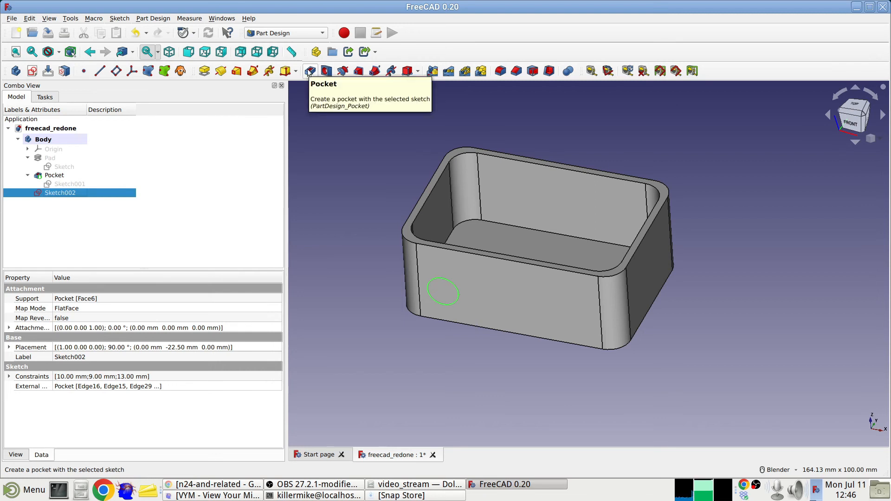
Pocket the circle sketch 5 mm deep to cut the round hole
{"action": "left_click", "coordinate": [311, 71]}
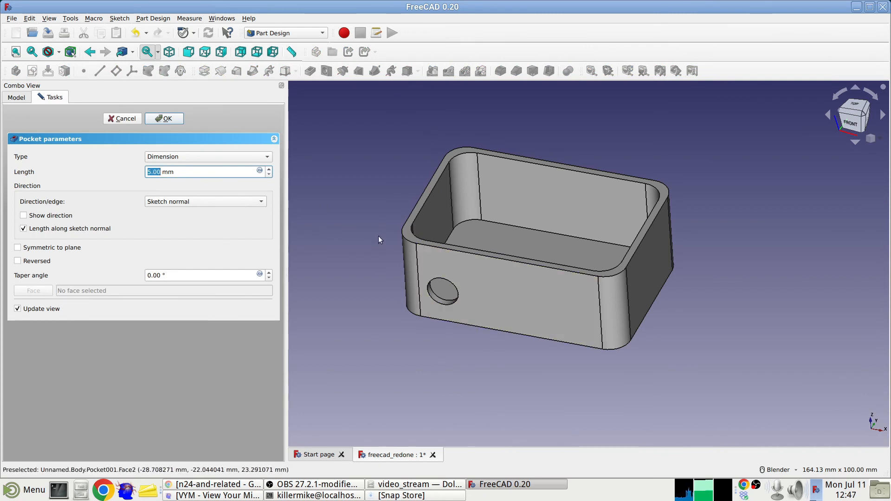
{"action": "mouse_move", "coordinate": [368, 222]}
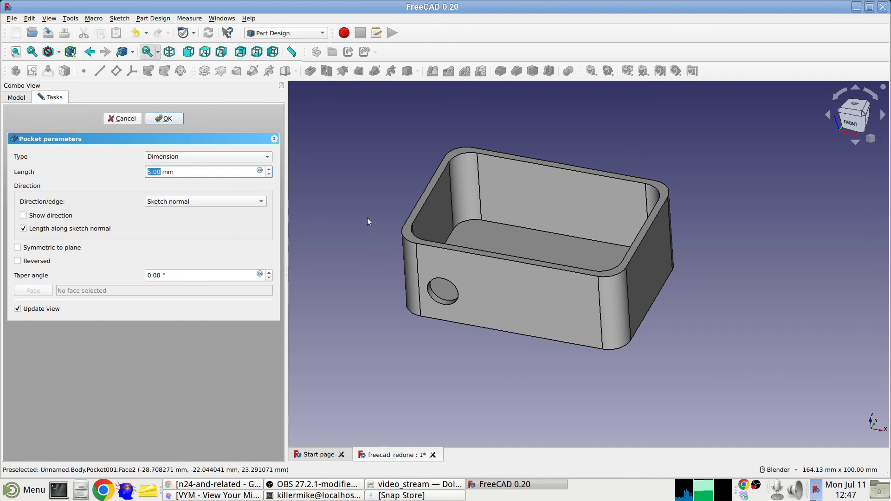
{"action": "mouse_move", "coordinate": [163, 131]}
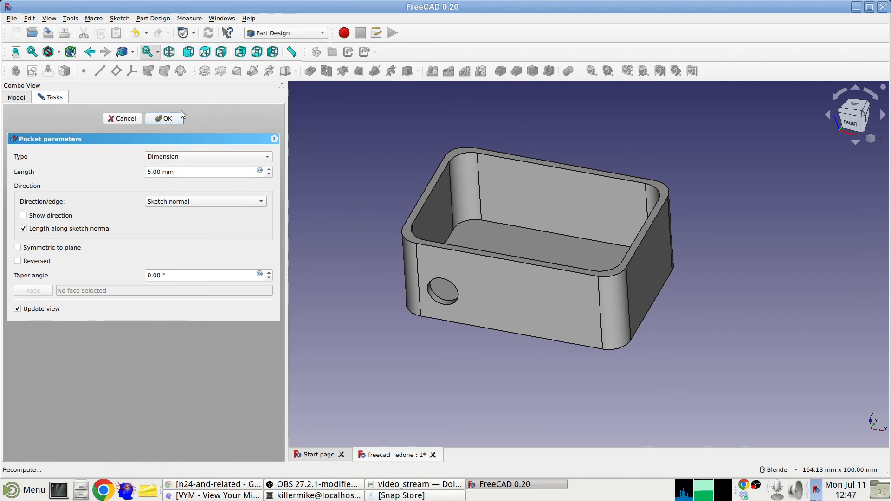
{"action": "left_click", "coordinate": [164, 118]}
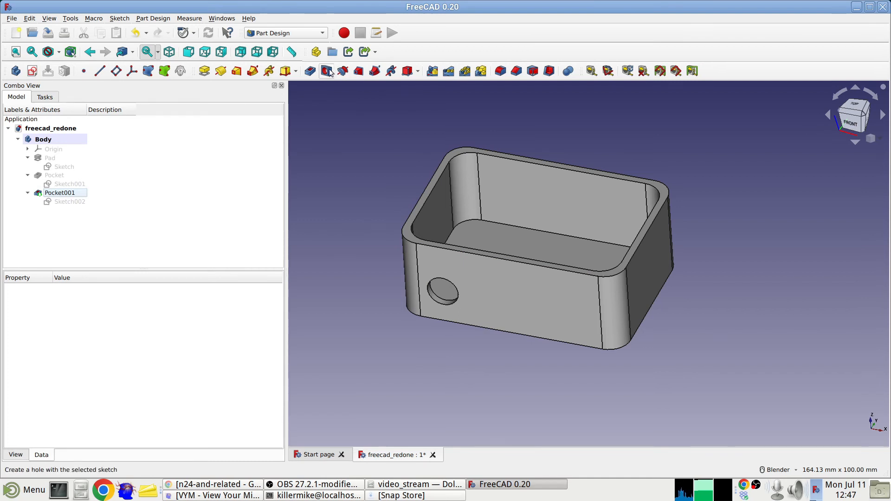
{"action": "mouse_move", "coordinate": [715, 221]}
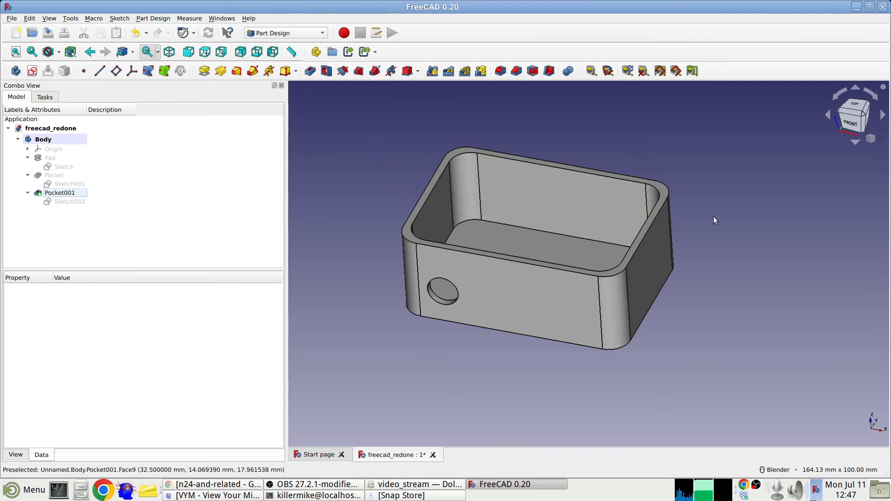
{"action": "mouse_move", "coordinate": [707, 220]}
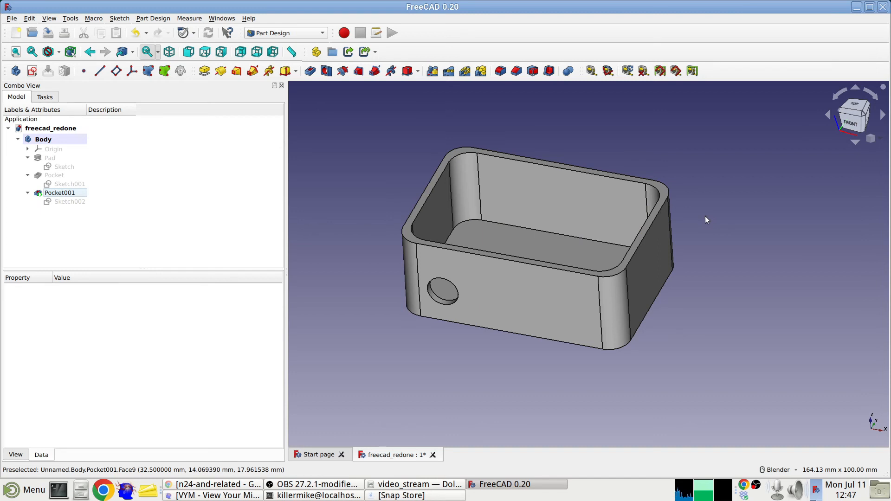
{"action": "mouse_move", "coordinate": [514, 367]}
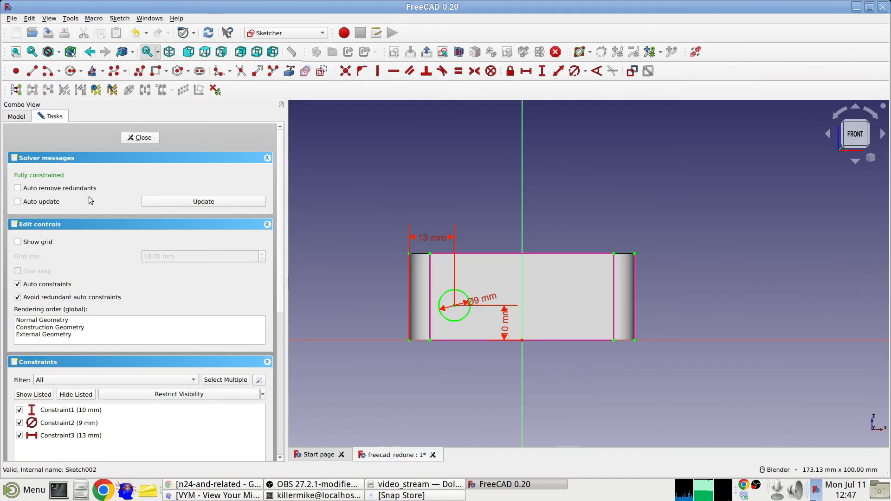
{"action": "mouse_move", "coordinate": [410, 71]}
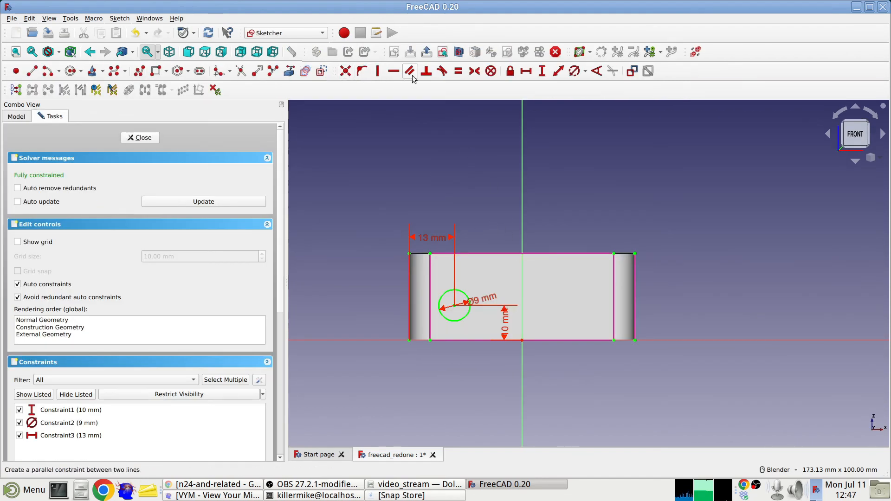
{"action": "mouse_move", "coordinate": [158, 70]}
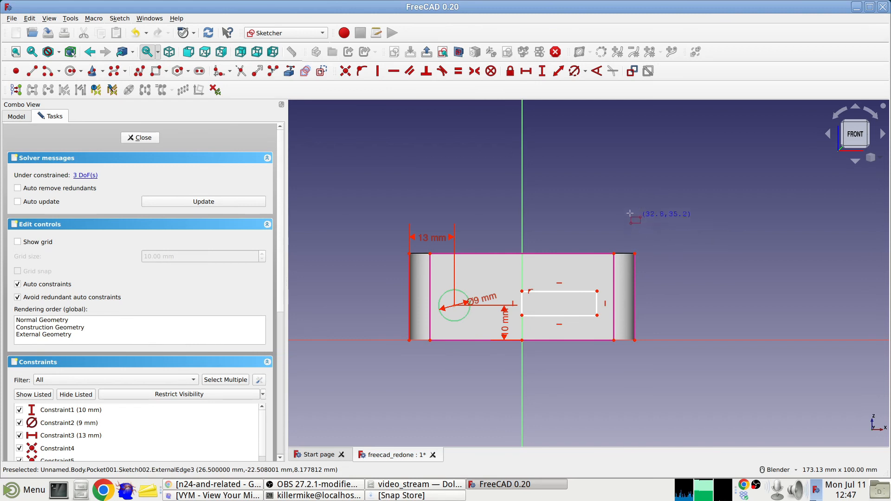
{"action": "mouse_move", "coordinate": [440, 71]}
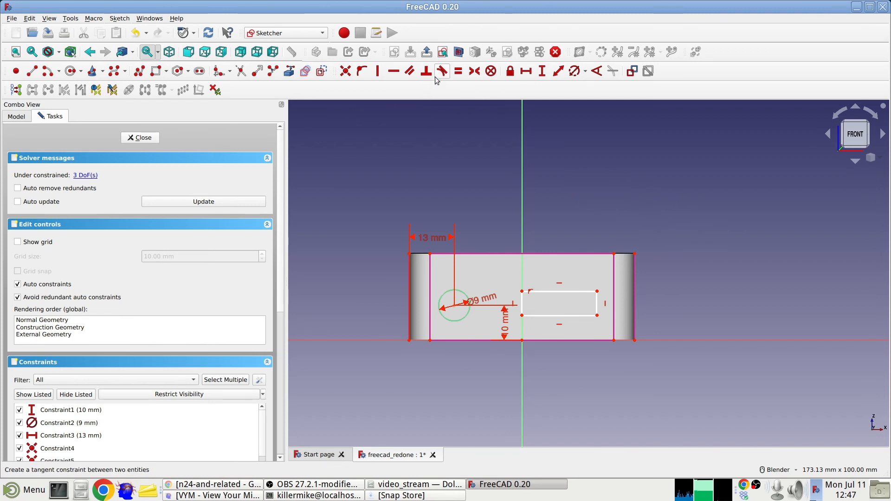
{"action": "mouse_move", "coordinate": [526, 173]}
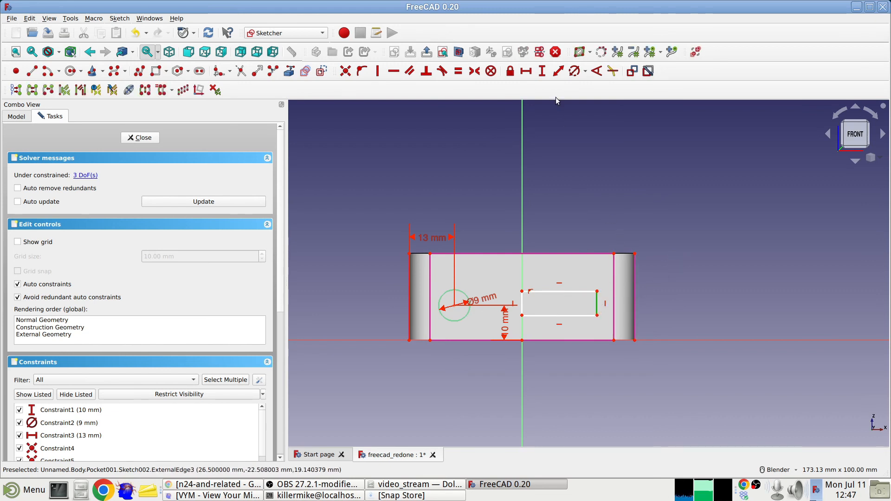
Constrain the slot rectangle's vertical edge to 9 mm tall
{"action": "left_click", "coordinate": [540, 71]}
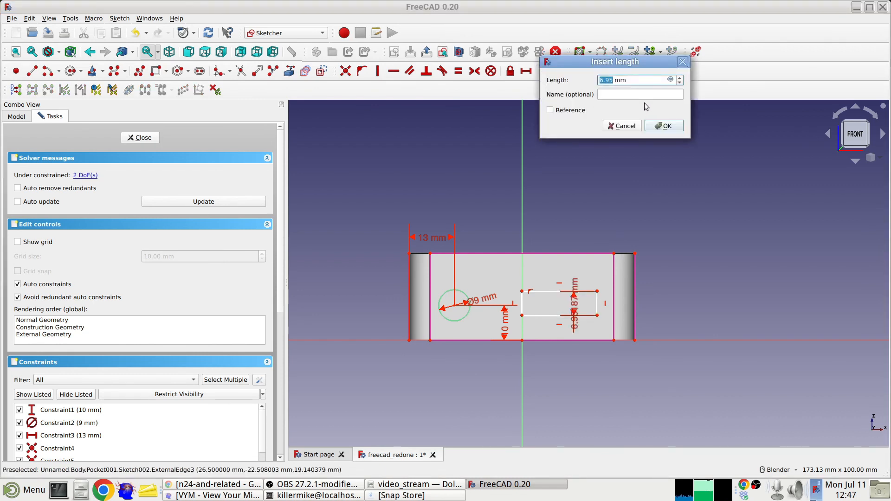
{"action": "mouse_move", "coordinate": [640, 106]}
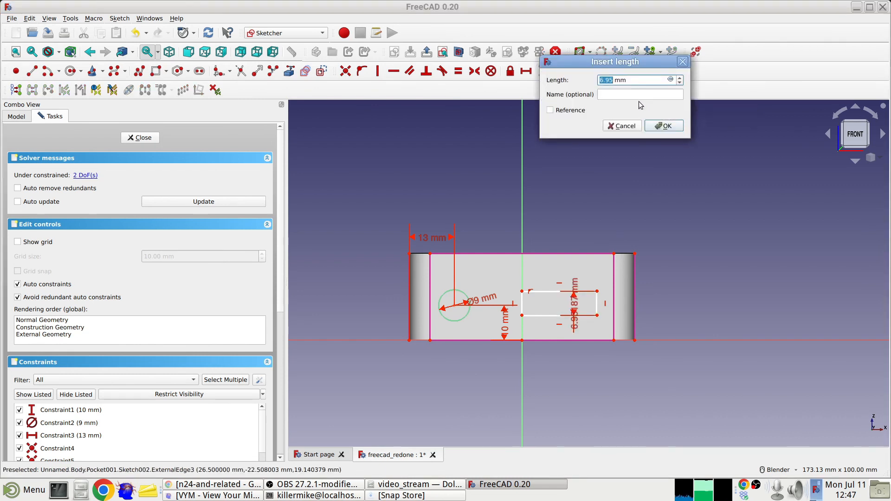
{"action": "type", "text": "8 mm"}
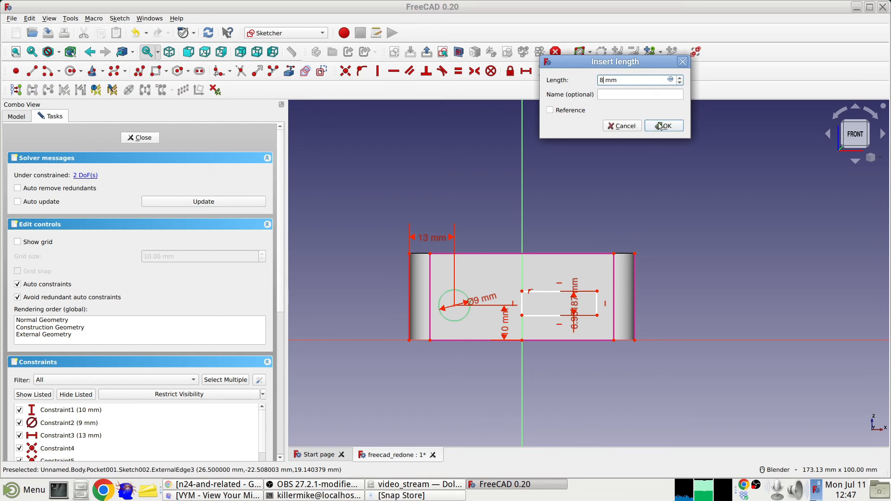
{"action": "type", "text": "9"}
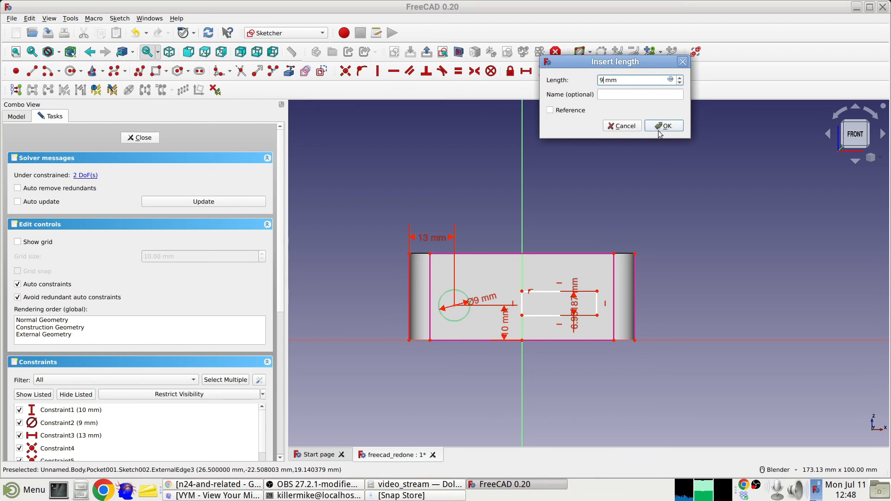
{"action": "left_click", "coordinate": [664, 125]}
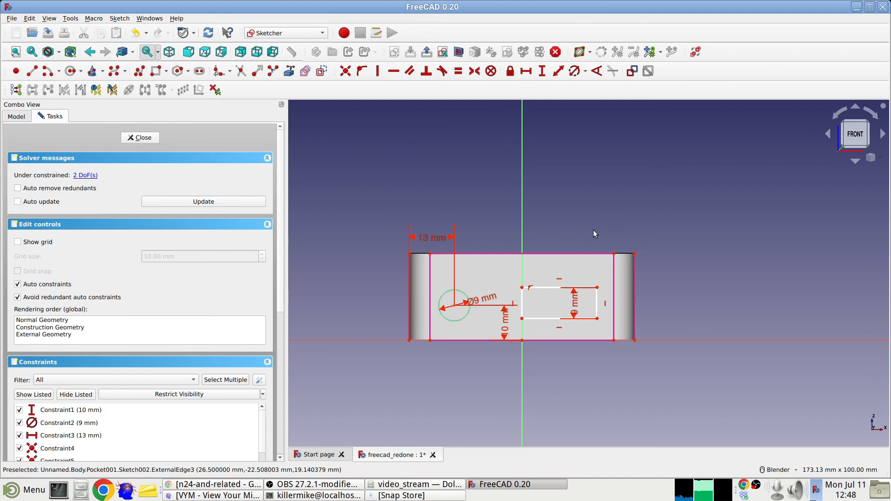
{"action": "mouse_move", "coordinate": [549, 312]}
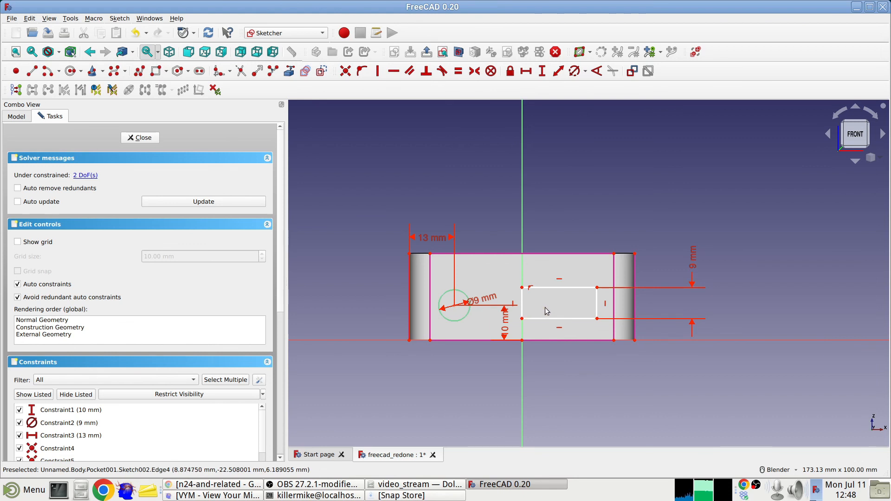
{"action": "mouse_move", "coordinate": [544, 292]}
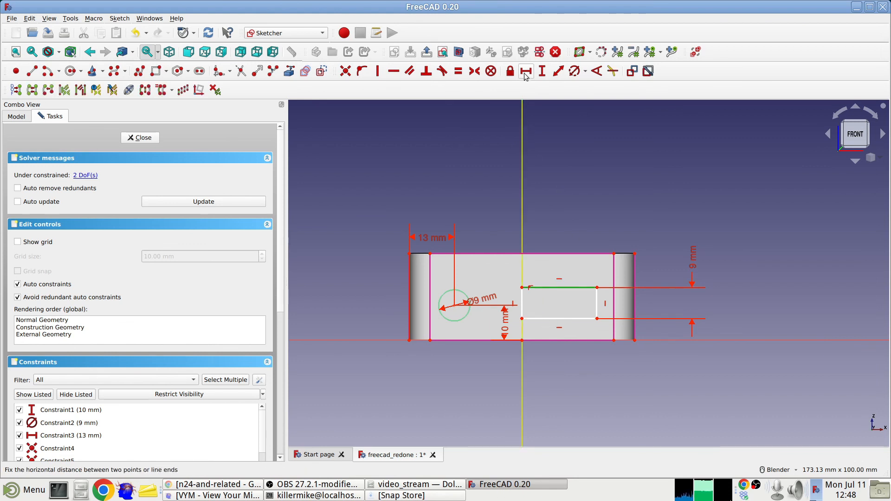
{"action": "left_click", "coordinate": [525, 71]}
{"action": "type", "text": "18"}
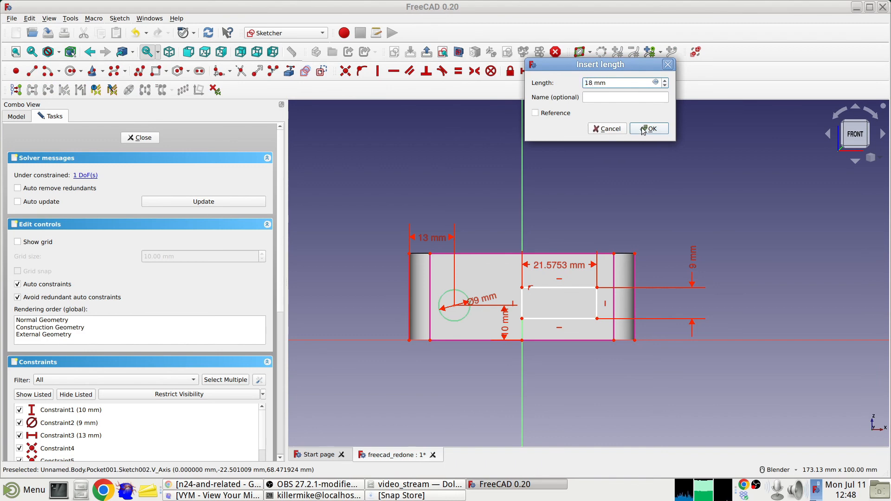
Set the slot width to 18 mm and 6 mm above the bottom, then close the sketch
{"action": "left_click", "coordinate": [649, 129]}
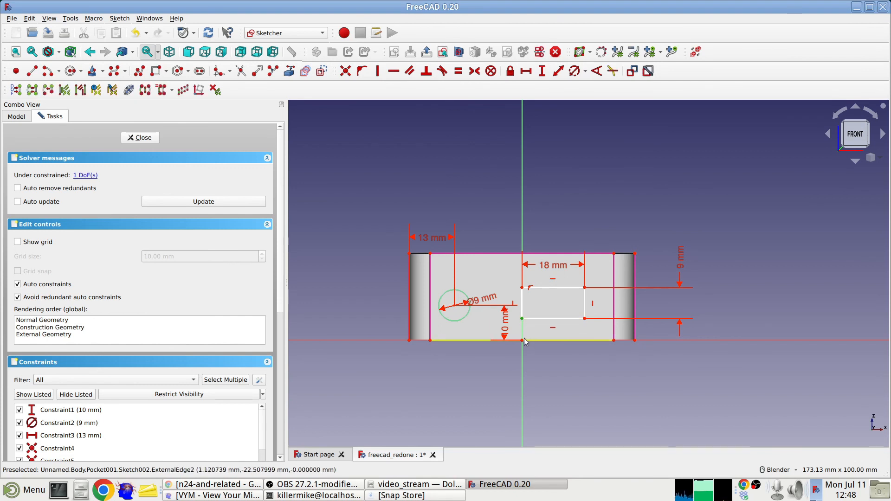
{"action": "mouse_move", "coordinate": [522, 341]}
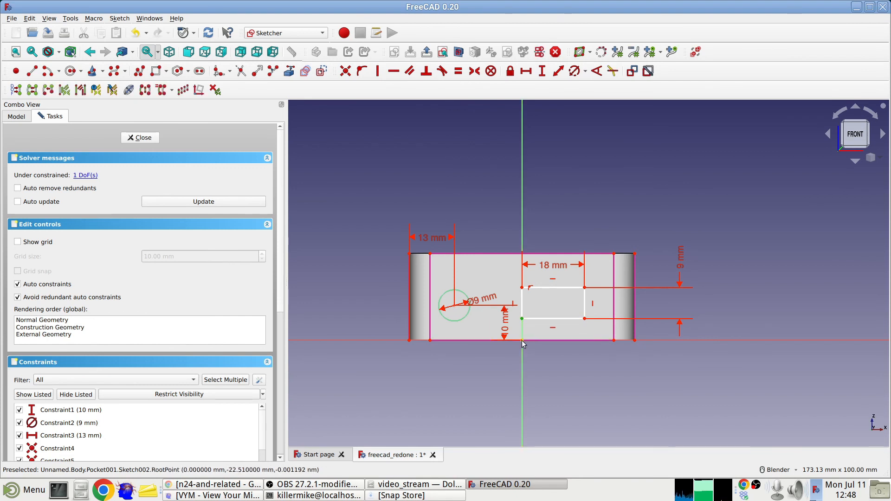
{"action": "mouse_move", "coordinate": [549, 289]}
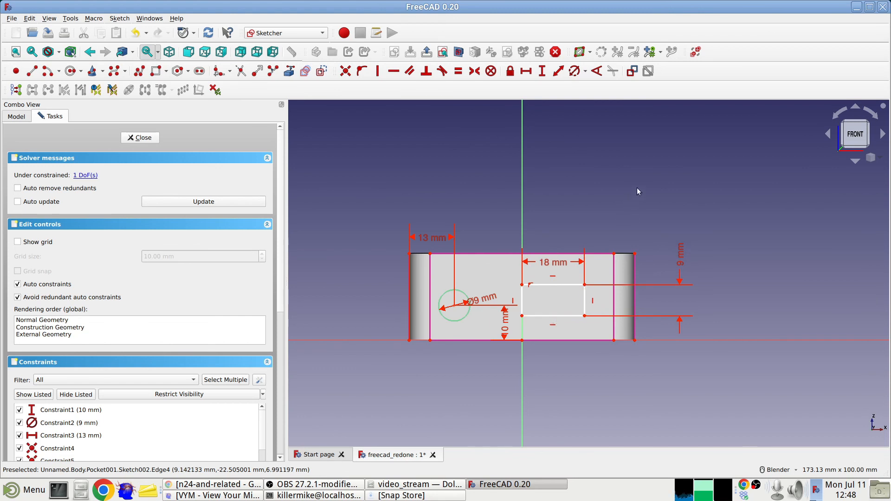
{"action": "mouse_move", "coordinate": [551, 284]}
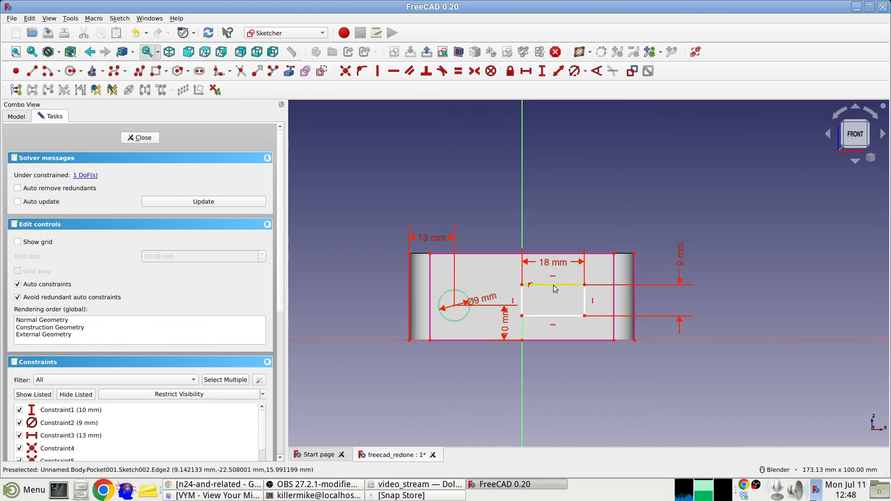
{"action": "mouse_move", "coordinate": [556, 290]}
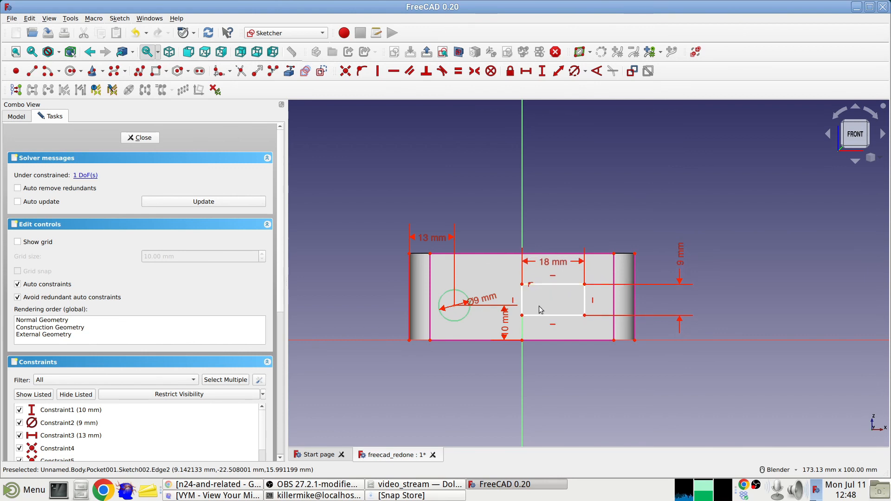
{"action": "mouse_move", "coordinate": [523, 340]}
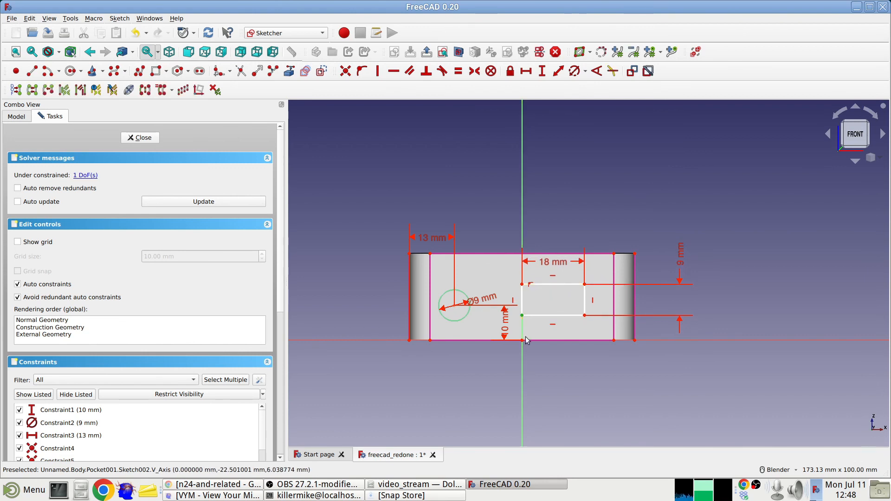
{"action": "mouse_move", "coordinate": [602, 253]}
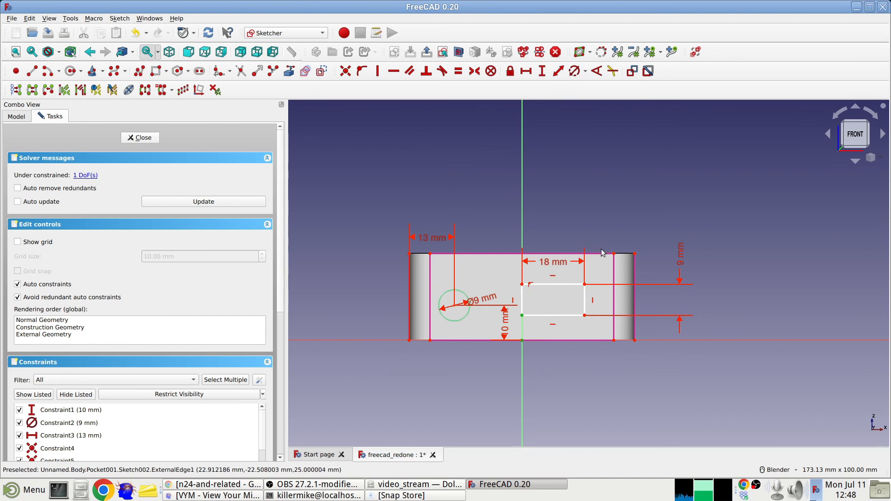
{"action": "left_click", "coordinate": [526, 71]}
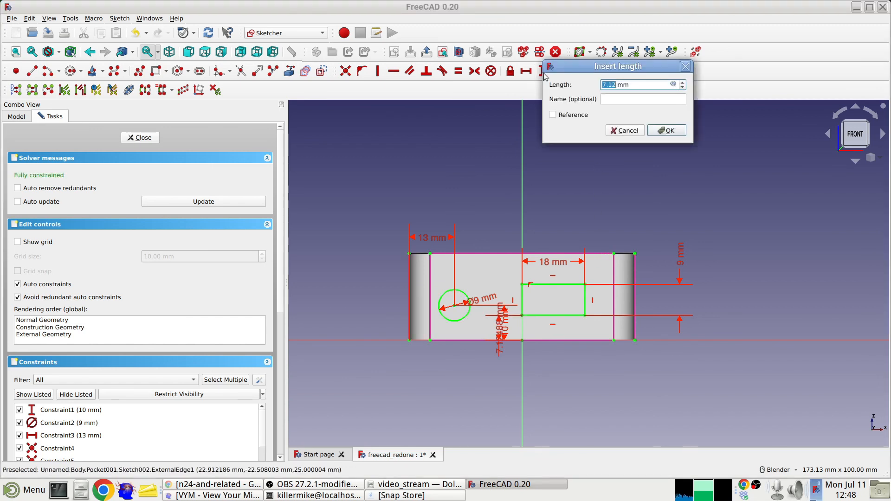
{"action": "type", "text": "6 mm"}
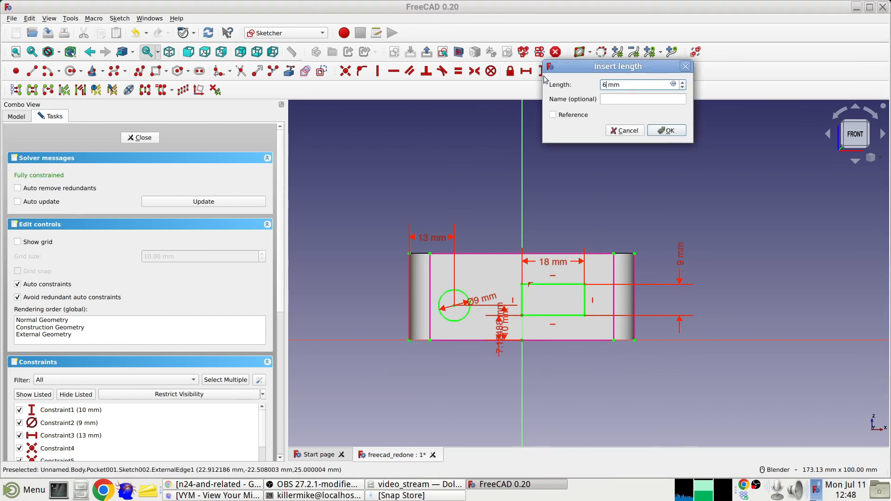
{"action": "left_click", "coordinate": [666, 130]}
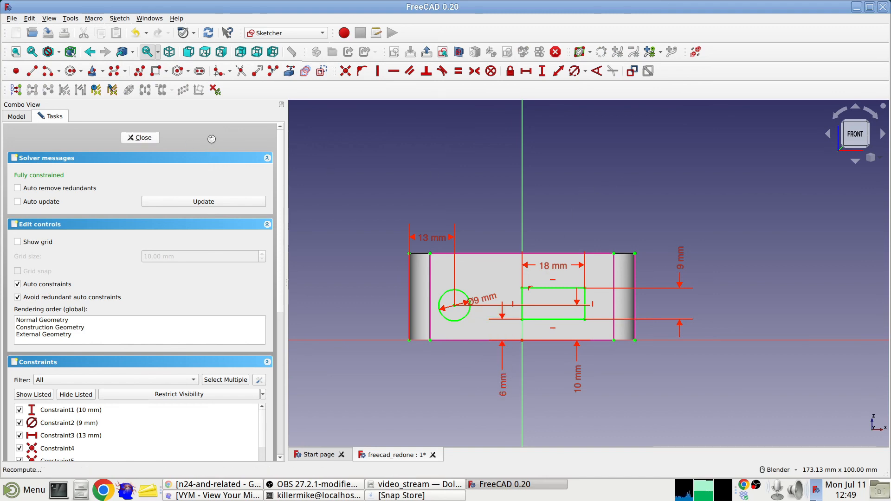
{"action": "left_click", "coordinate": [140, 138]}
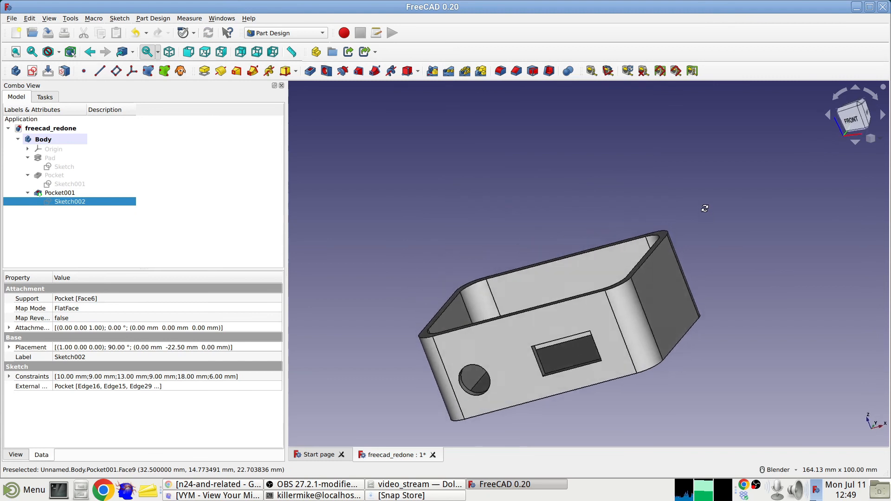